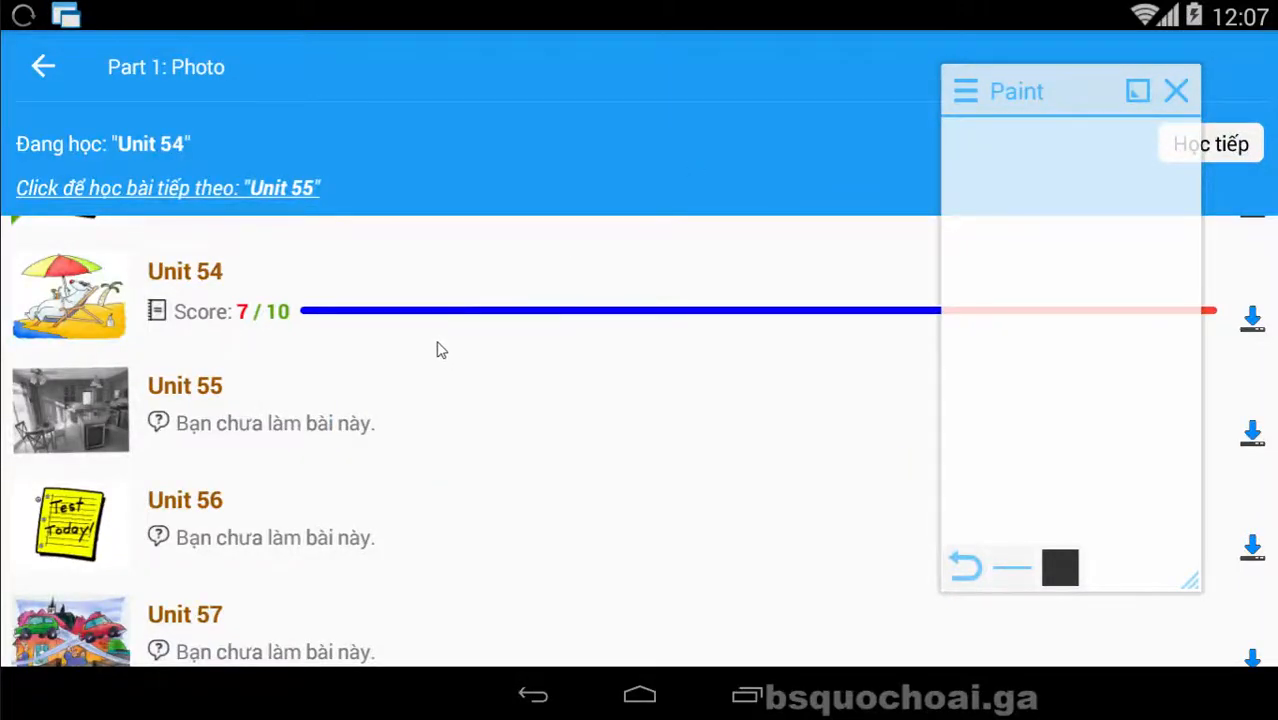
# Step: Start Unit 55's Part 1 photo test at question 1
pyautogui.click(1210, 144)
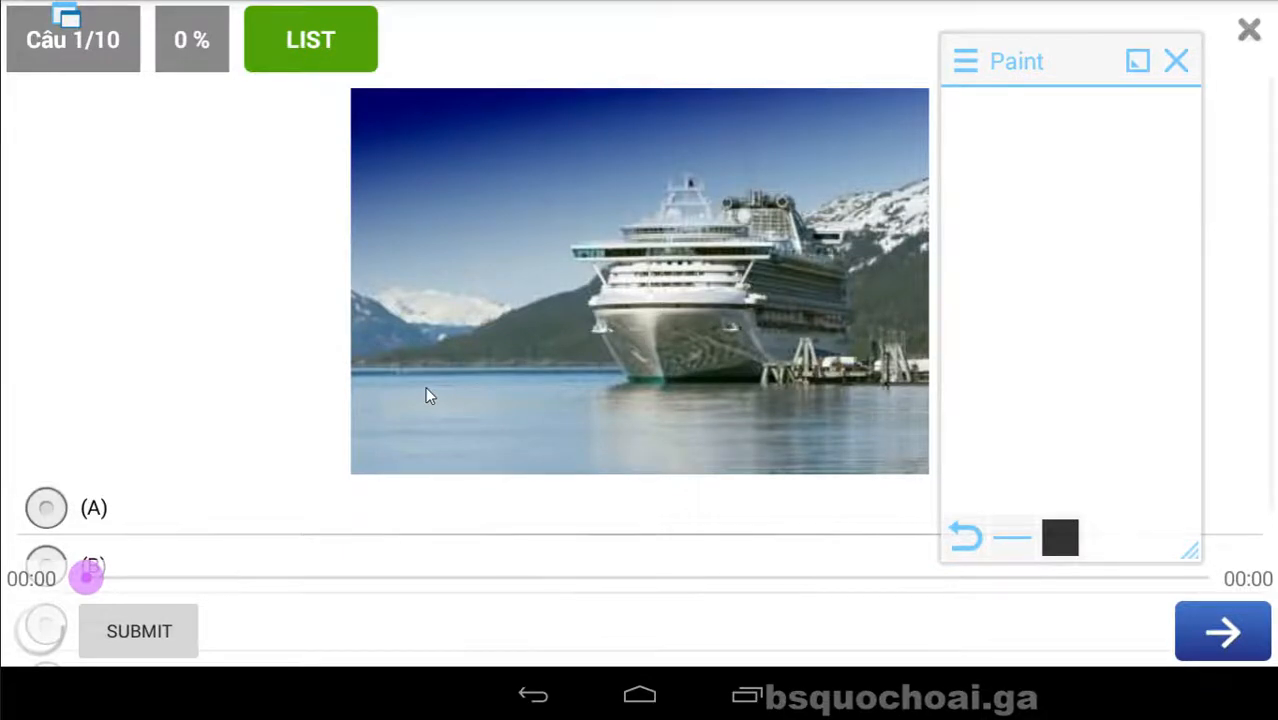
# Step: Listen to question 1's audio and note ✗, ✗, ✓ in the Paint overlay
pyautogui.click(40, 630)
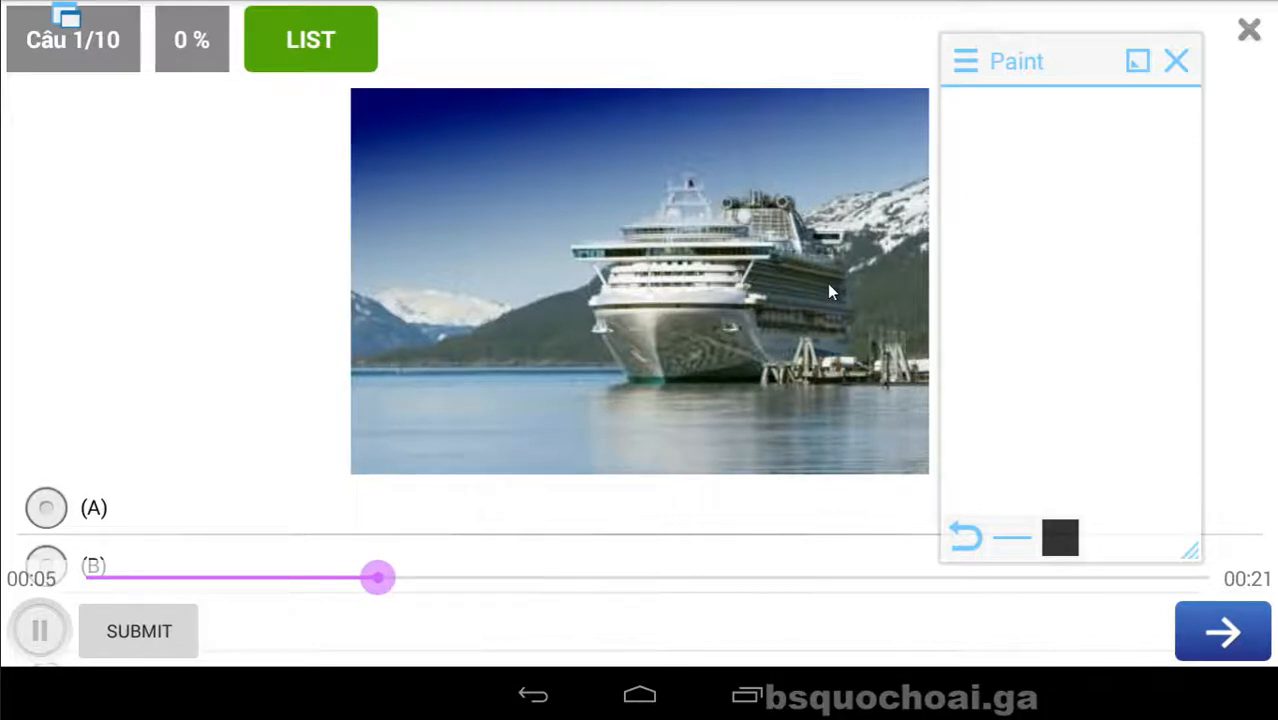
pyautogui.click(40, 630)
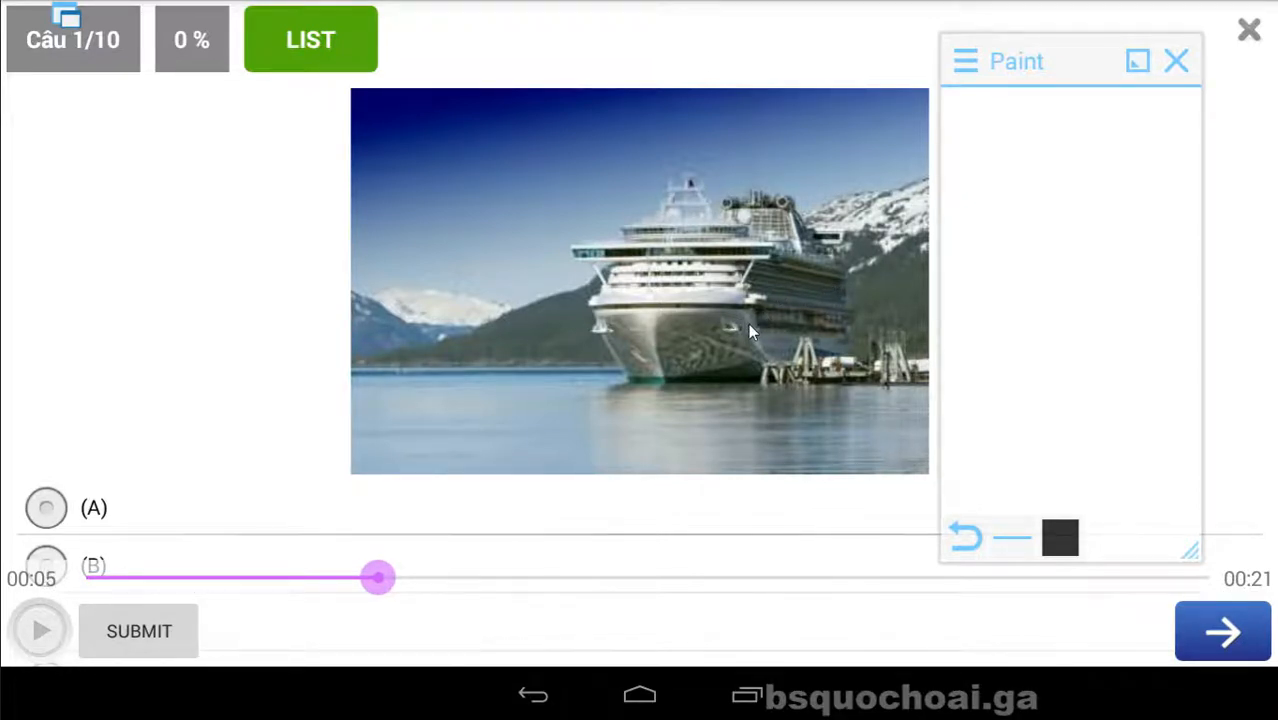
pyautogui.click(40, 630)
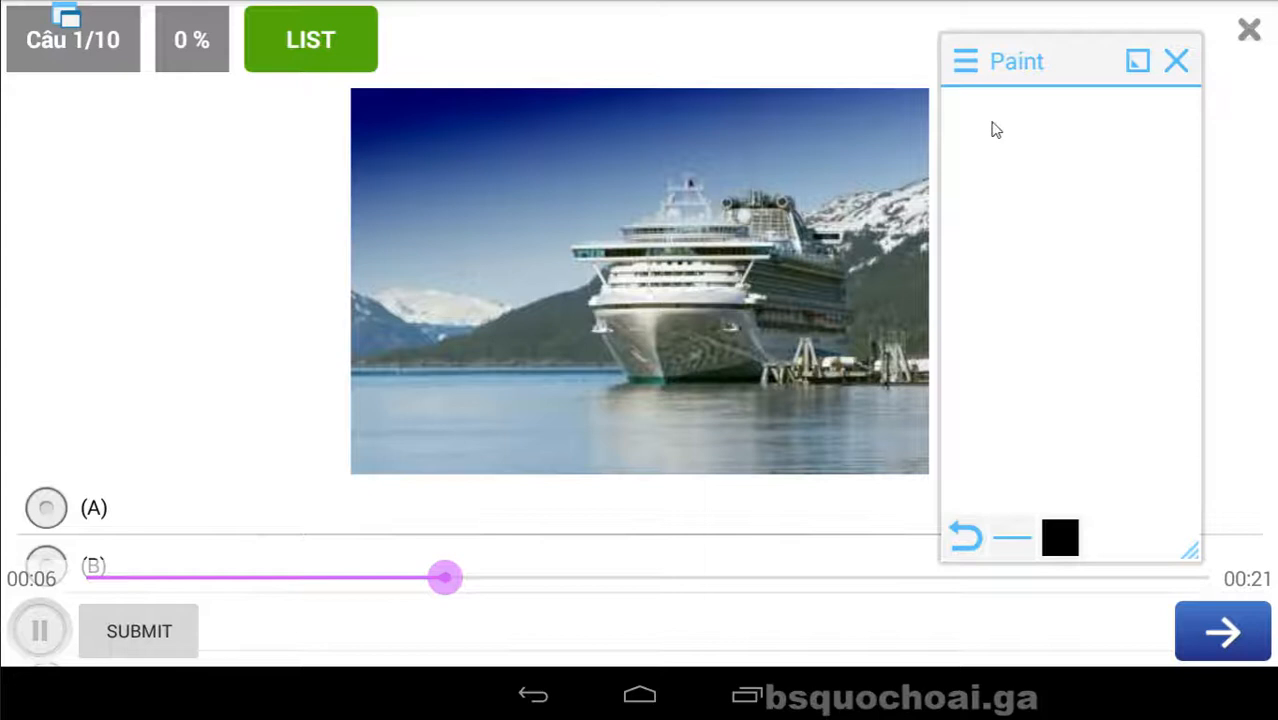
pyautogui.moveTo(970, 120); pyautogui.dragTo(1036, 176)
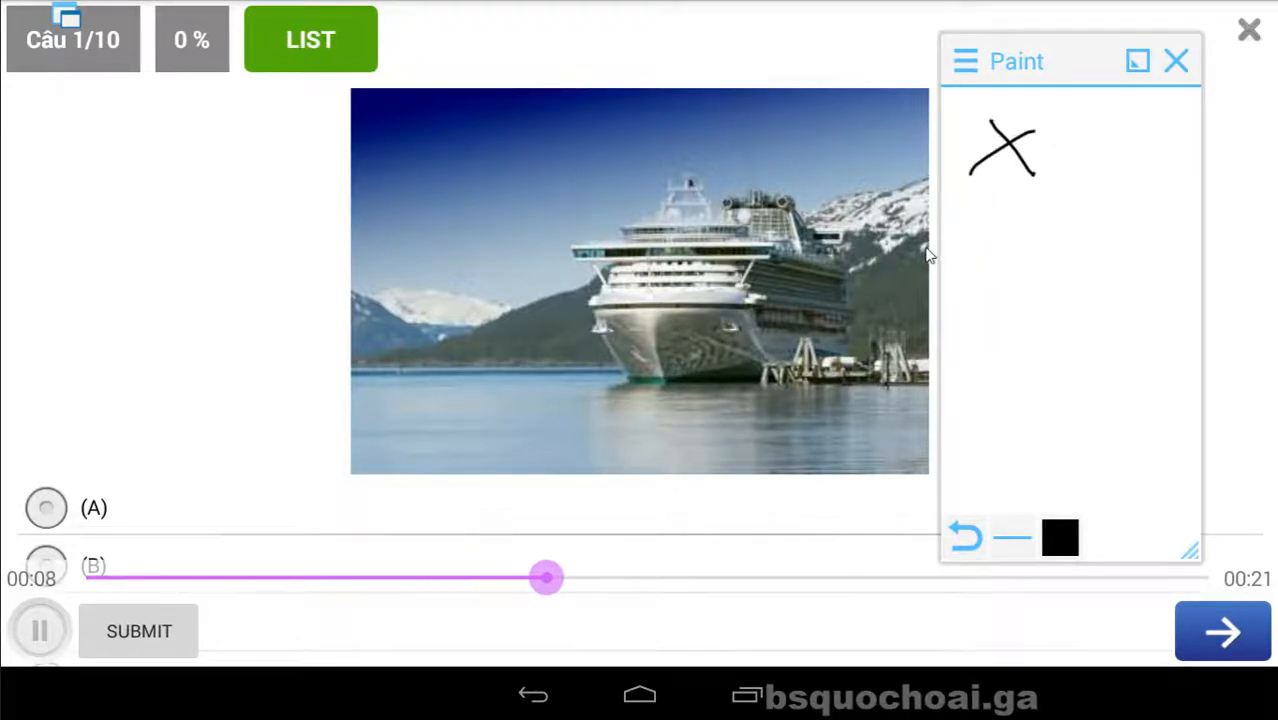
pyautogui.moveTo(964, 196); pyautogui.dragTo(1084, 280)
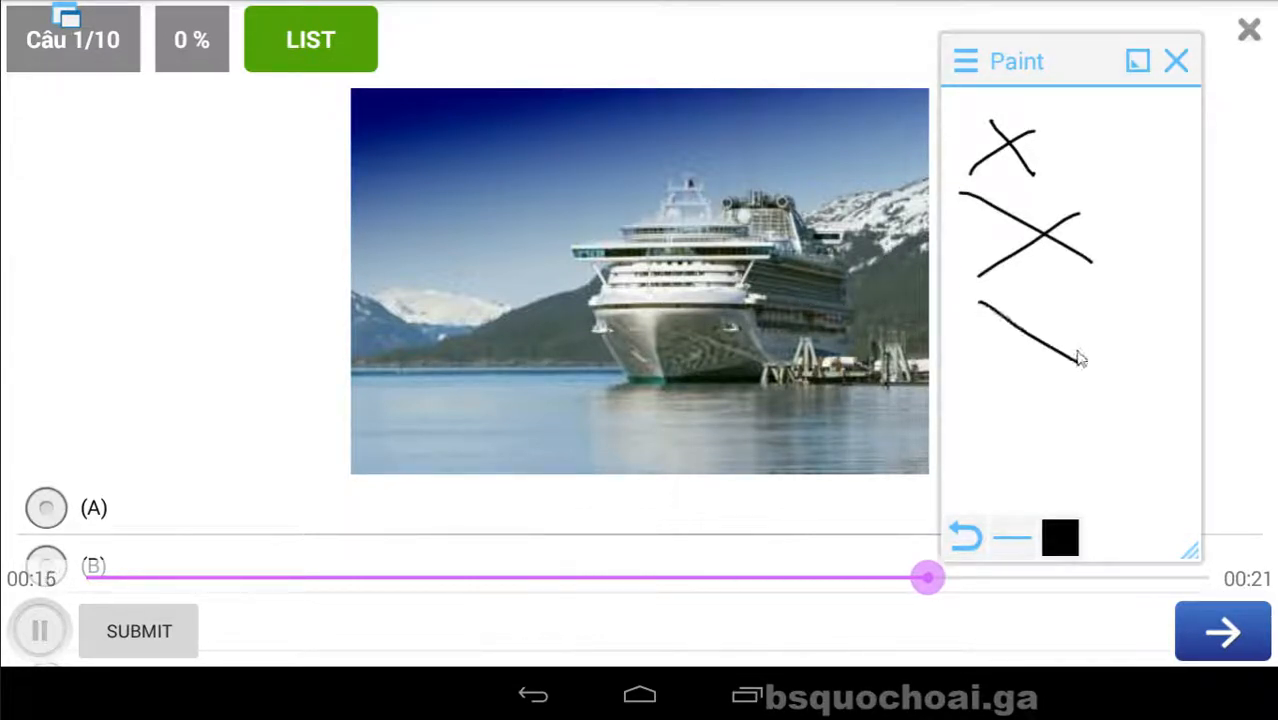
pyautogui.moveTo(1078, 362); pyautogui.dragTo(1150, 188)
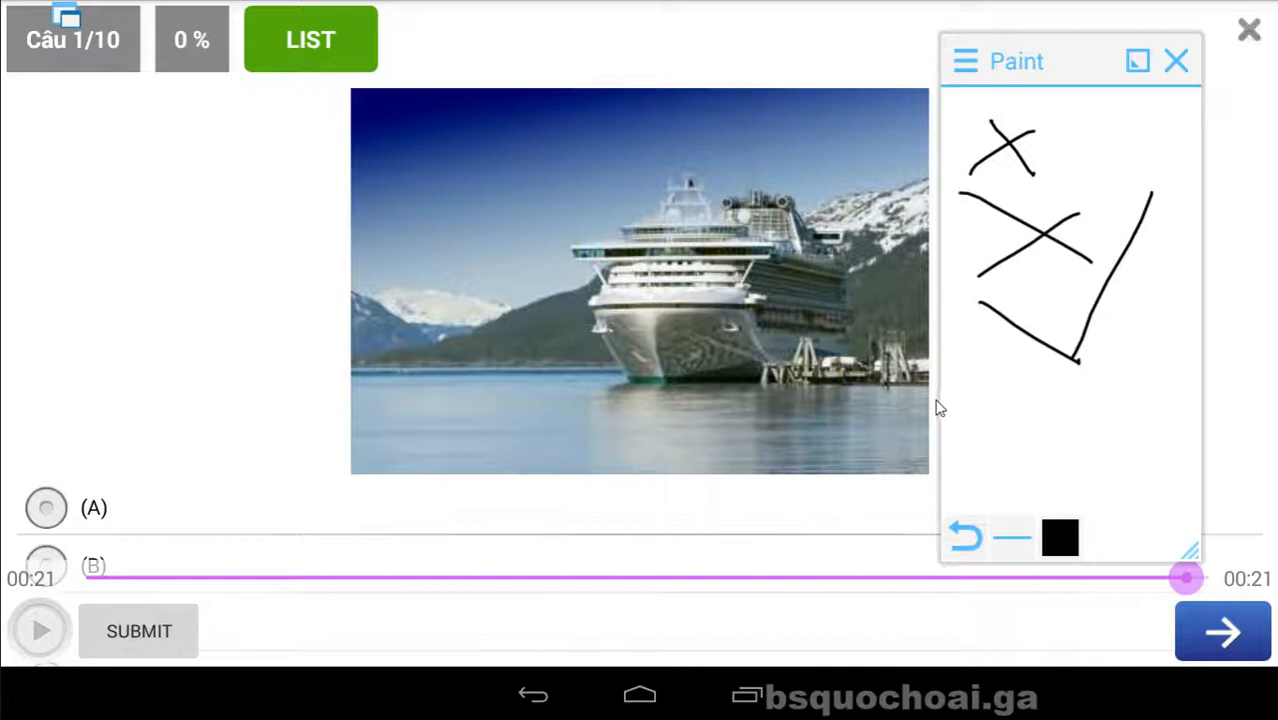
pyautogui.moveTo(752, 376)
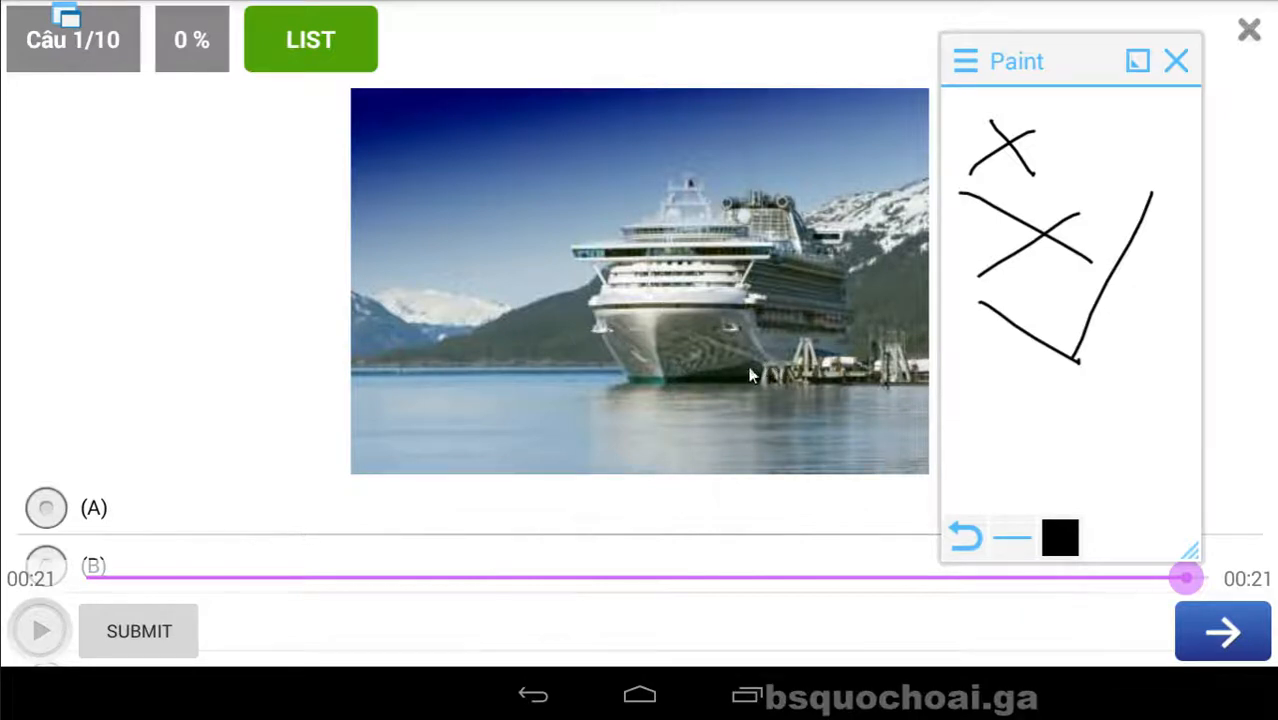
# Step: Answer C, snow on the mountains, and submit for a 10% score
pyautogui.scroll(-3)
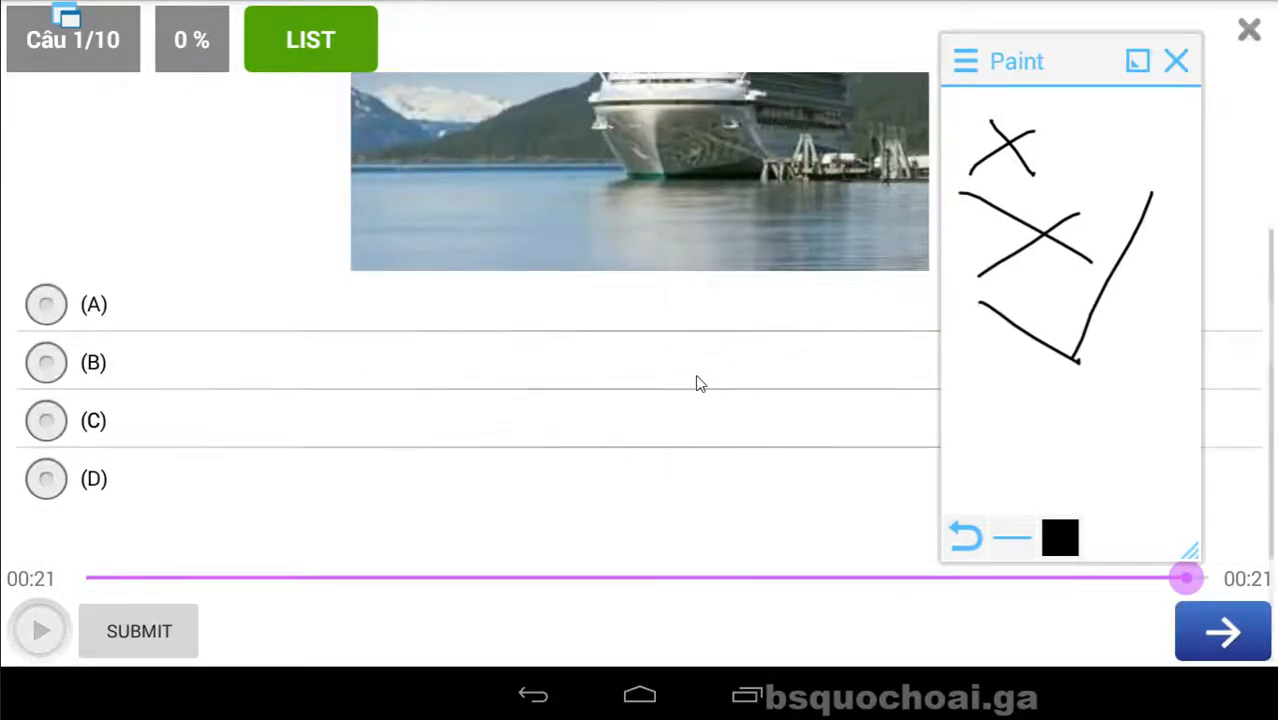
pyautogui.moveTo(956, 412)
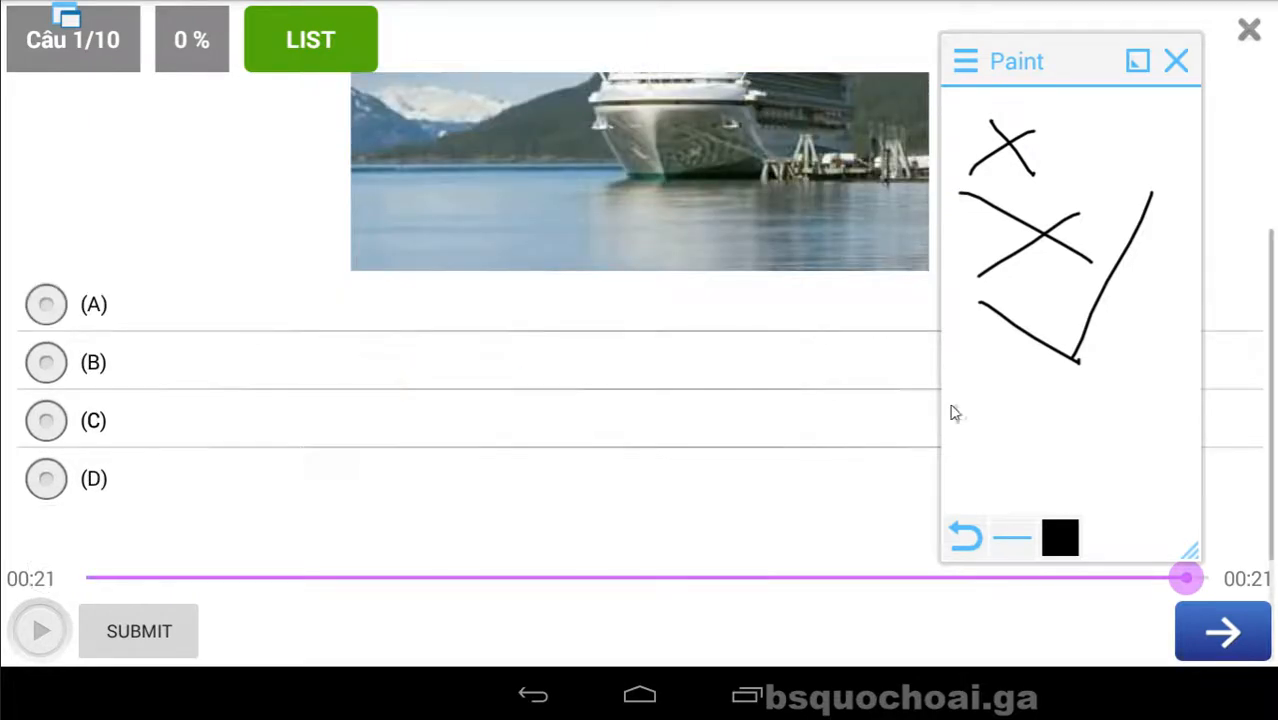
pyautogui.click(46, 420)
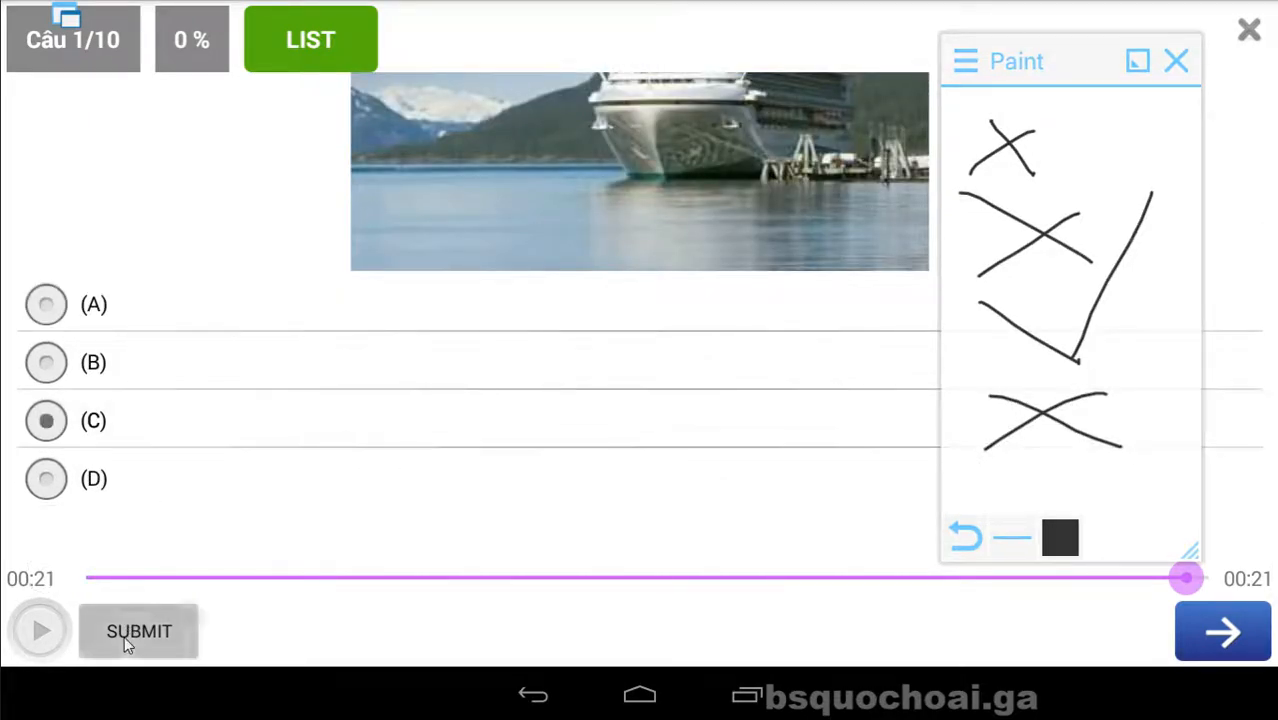
pyautogui.click(140, 632)
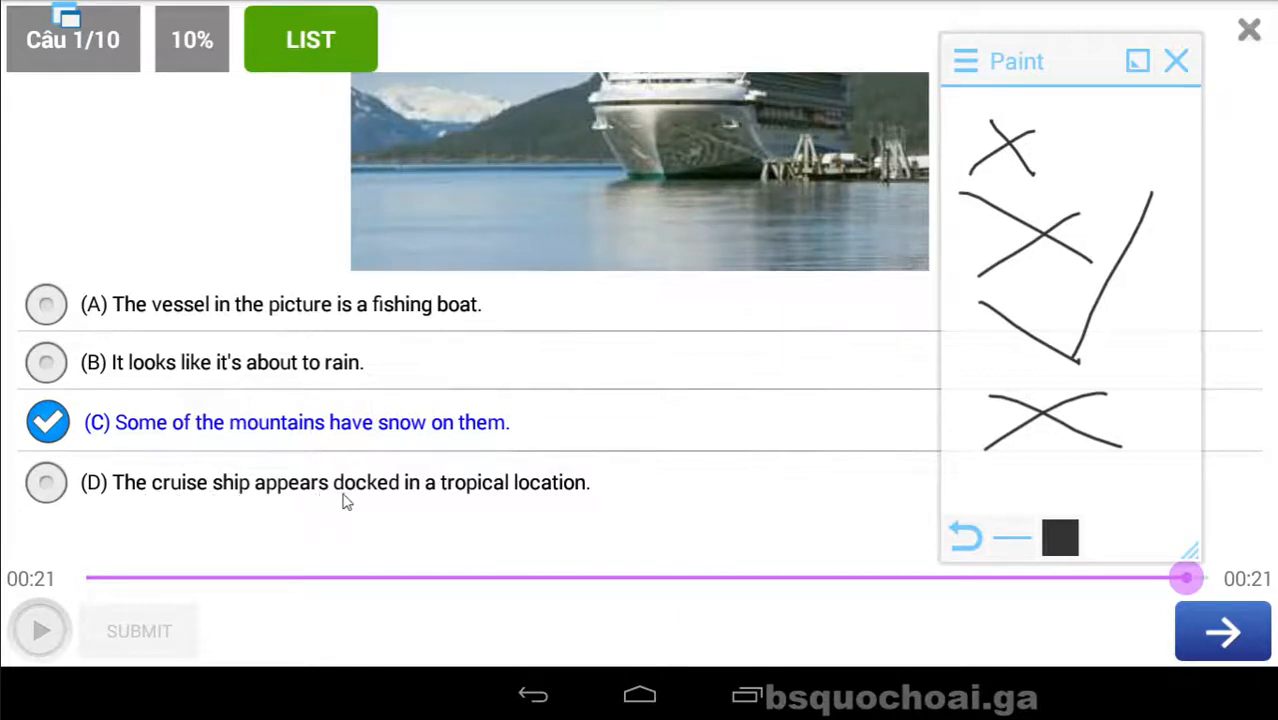
pyautogui.moveTo(548, 500)
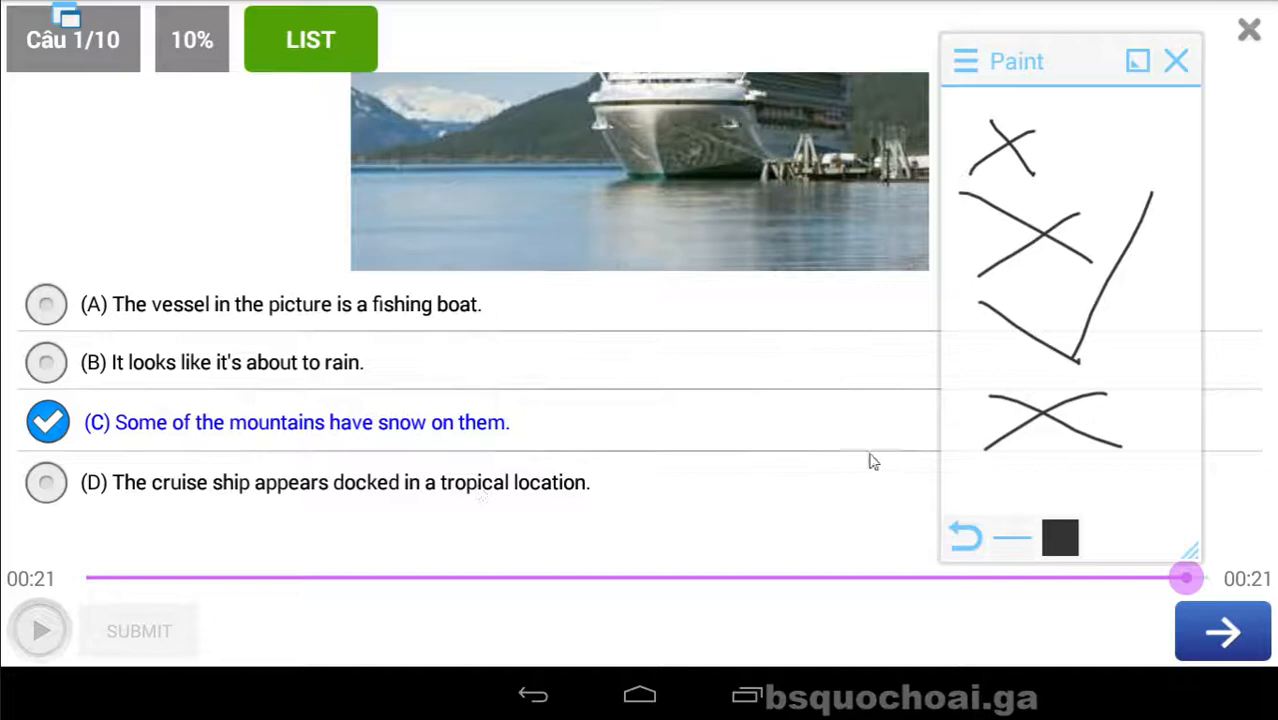
# Step: Move to question 2, play its audio and note ✓ then ✗ in the overlay
pyautogui.click(1222, 632)
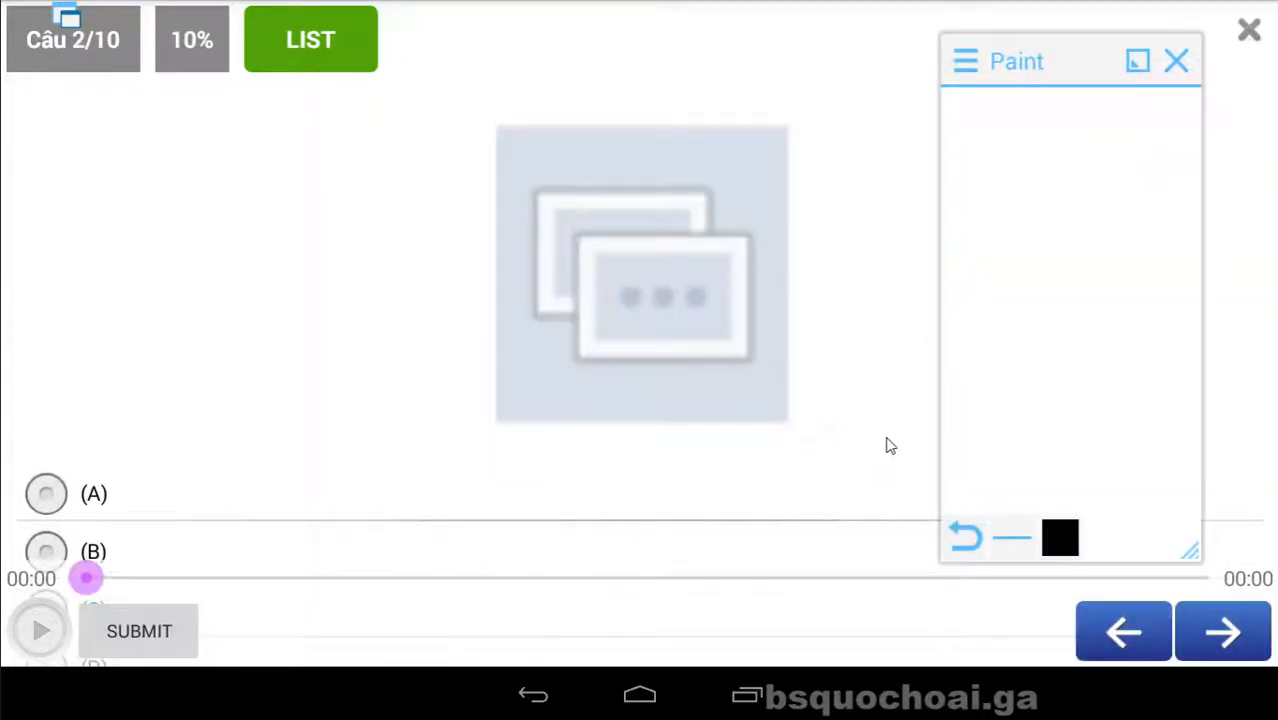
pyautogui.click(40, 630)
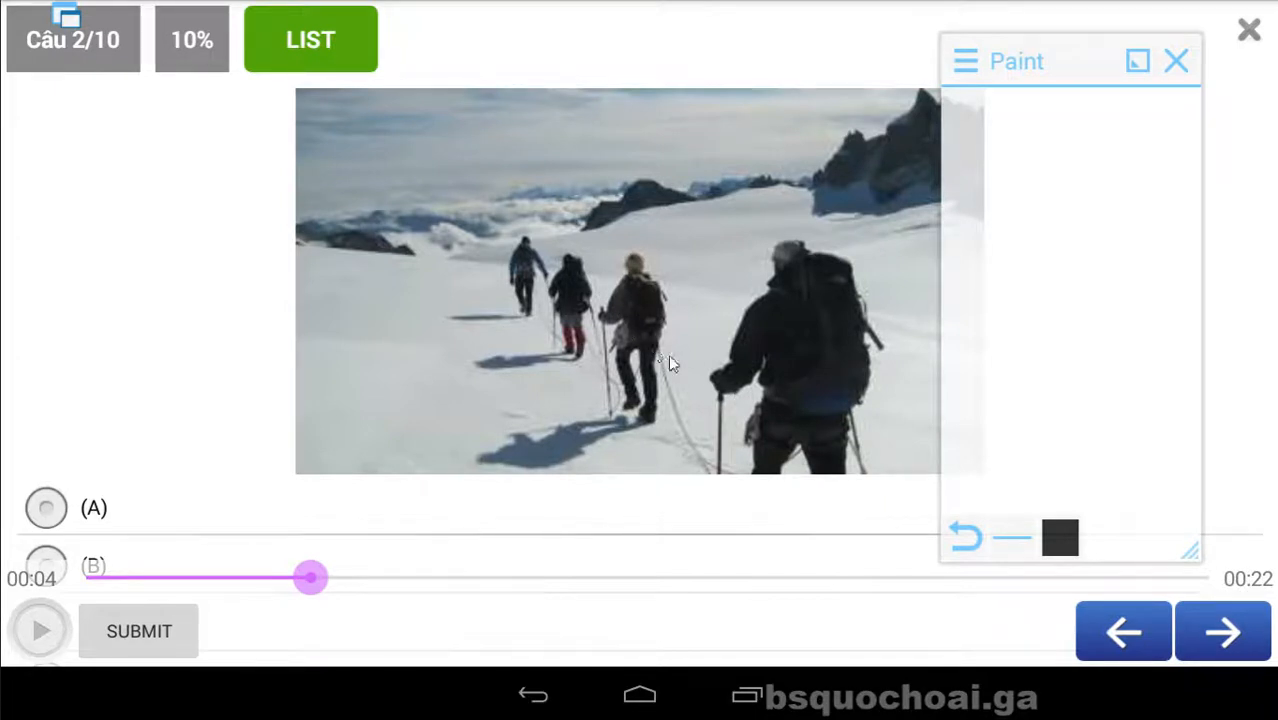
pyautogui.moveTo(776, 436)
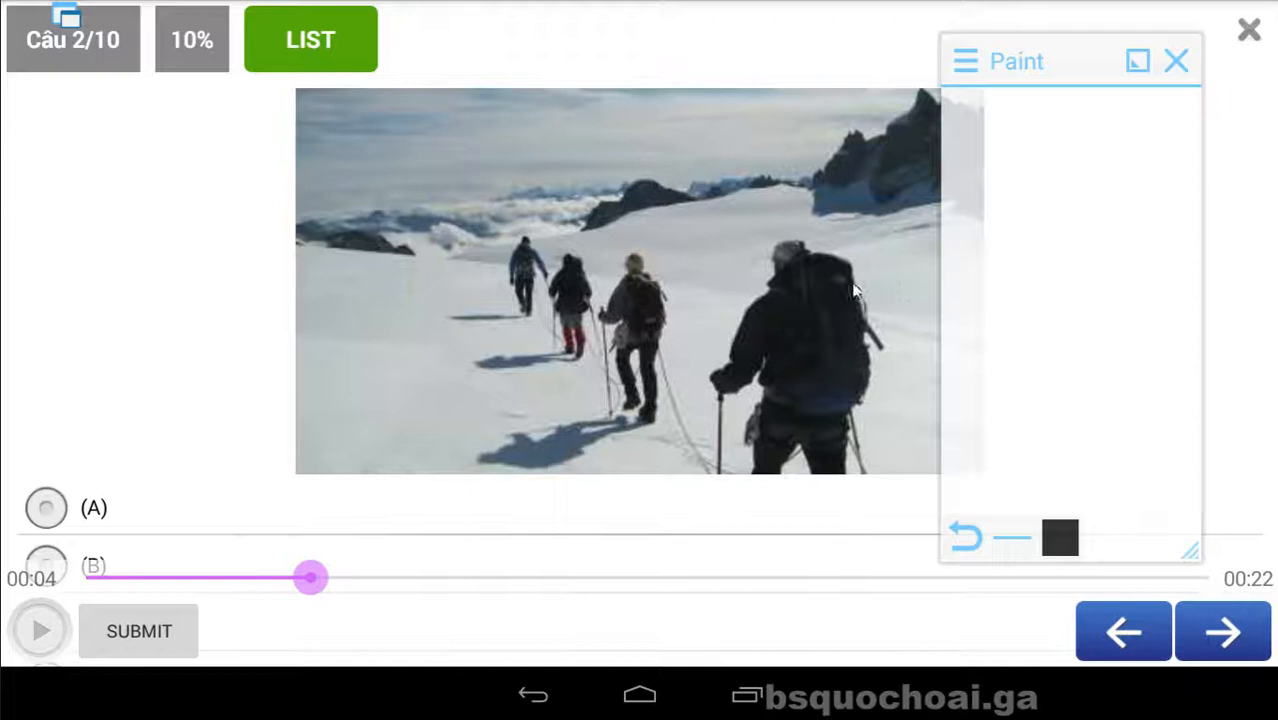
pyautogui.moveTo(980, 104); pyautogui.dragTo(1020, 176)
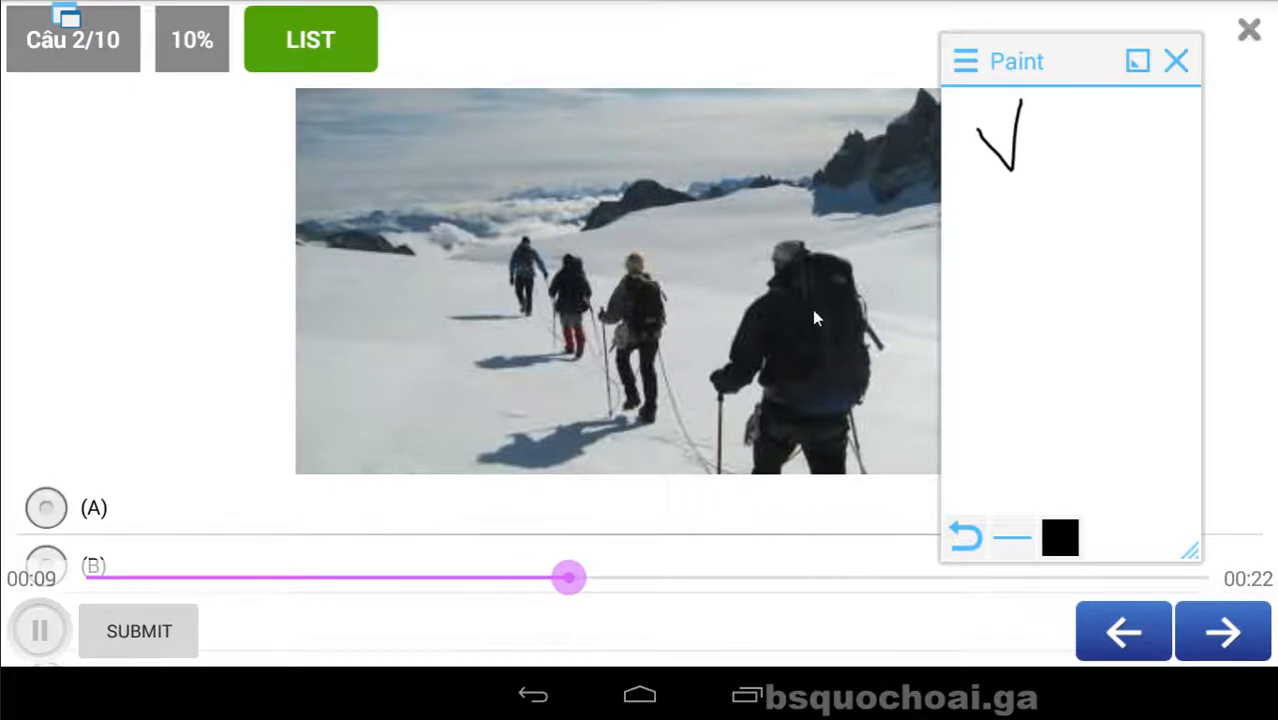
pyautogui.click(40, 630)
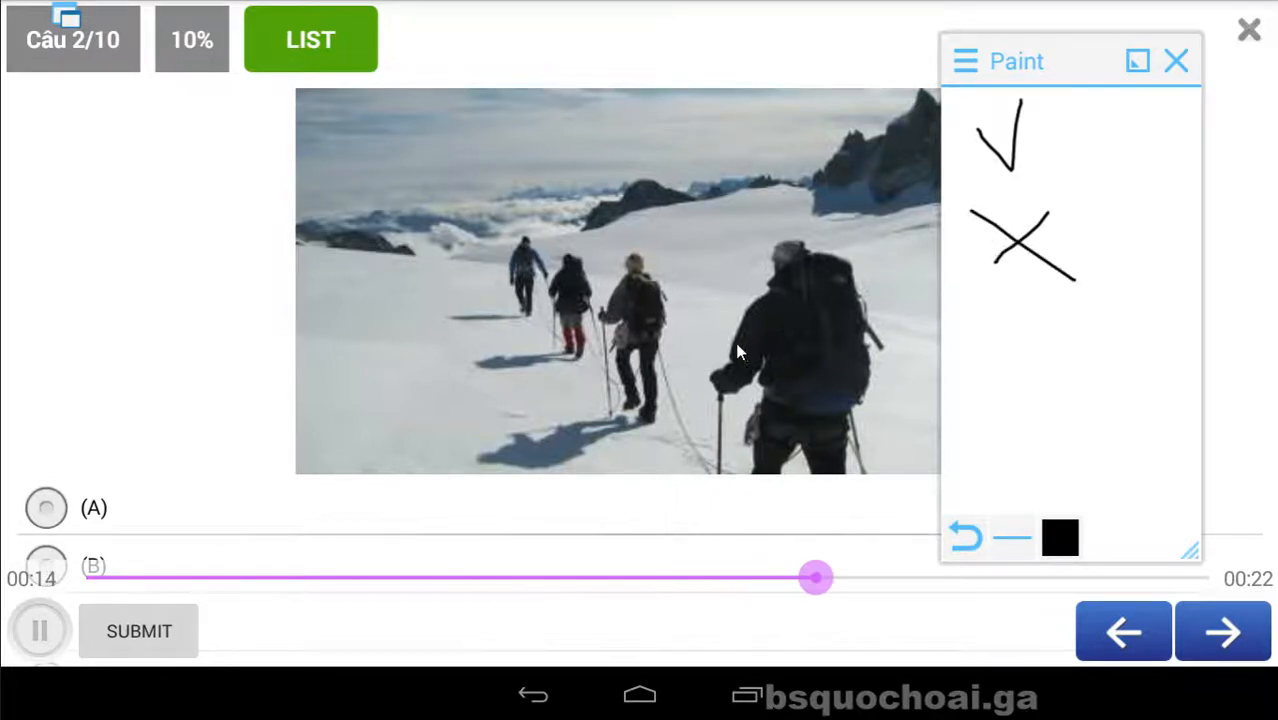
# Step: Finish listening and add two more ✗ notes for the remaining statements
pyautogui.click(40, 630)
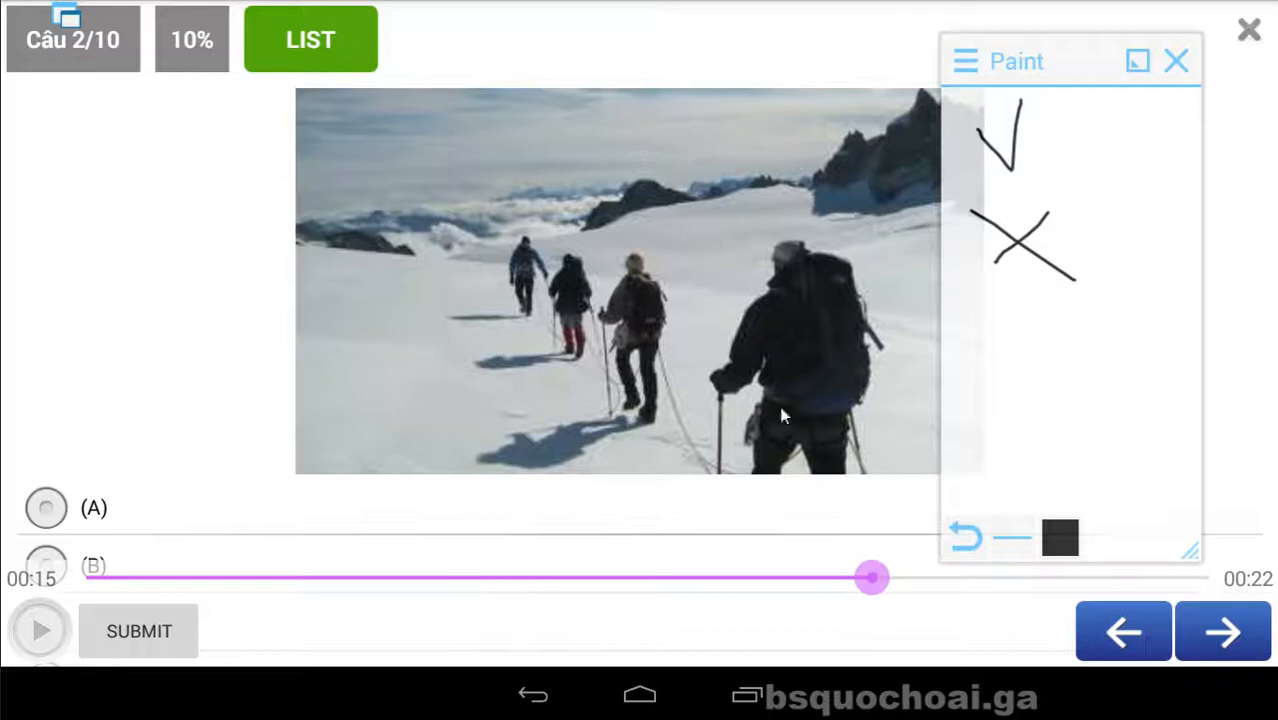
pyautogui.click(40, 632)
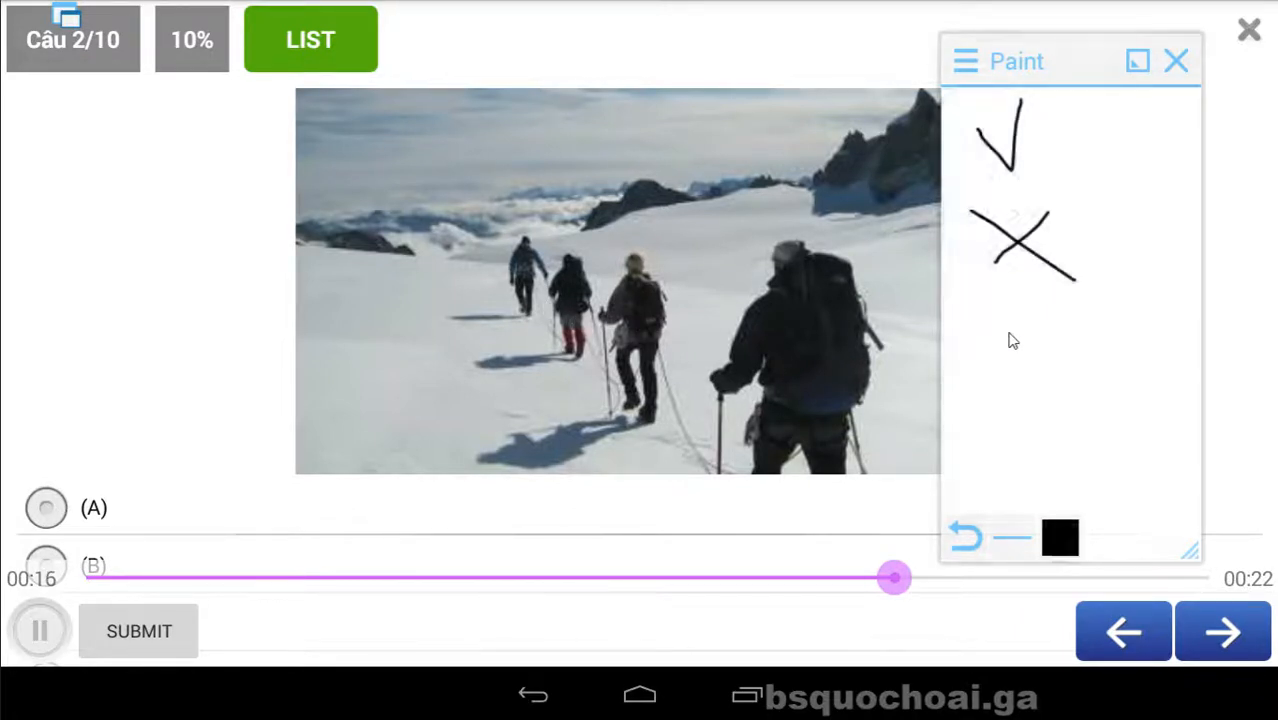
pyautogui.moveTo(970, 300); pyautogui.dragTo(1050, 376)
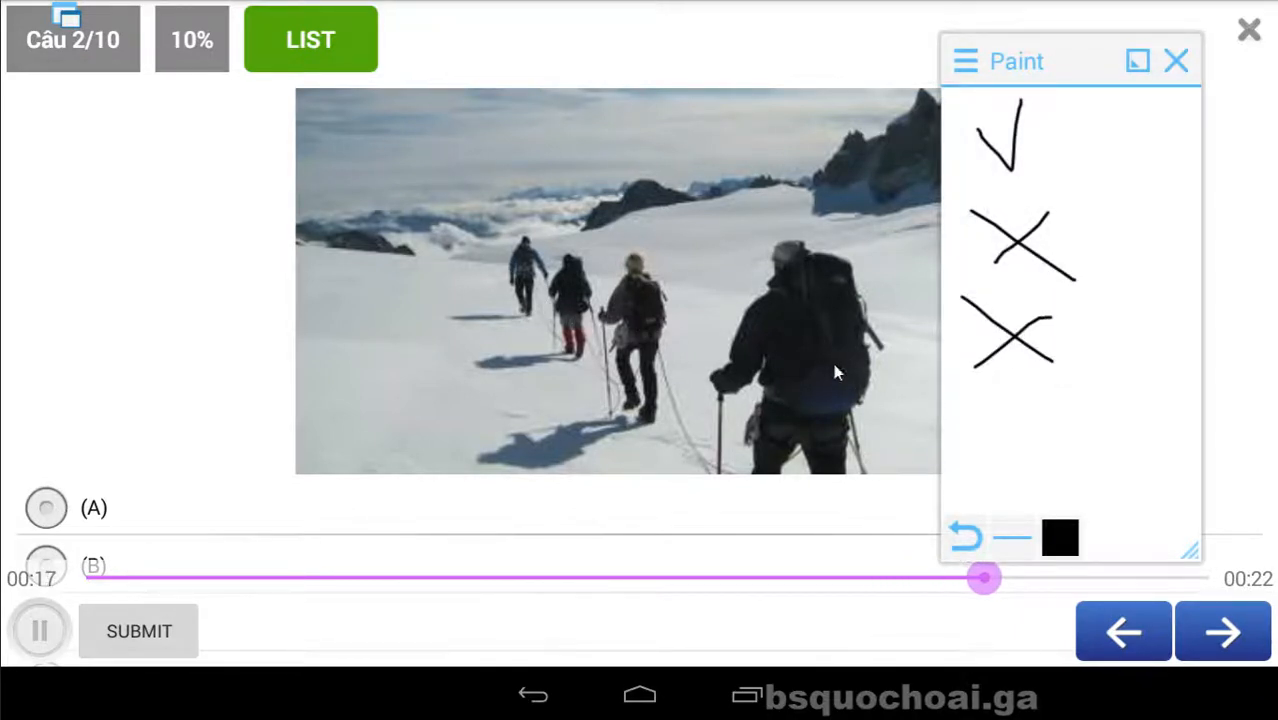
pyautogui.moveTo(1000, 396); pyautogui.dragTo(1084, 456)
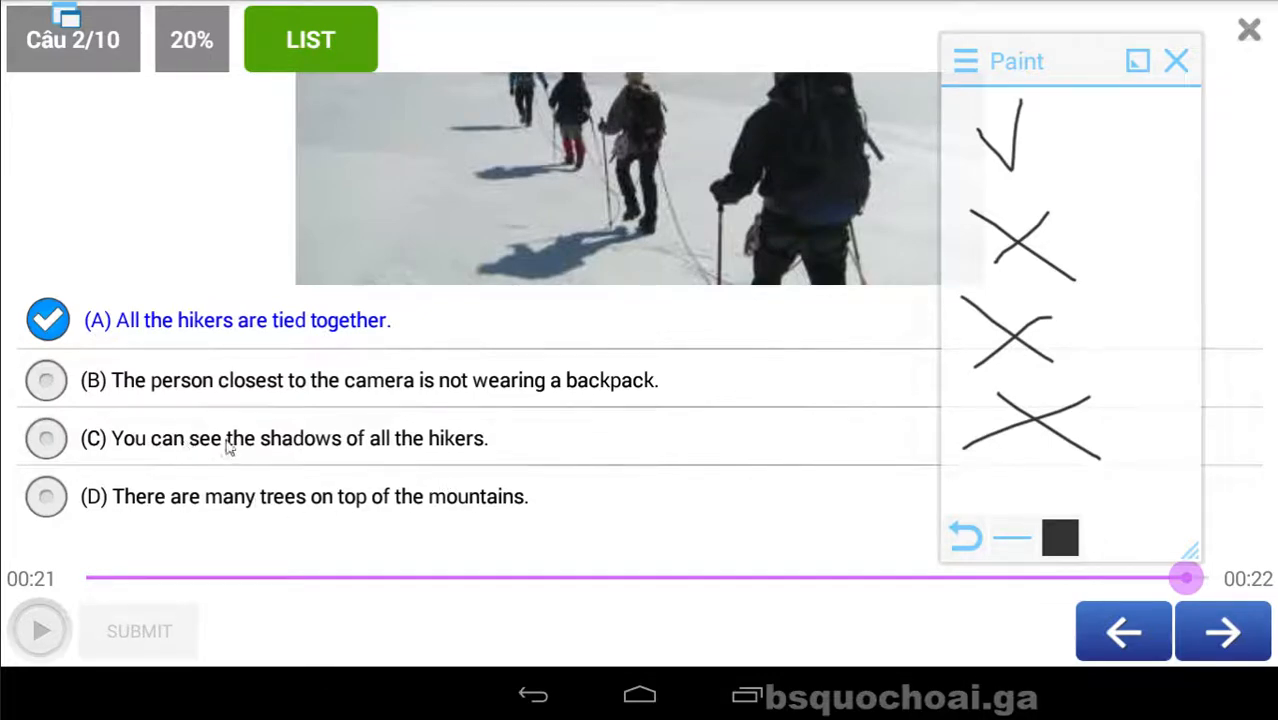
pyautogui.moveTo(452, 452)
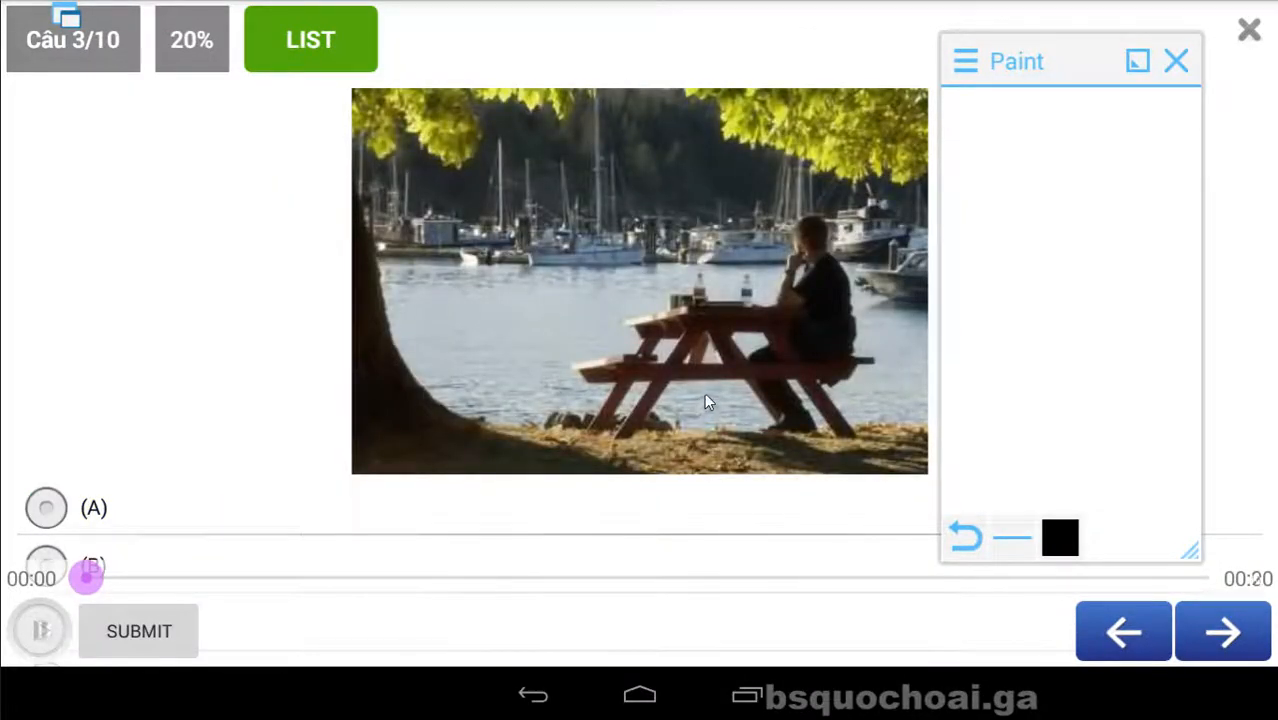
# Step: Play question 3's audio about the sunny day, pausing as needed
pyautogui.click(40, 632)
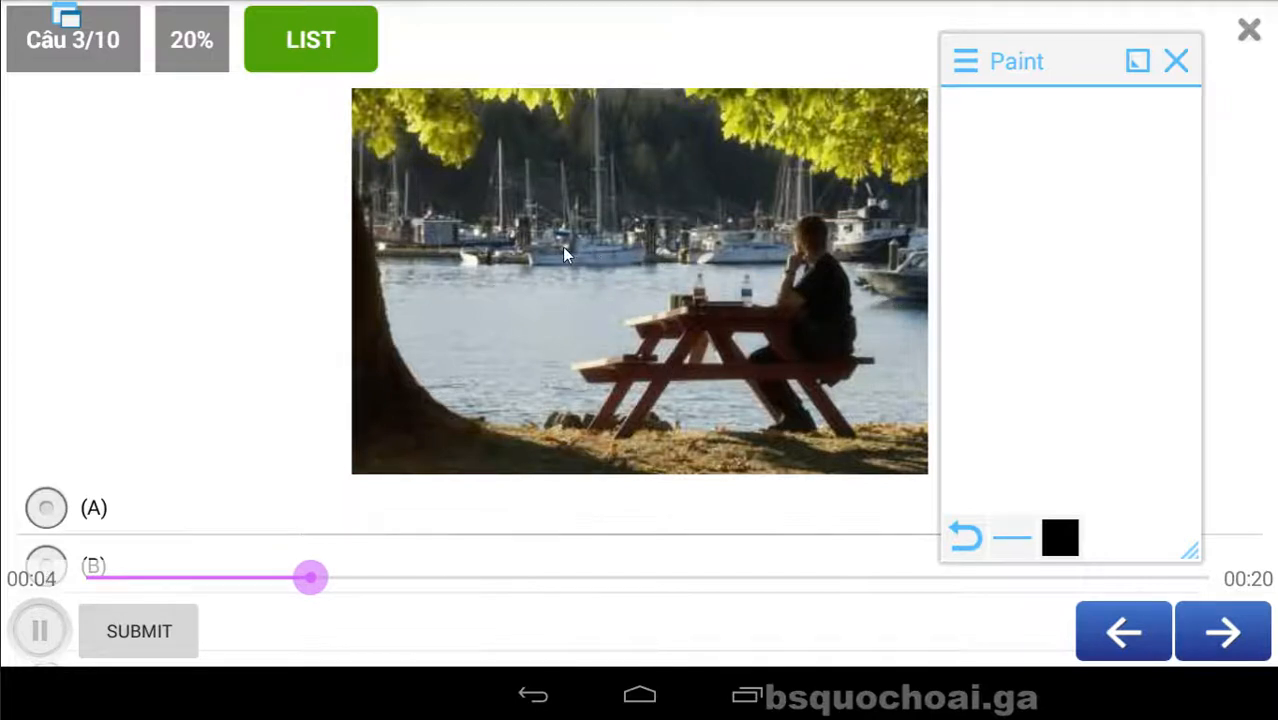
pyautogui.click(40, 630)
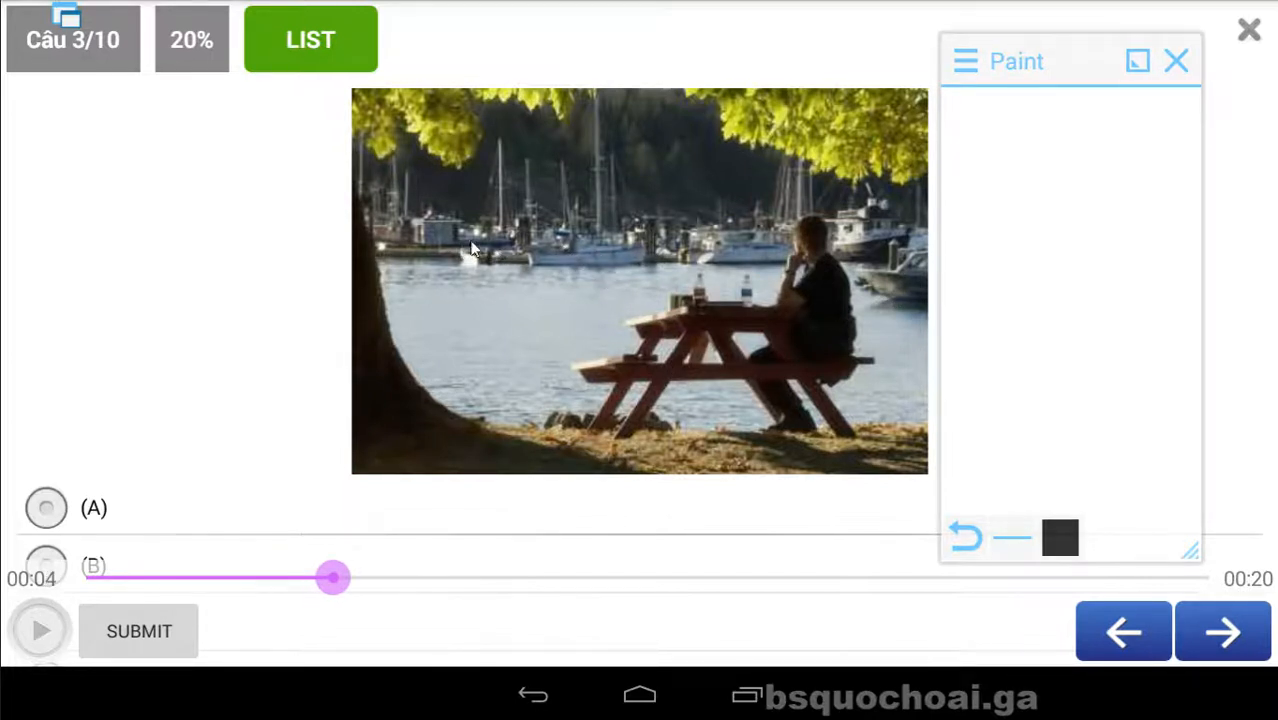
pyautogui.click(40, 630)
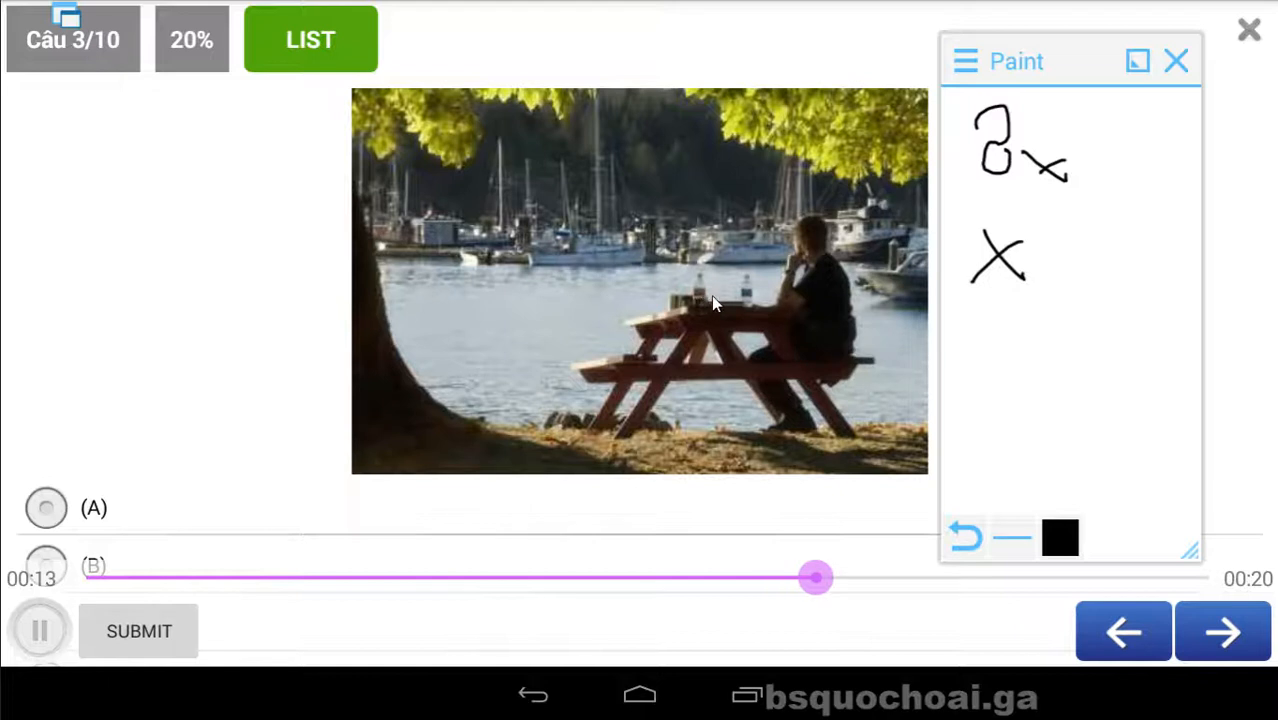
pyautogui.click(40, 628)
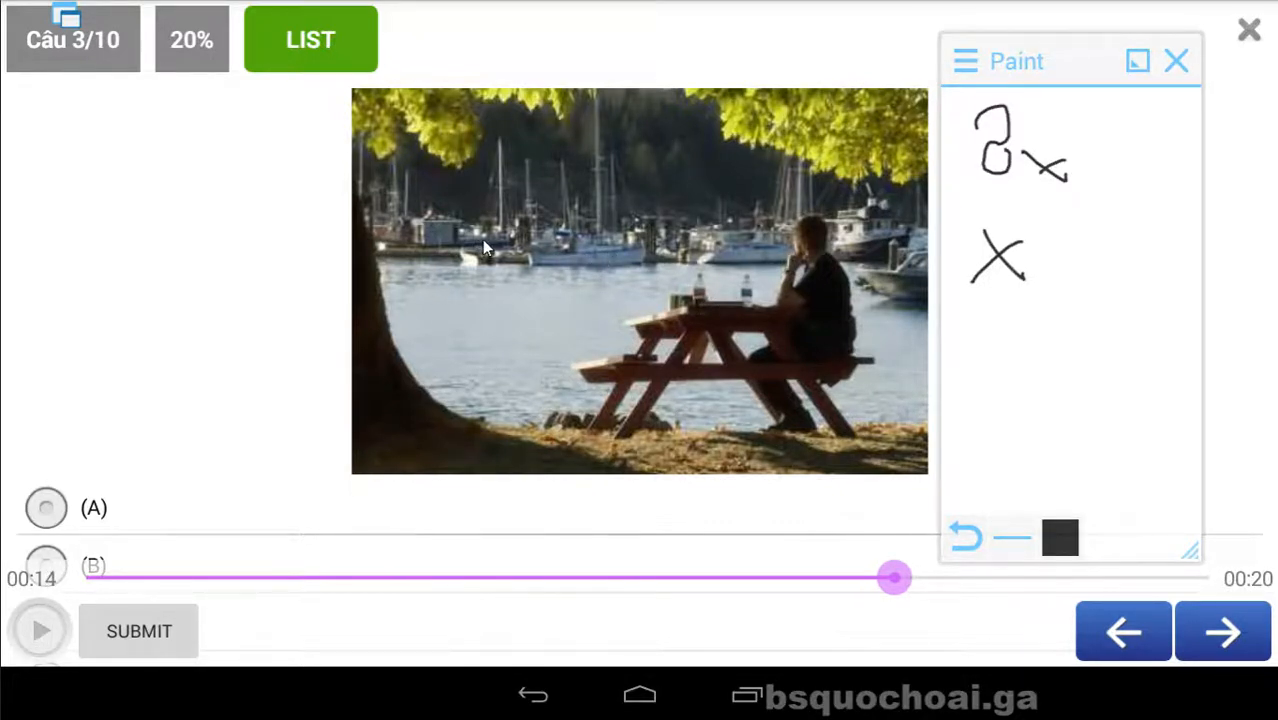
pyautogui.moveTo(744, 262)
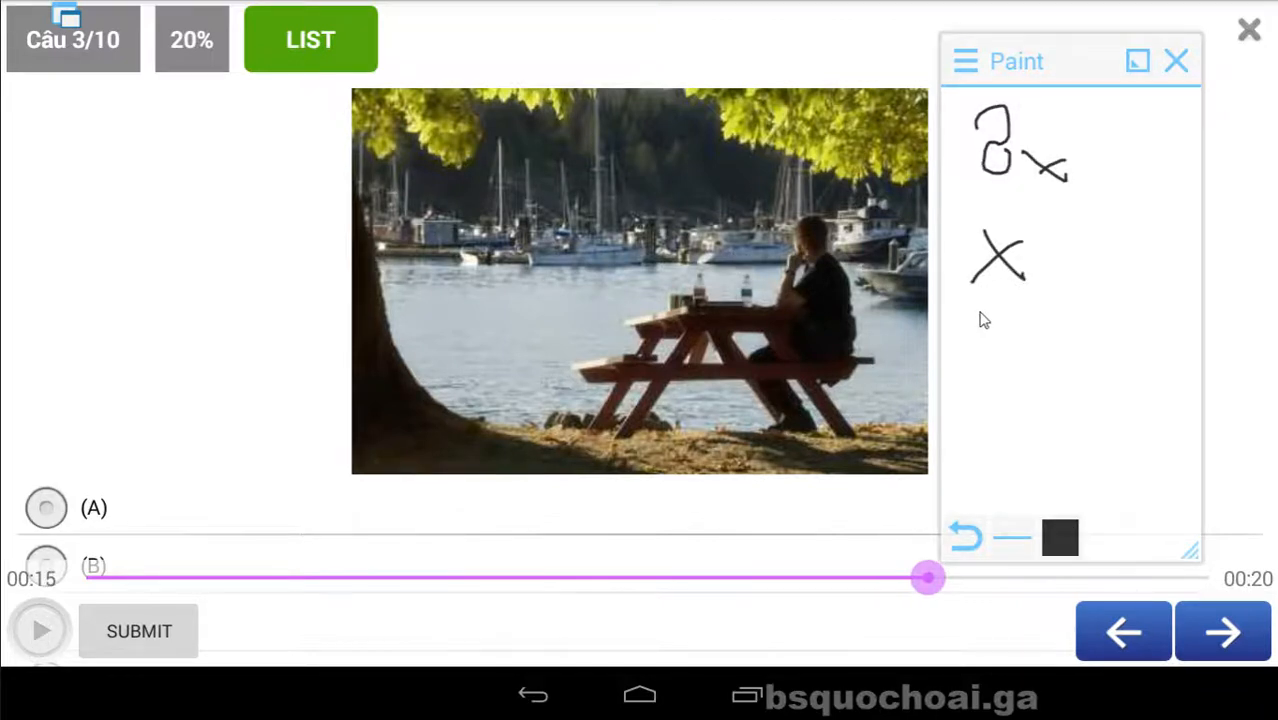
pyautogui.moveTo(622, 222)
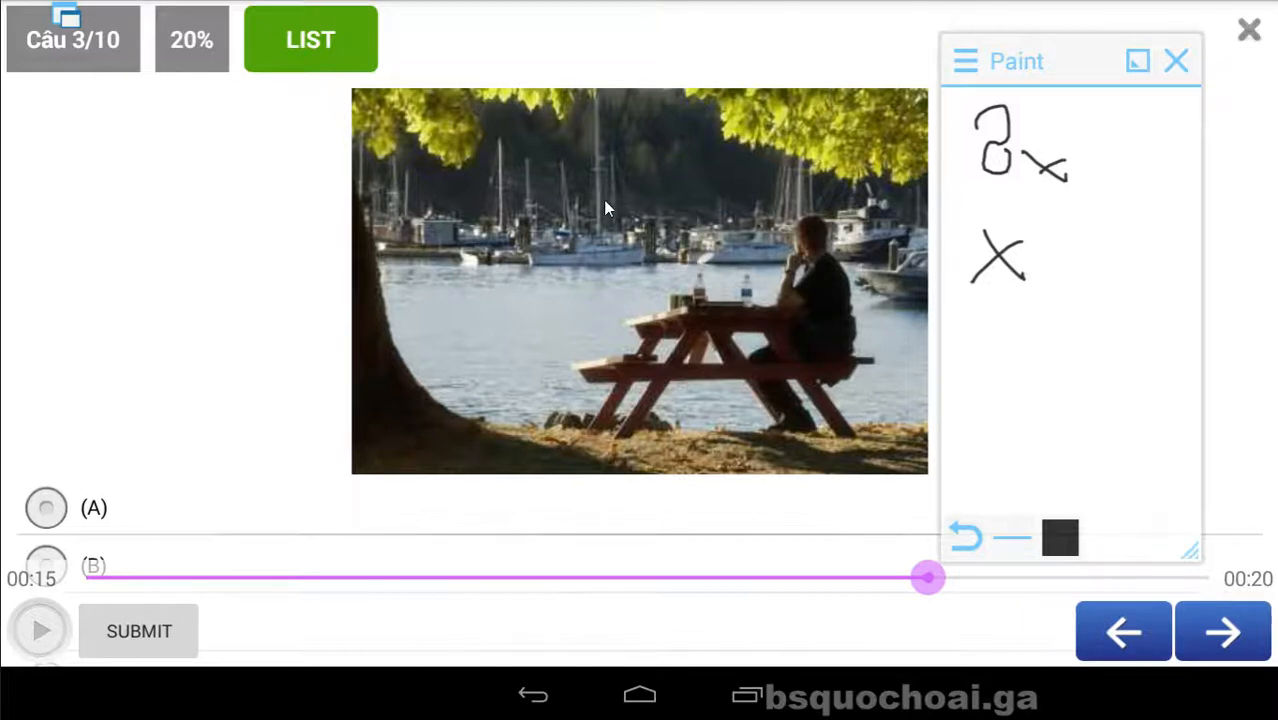
# Step: Add ✓ marks to the notes, answer D (a bright sunny day) reaching 30%, and continue
pyautogui.moveTo(992, 320); pyautogui.dragTo(990, 360)
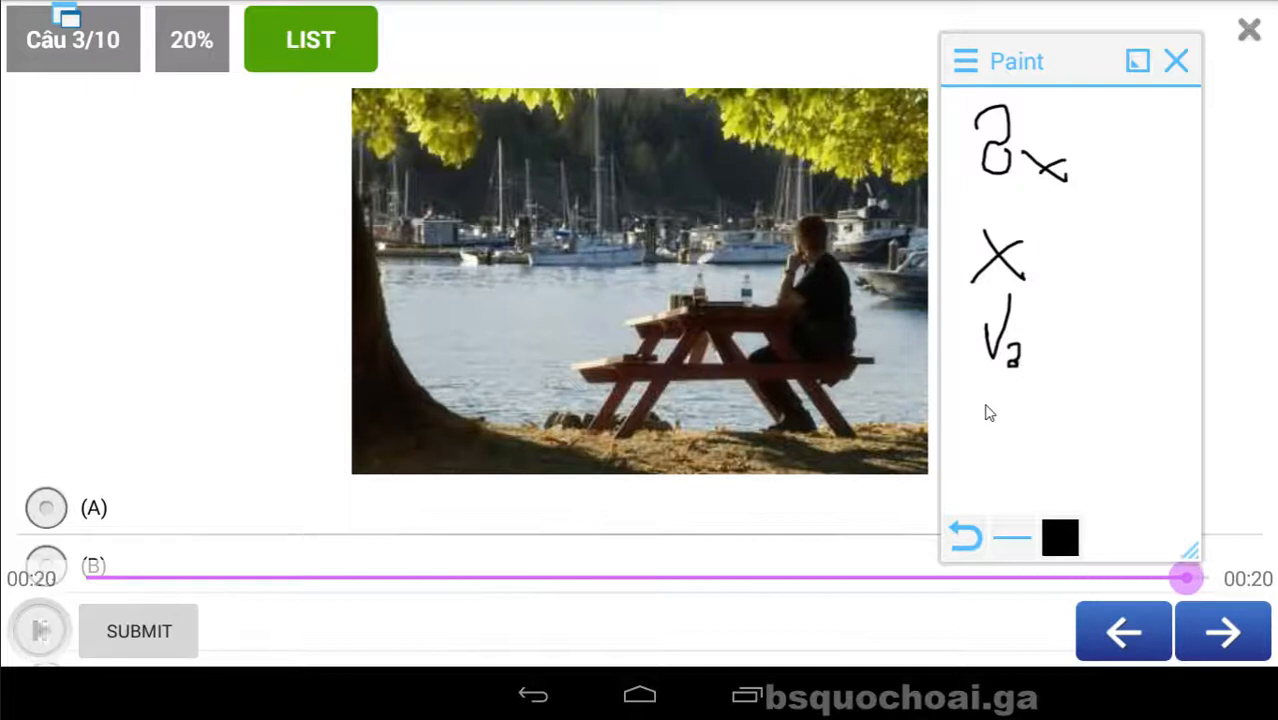
pyautogui.moveTo(976, 400); pyautogui.dragTo(1000, 450)
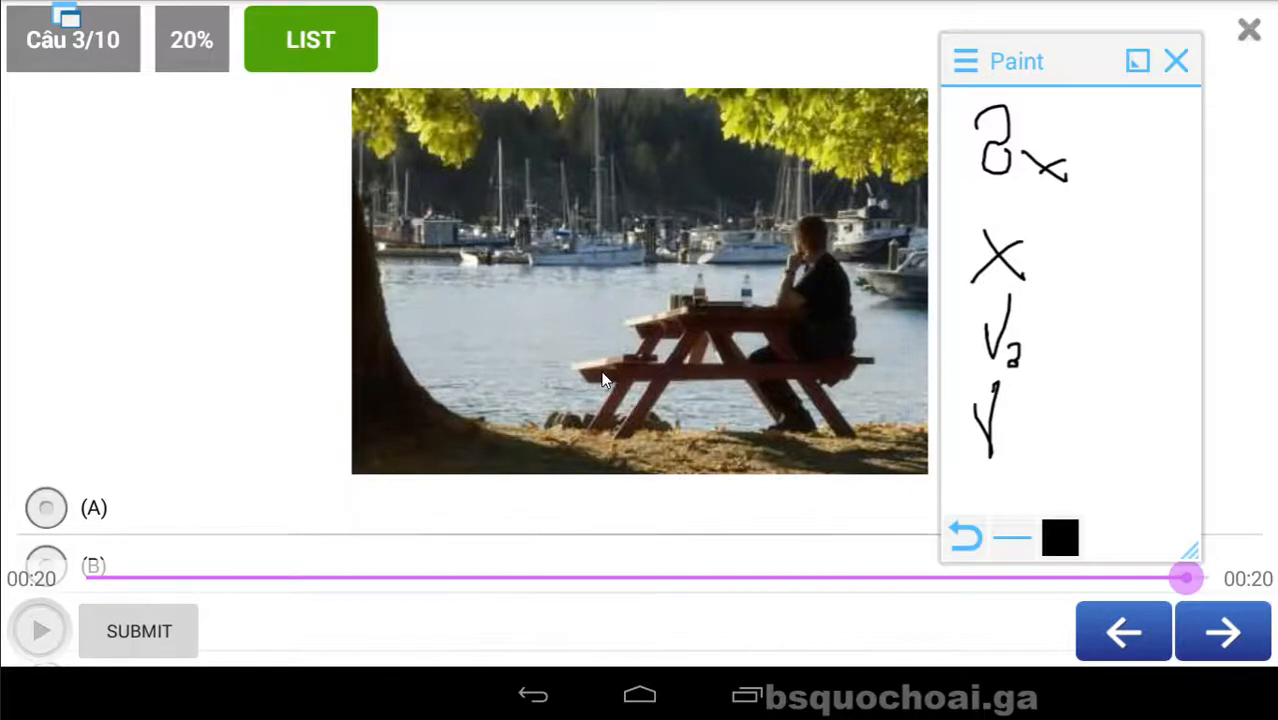
pyautogui.scroll(-3)
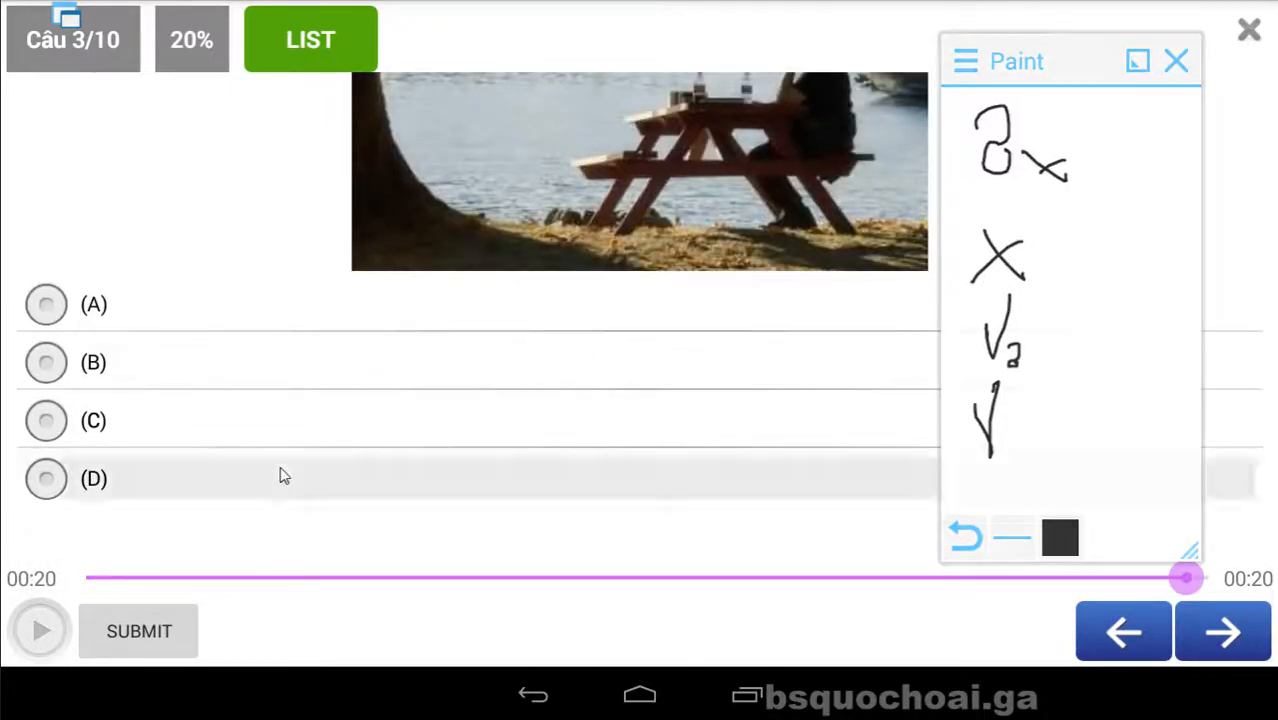
pyautogui.click(46, 480)
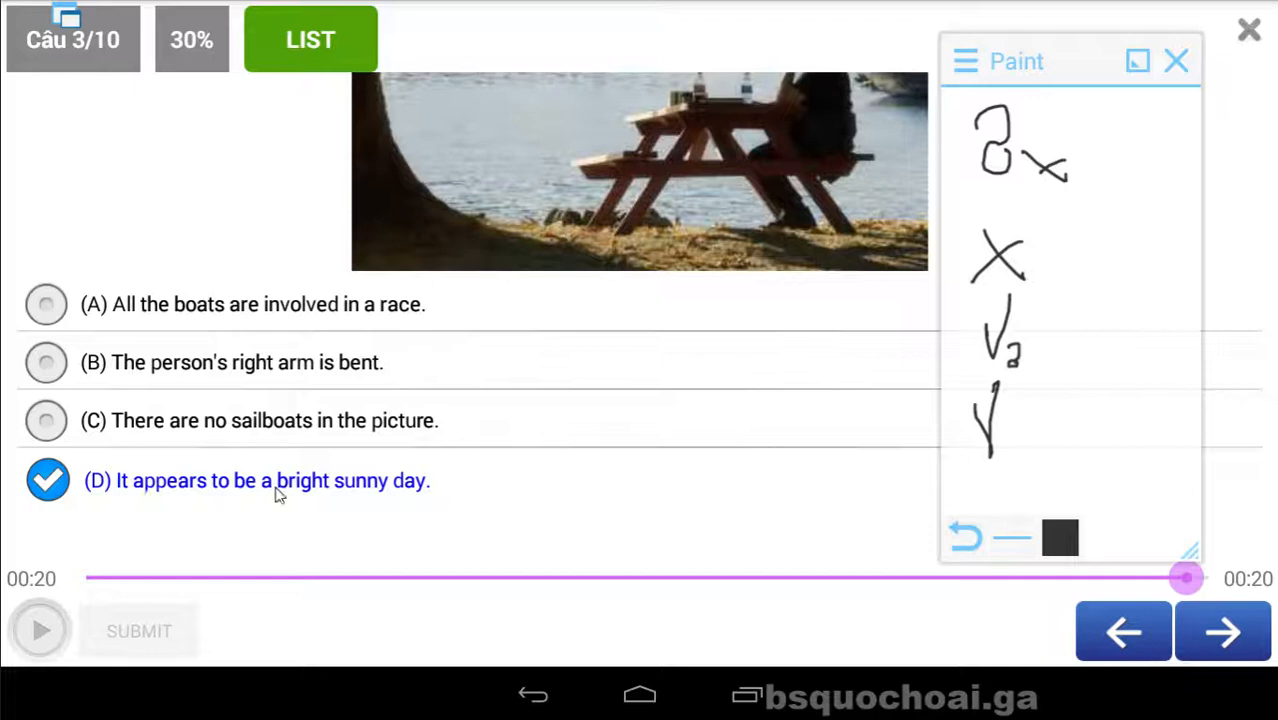
pyautogui.moveTo(258, 448)
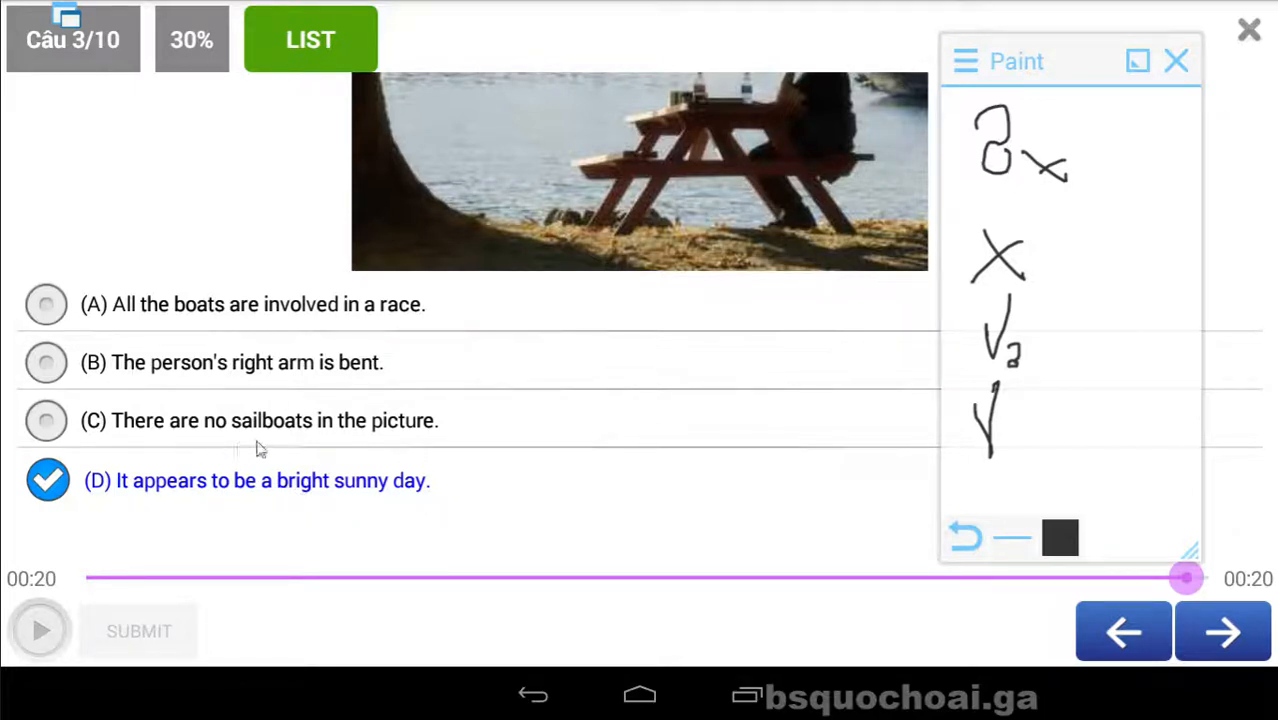
pyautogui.moveTo(308, 444)
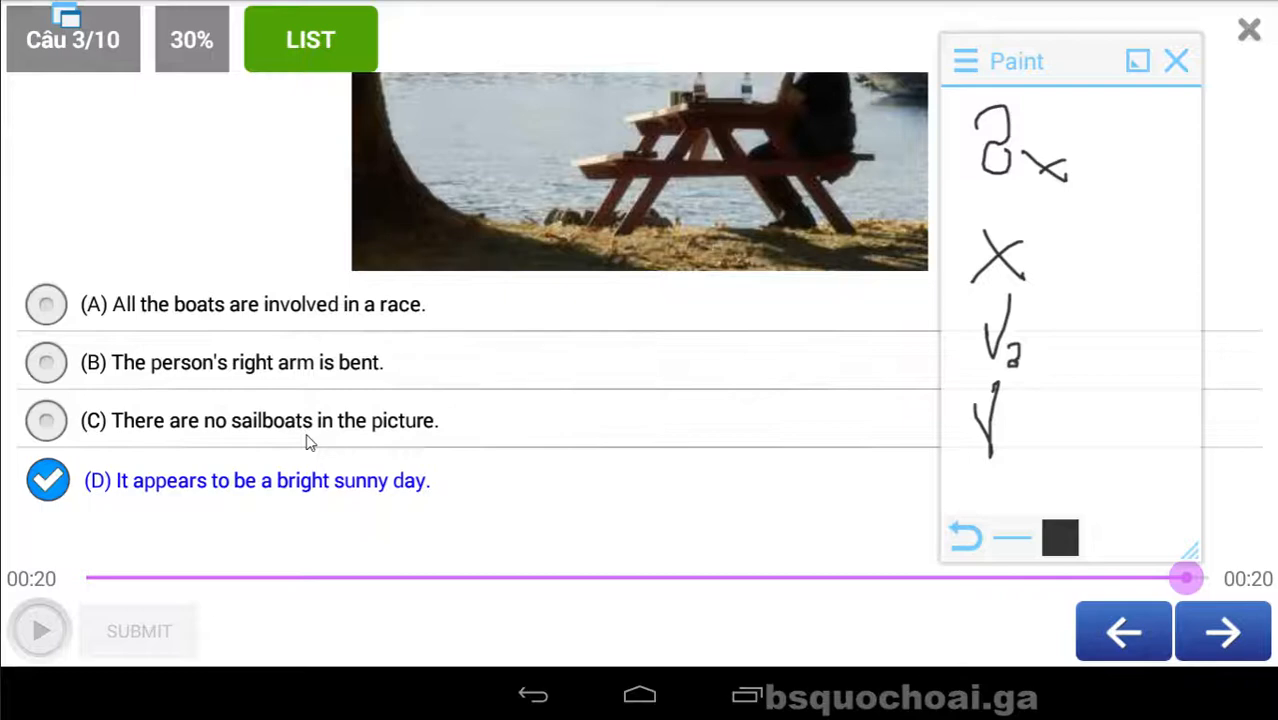
pyautogui.moveTo(748, 424)
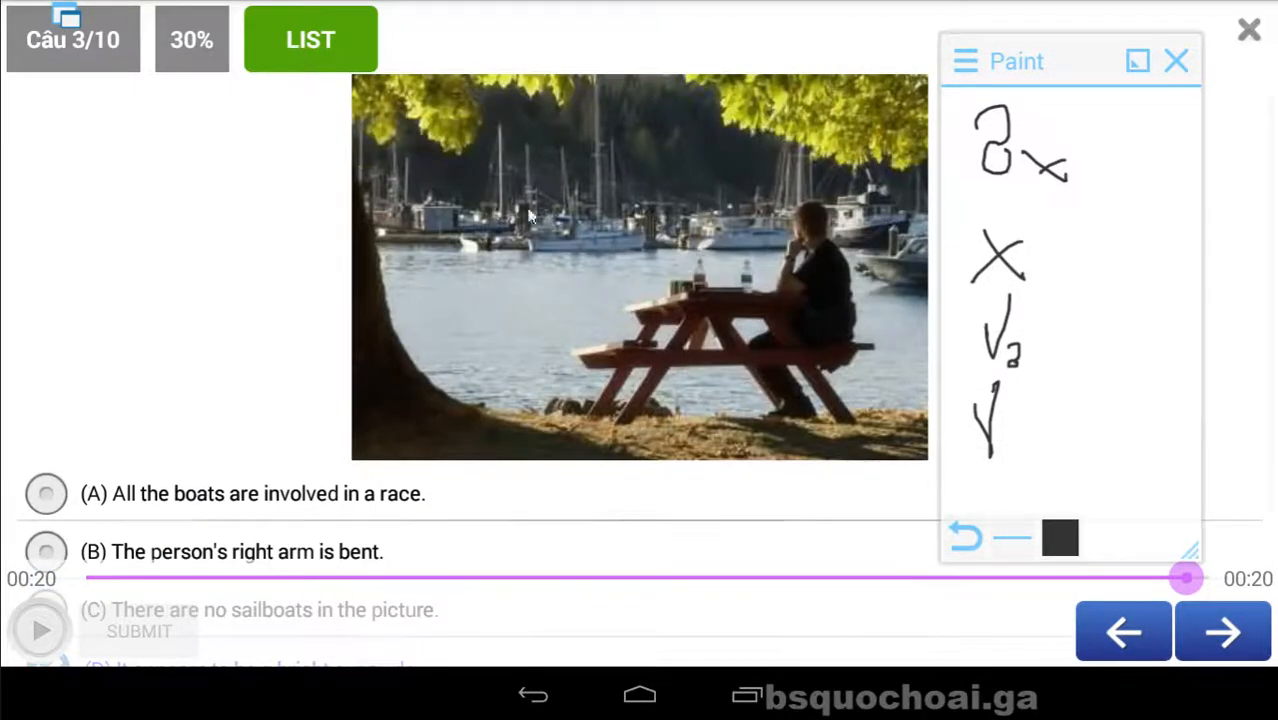
pyautogui.click(1222, 632)
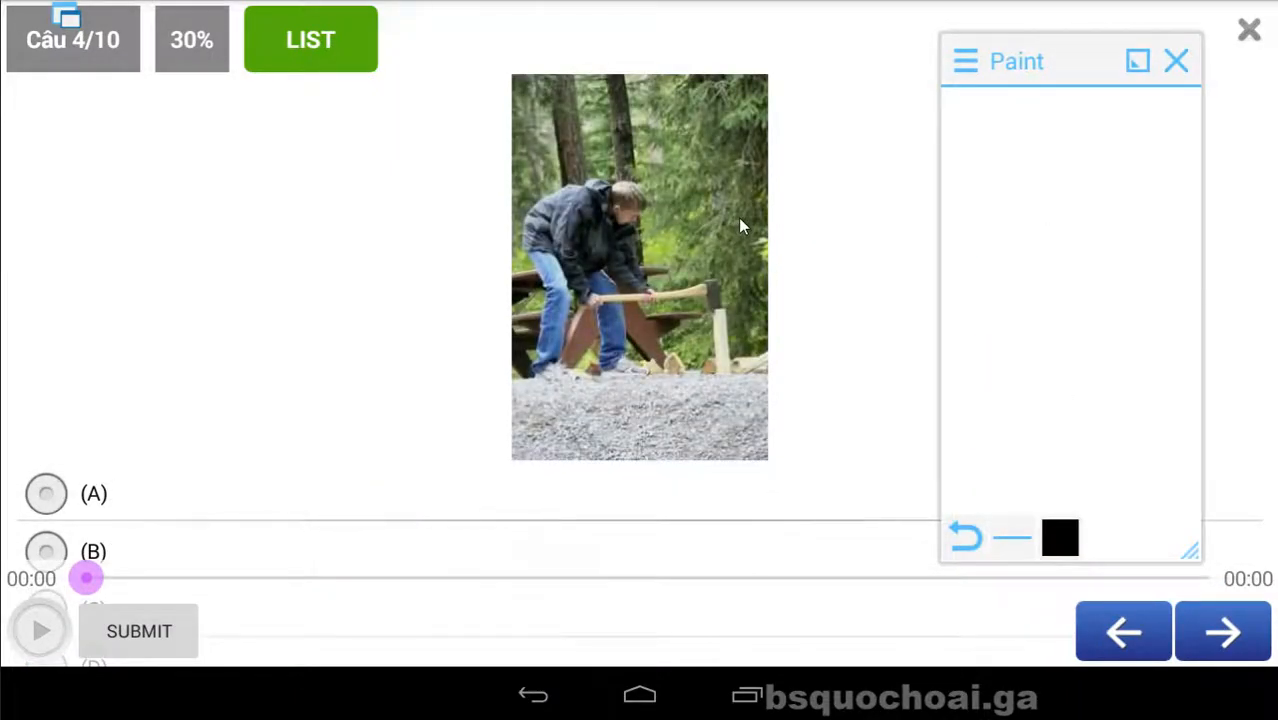
# Step: Play question 4's audio and note ✗ for the first statement, ✓ for the second
pyautogui.click(40, 630)
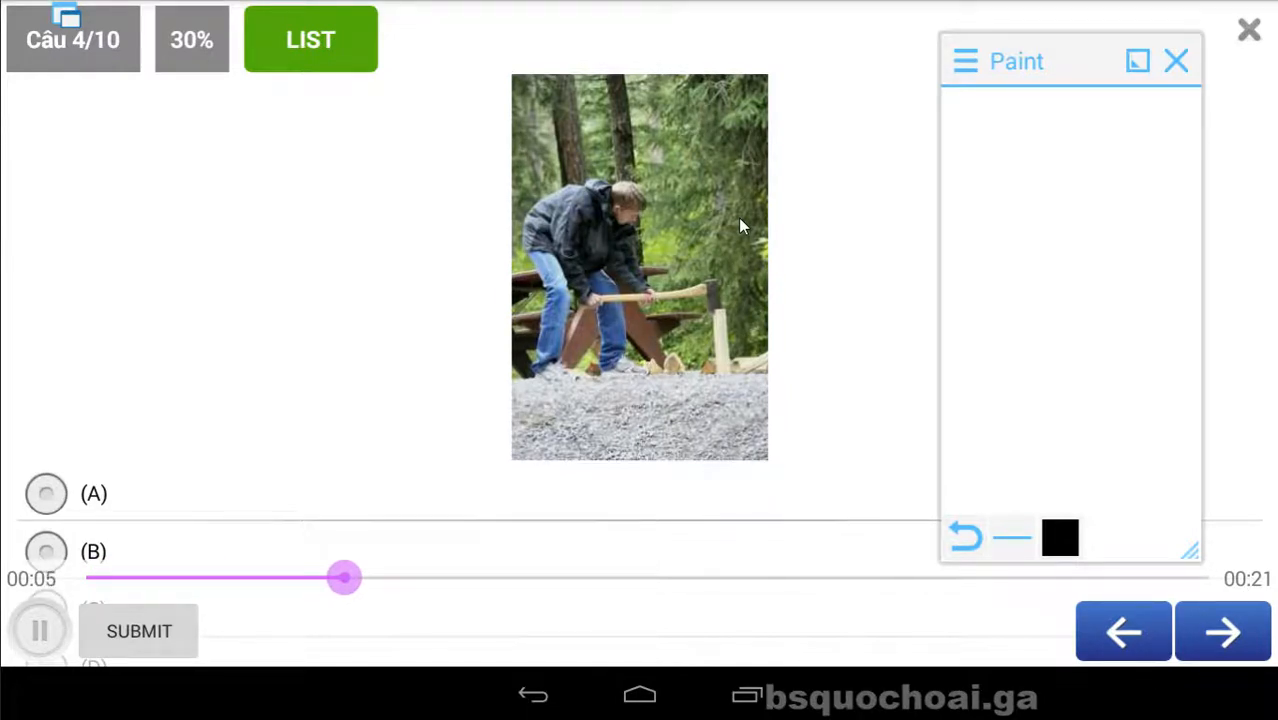
pyautogui.click(40, 628)
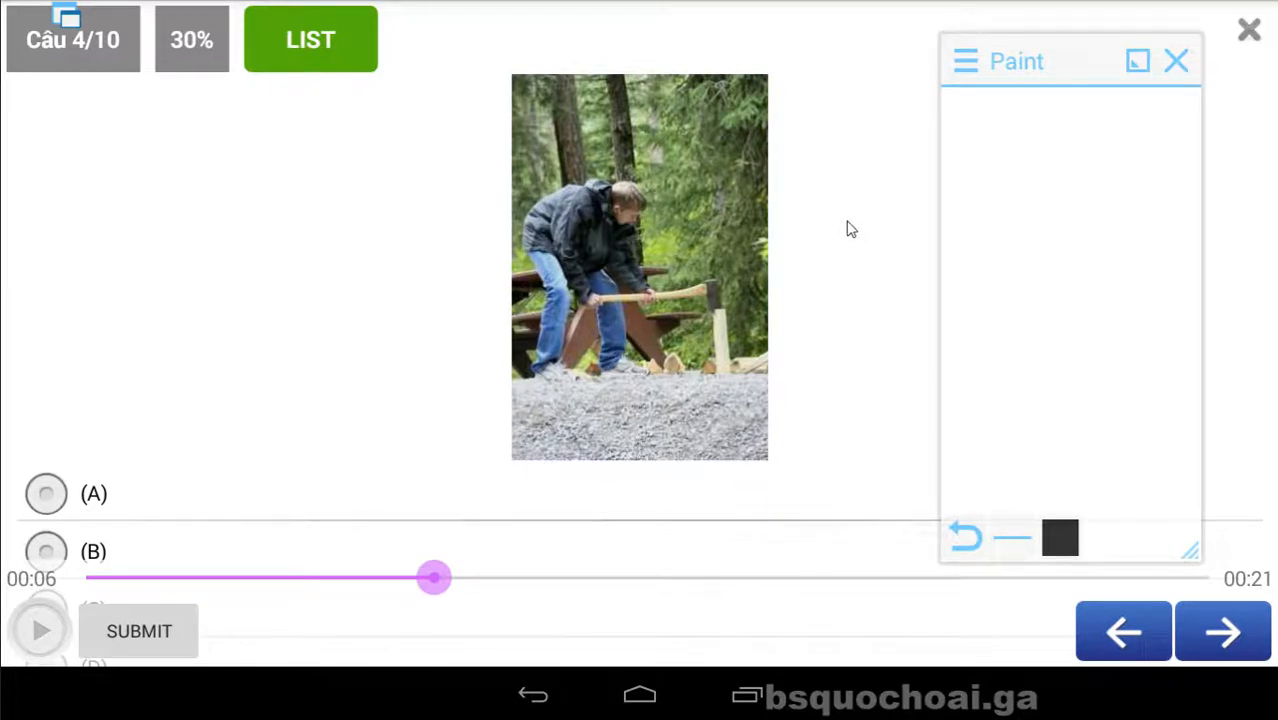
pyautogui.moveTo(726, 344)
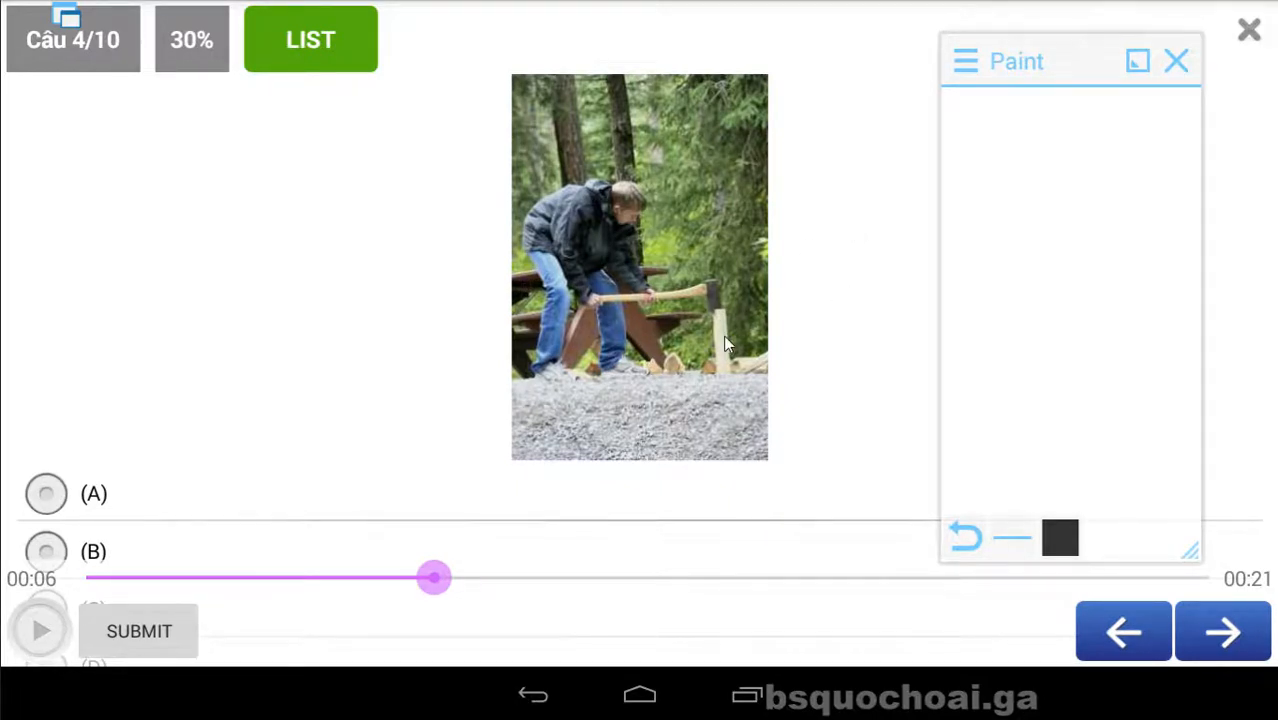
pyautogui.click(40, 630)
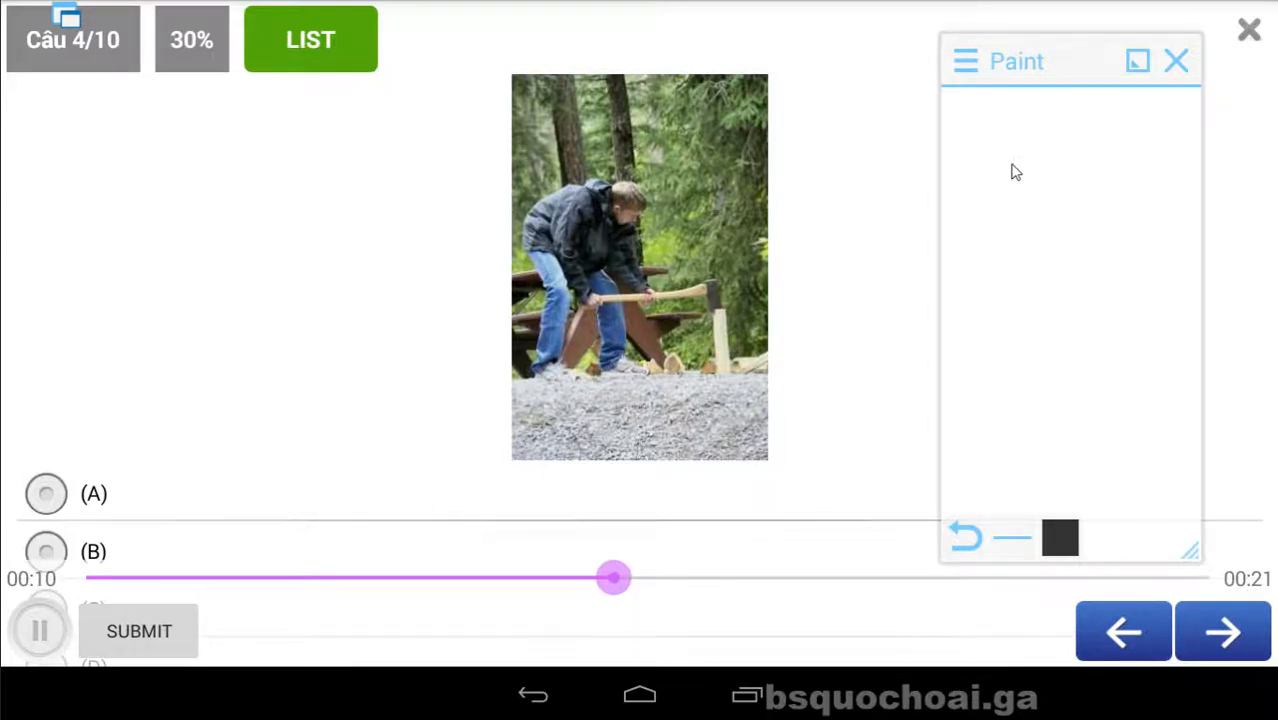
pyautogui.moveTo(984, 140); pyautogui.dragTo(1030, 196)
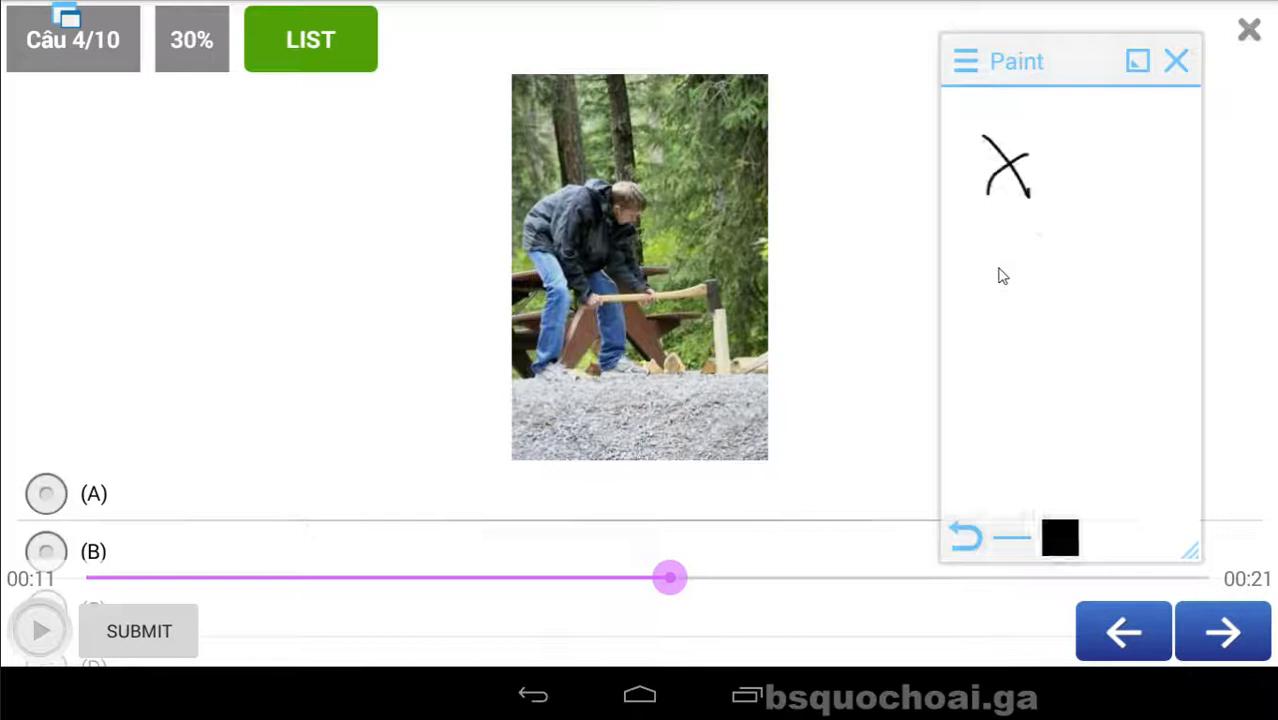
pyautogui.moveTo(990, 240); pyautogui.dragTo(1024, 300)
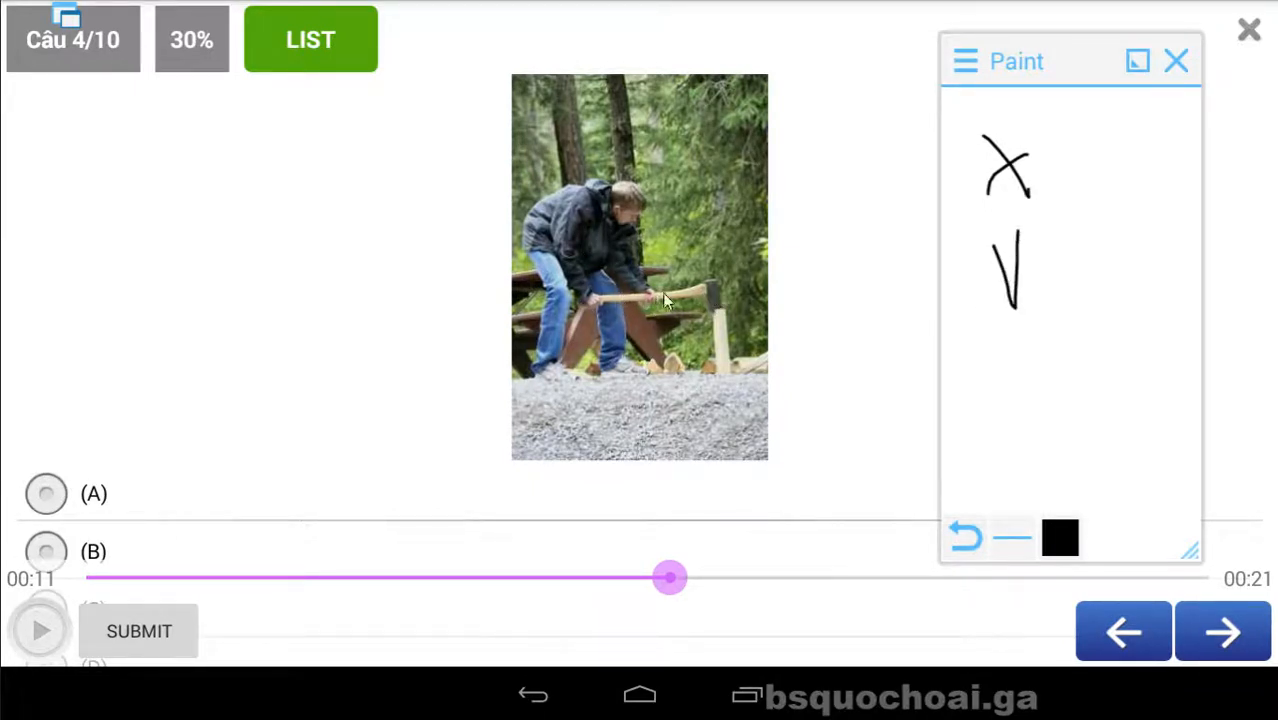
# Step: Finish the audio and mark the third and fourth statements ✗
pyautogui.click(40, 630)
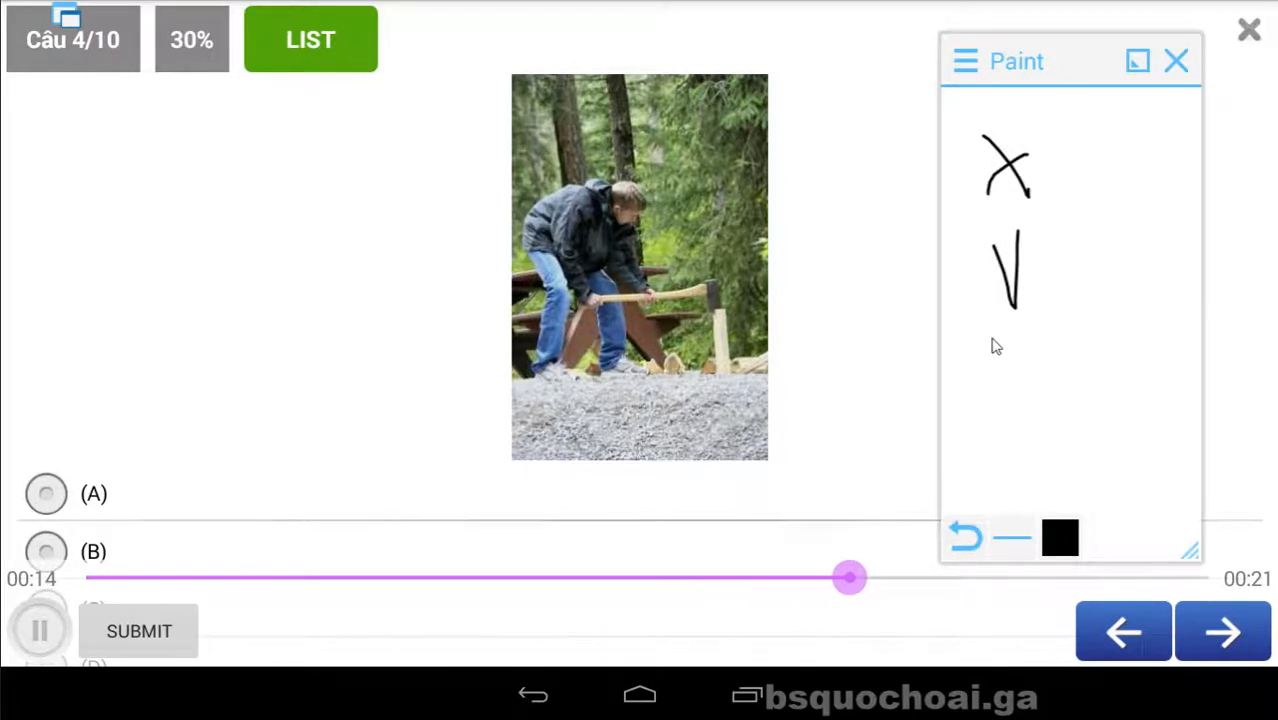
pyautogui.click(40, 628)
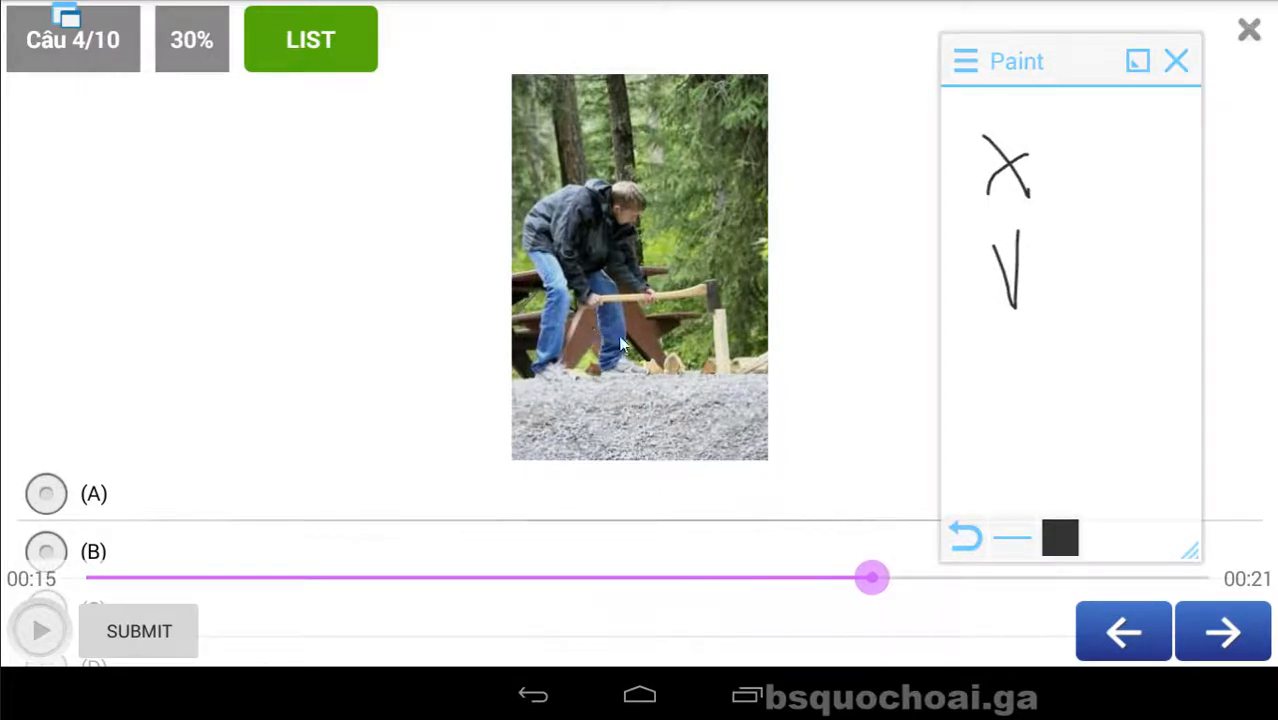
pyautogui.moveTo(660, 356)
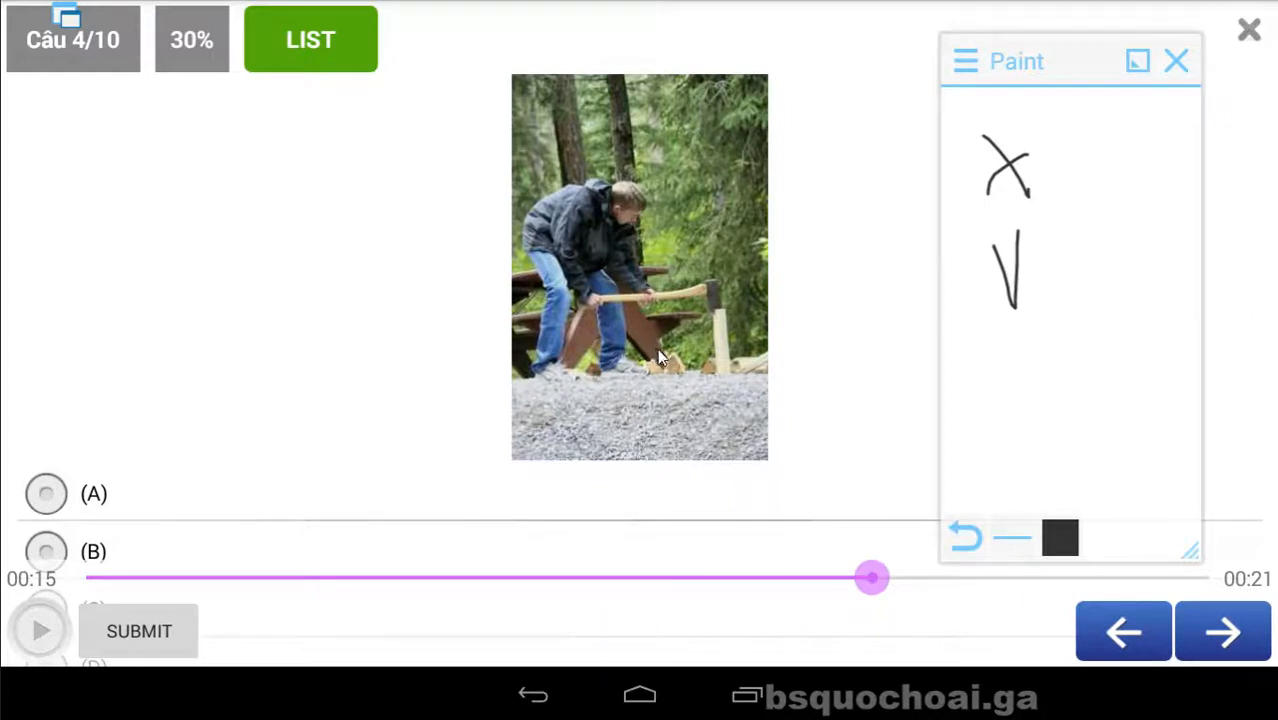
pyautogui.moveTo(976, 336); pyautogui.dragTo(1036, 376)
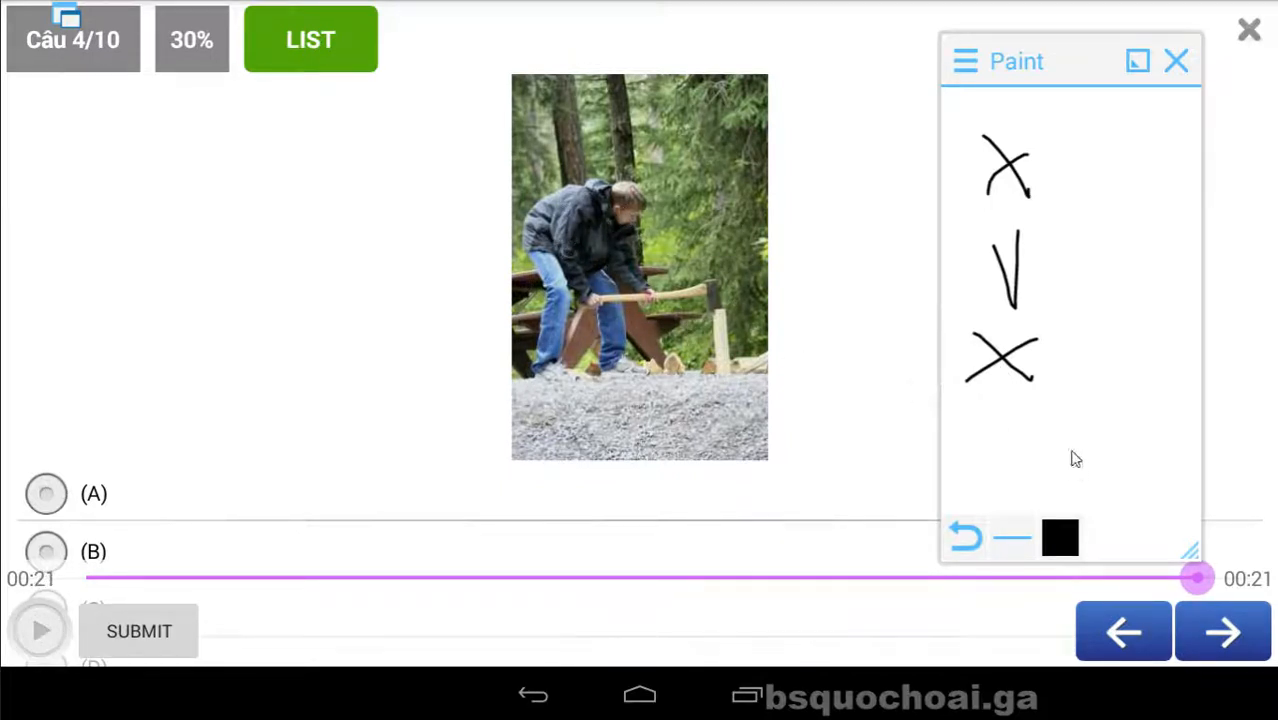
pyautogui.moveTo(990, 414); pyautogui.dragTo(1060, 456)
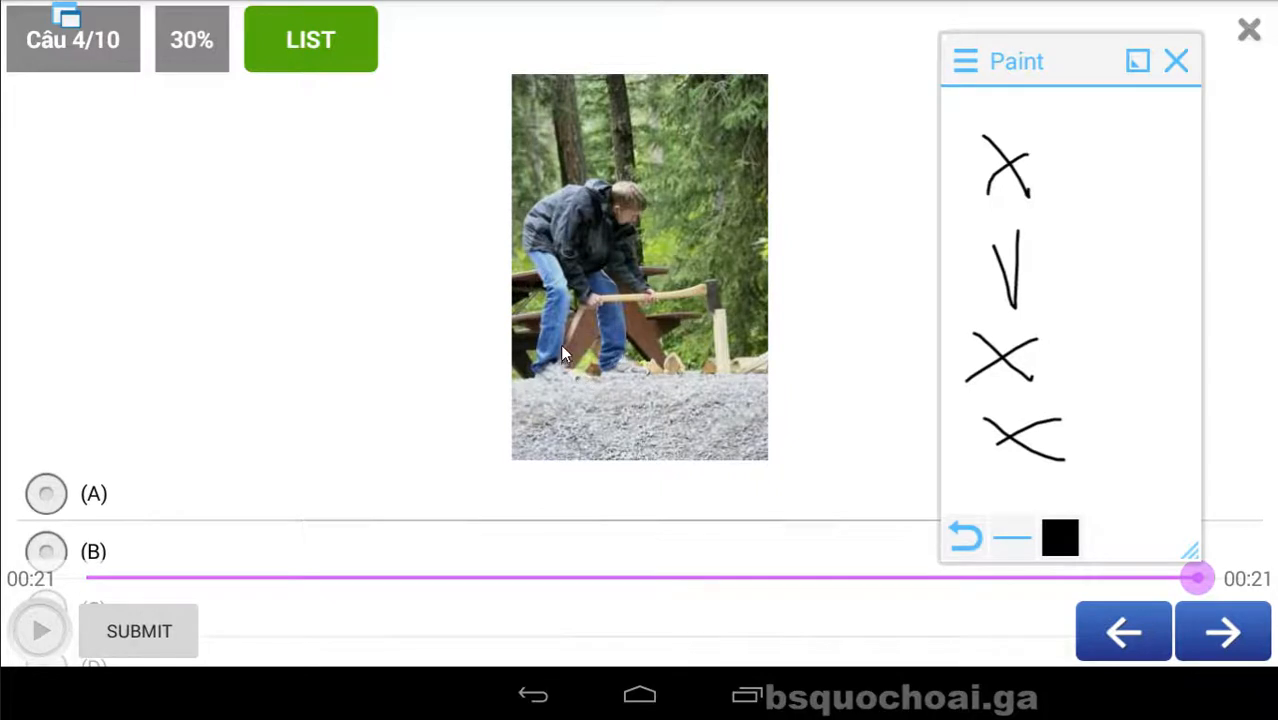
pyautogui.moveTo(556, 340)
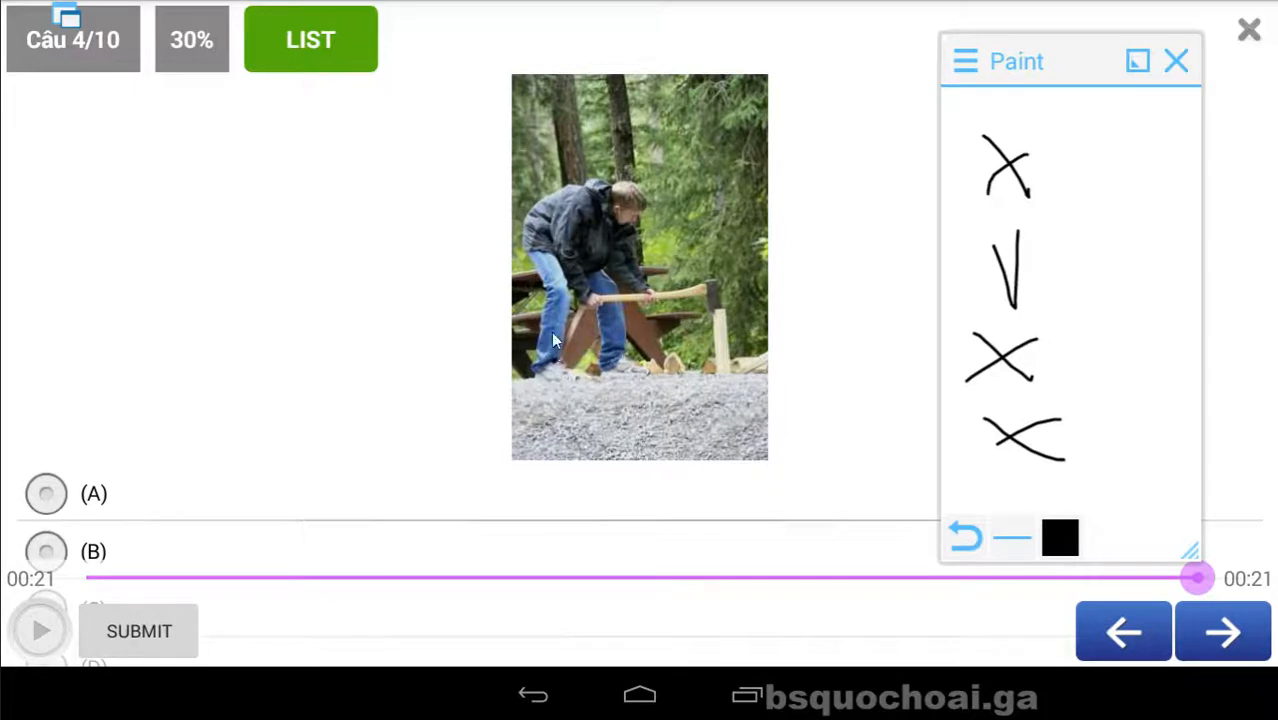
# Step: Answer B, both hands holding the ax, reaching 40%, and move to question 5
pyautogui.scroll(-3)
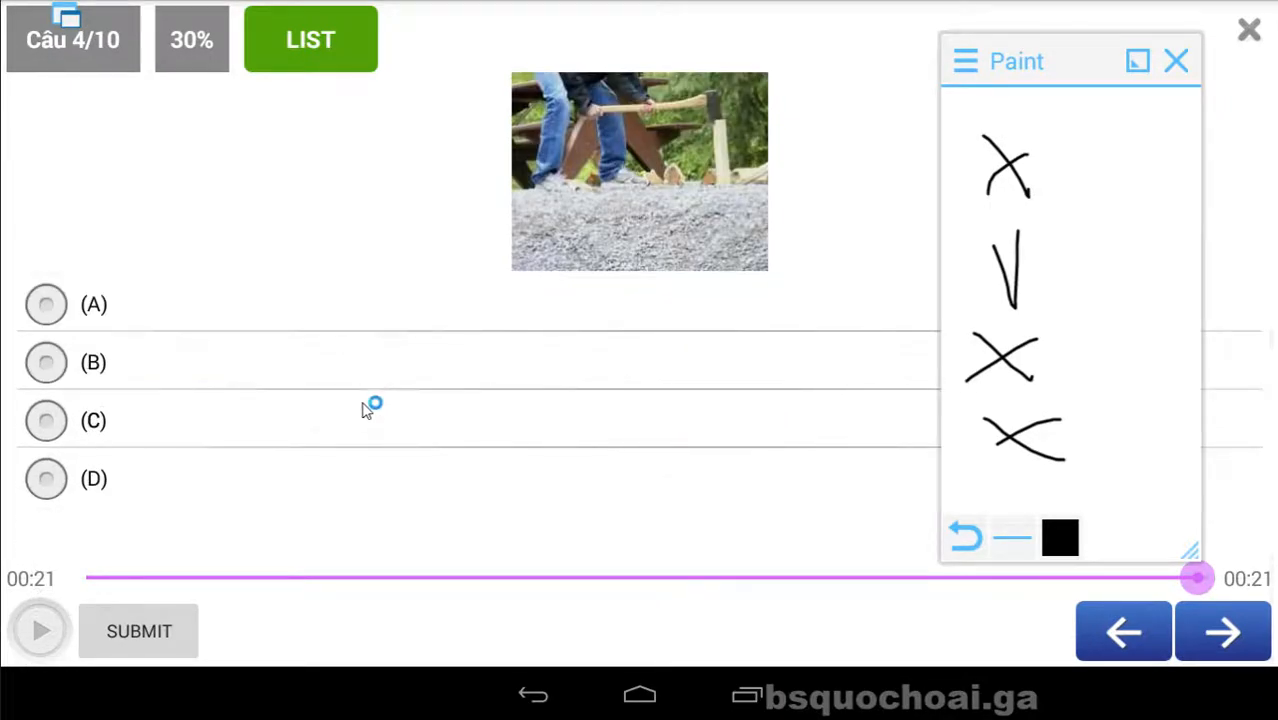
pyautogui.click(46, 364)
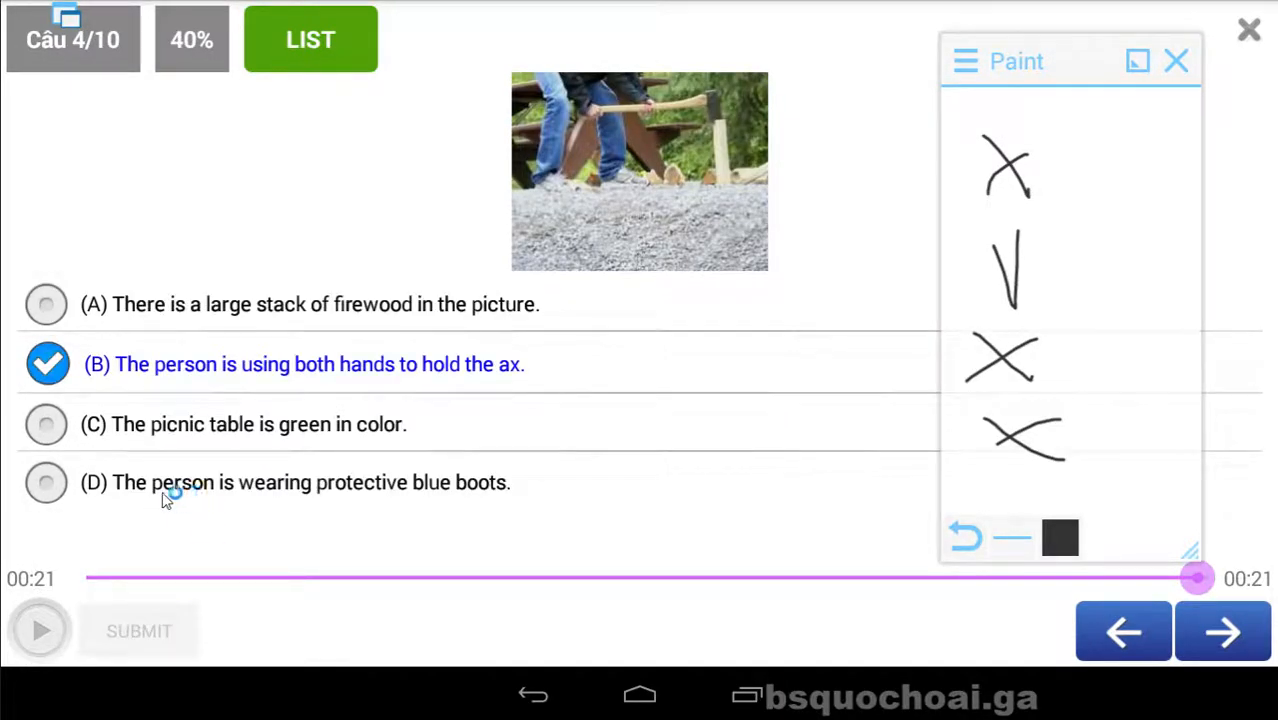
pyautogui.moveTo(580, 178)
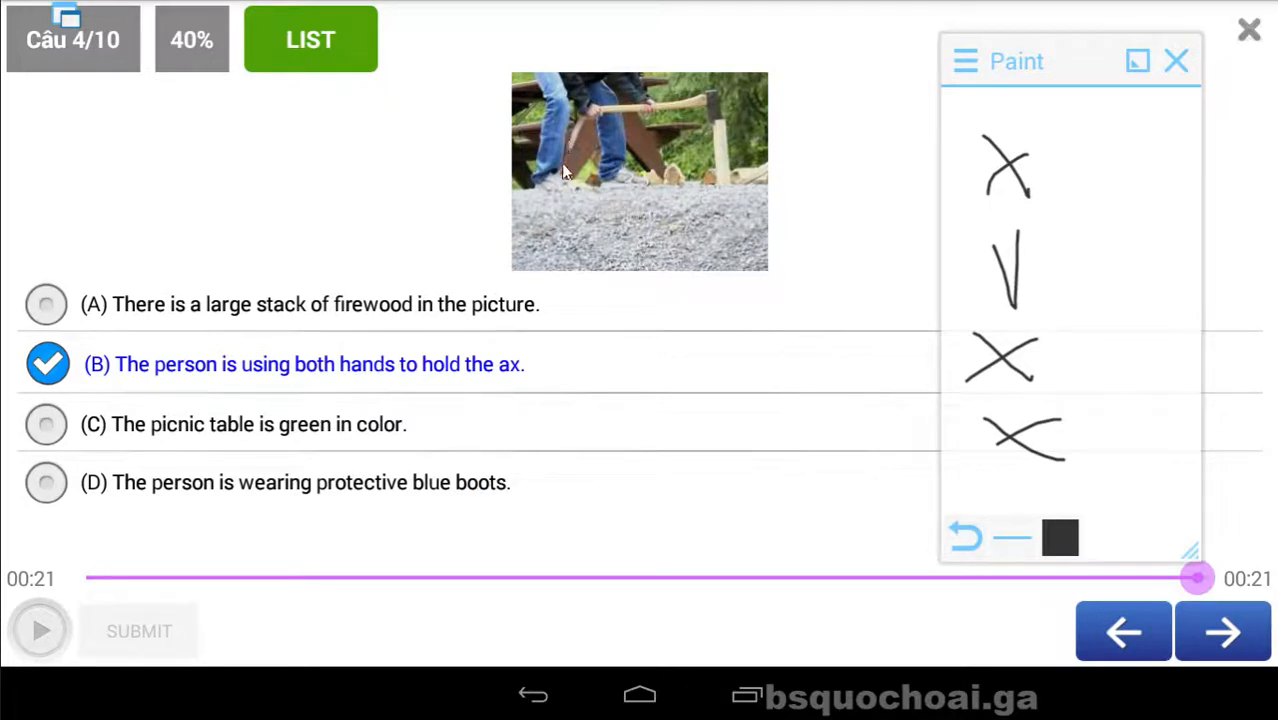
pyautogui.moveTo(558, 144)
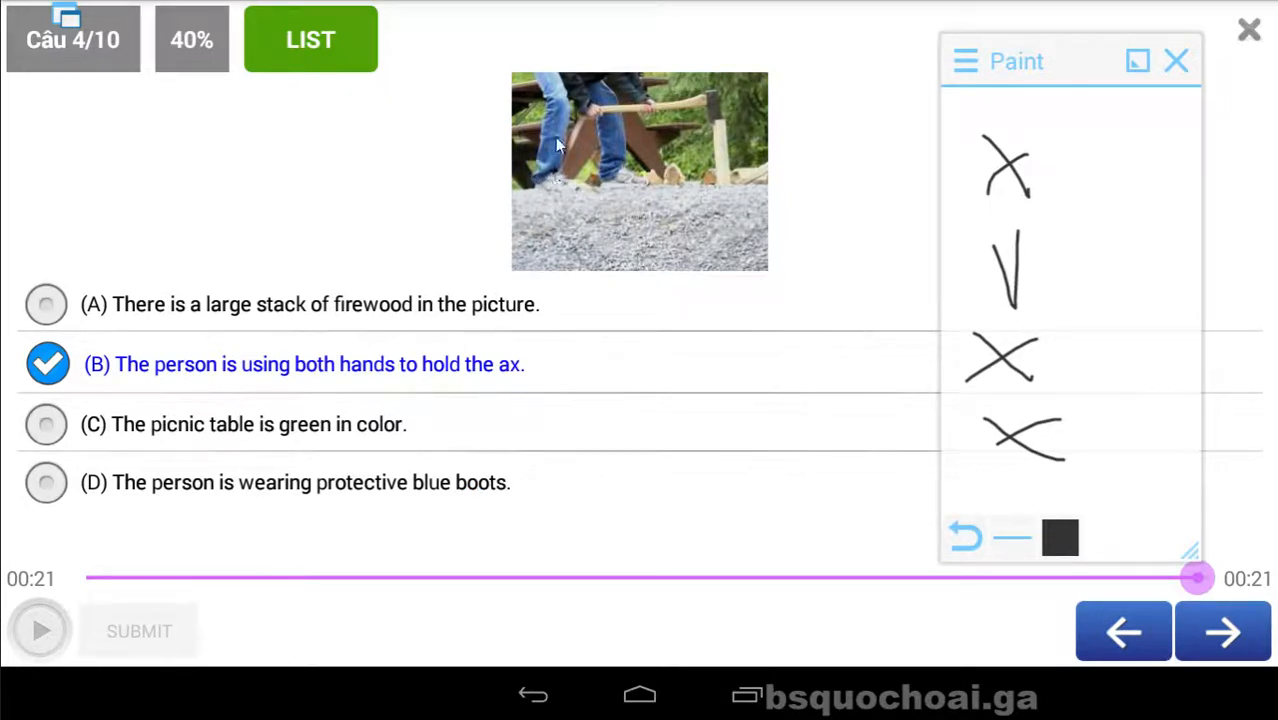
pyautogui.click(1222, 632)
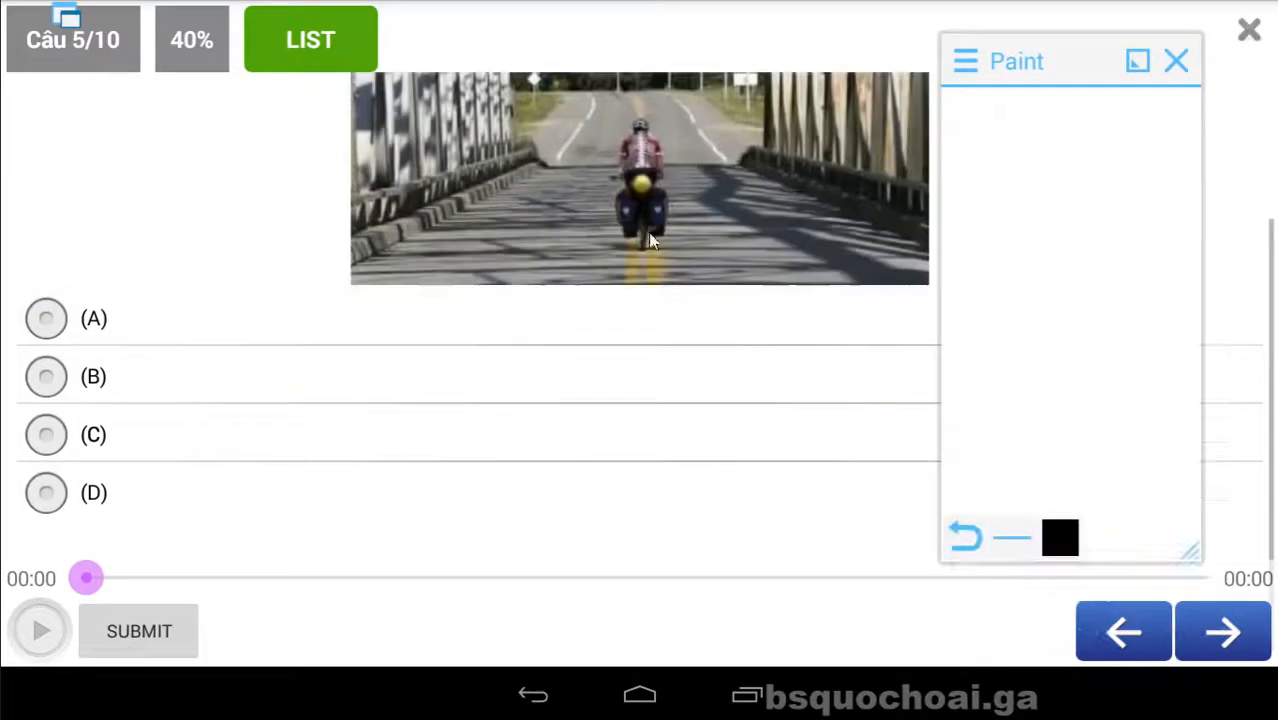
# Step: Play question 5's audio and jot a first ✗ note in the Paint overlay
pyautogui.click(40, 632)
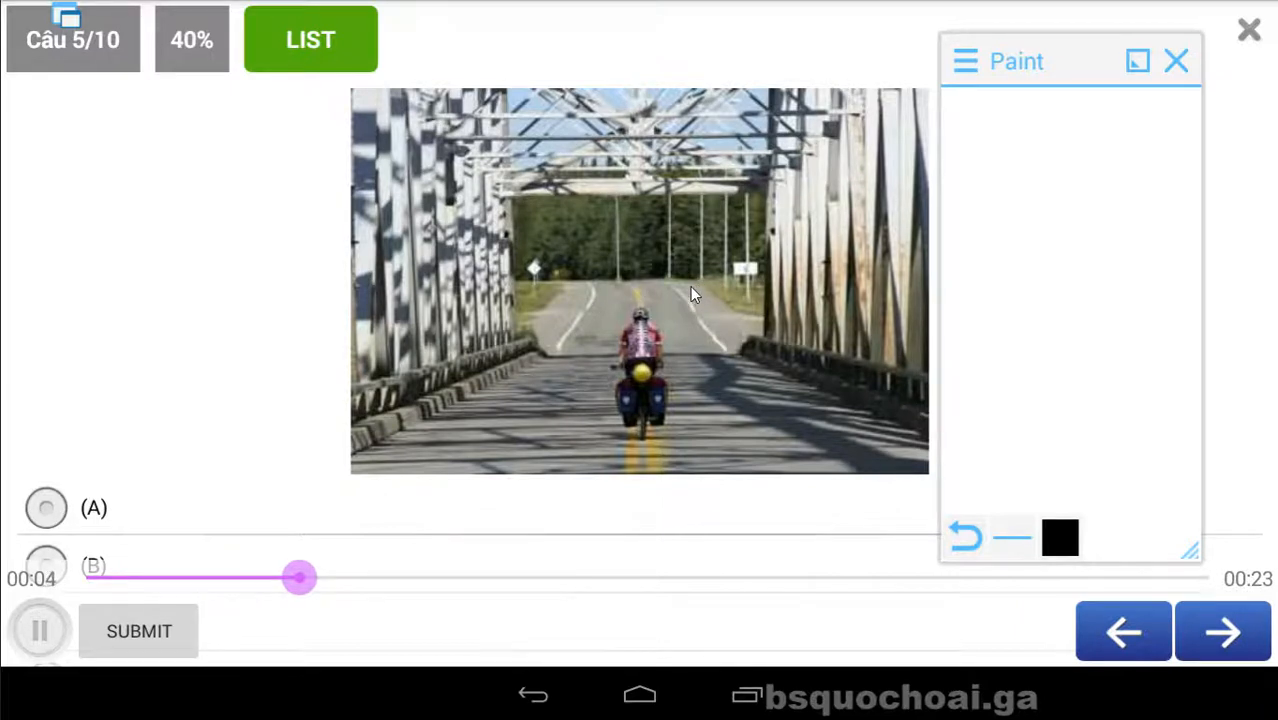
pyautogui.click(40, 630)
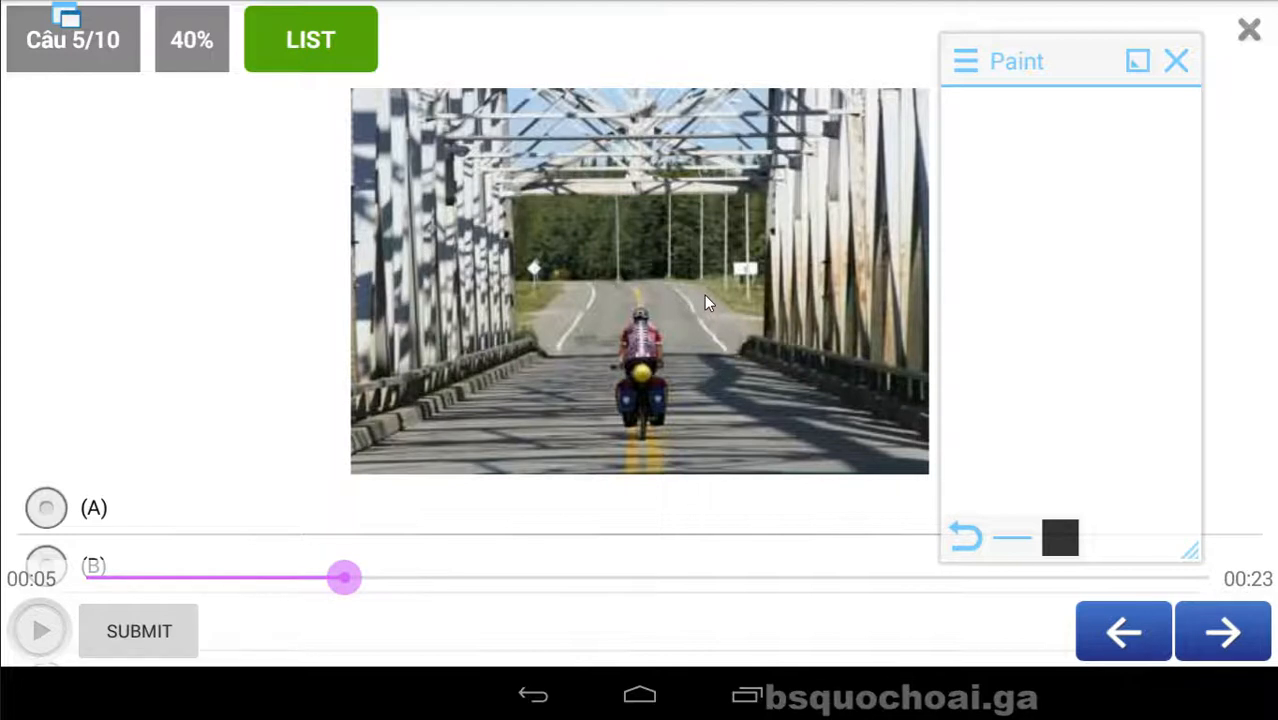
pyautogui.moveTo(706, 298)
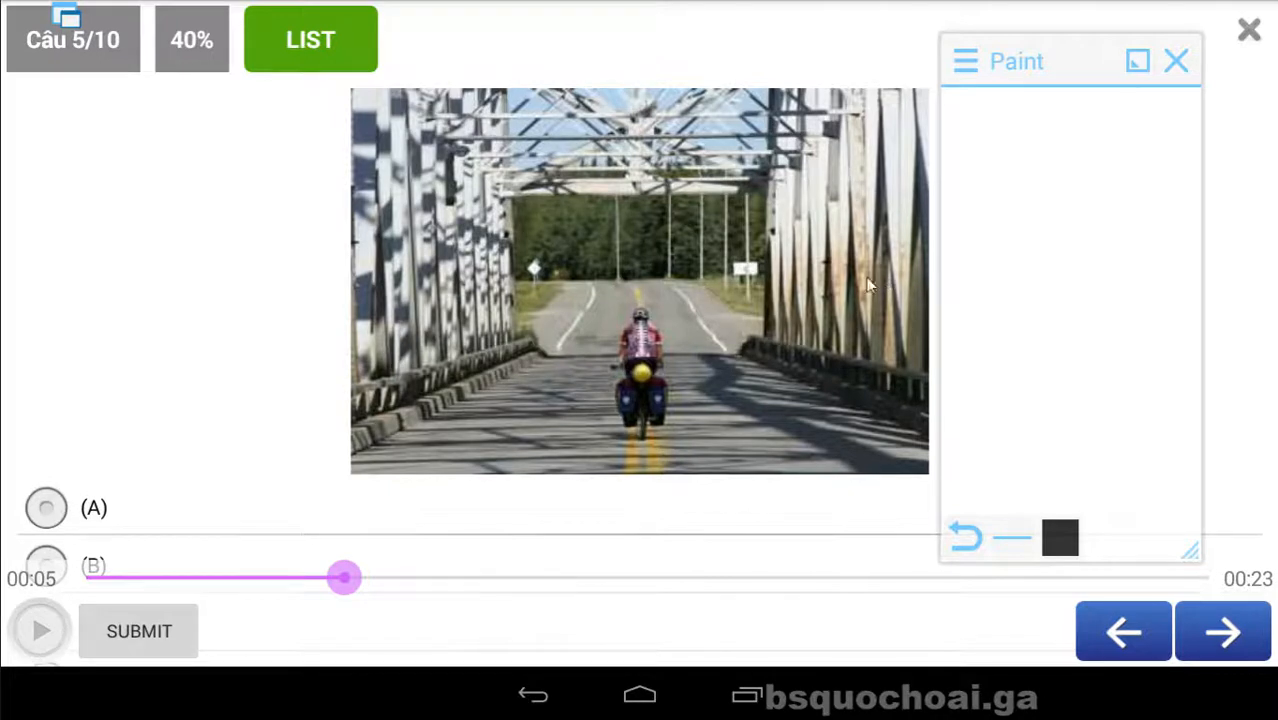
pyautogui.moveTo(764, 312)
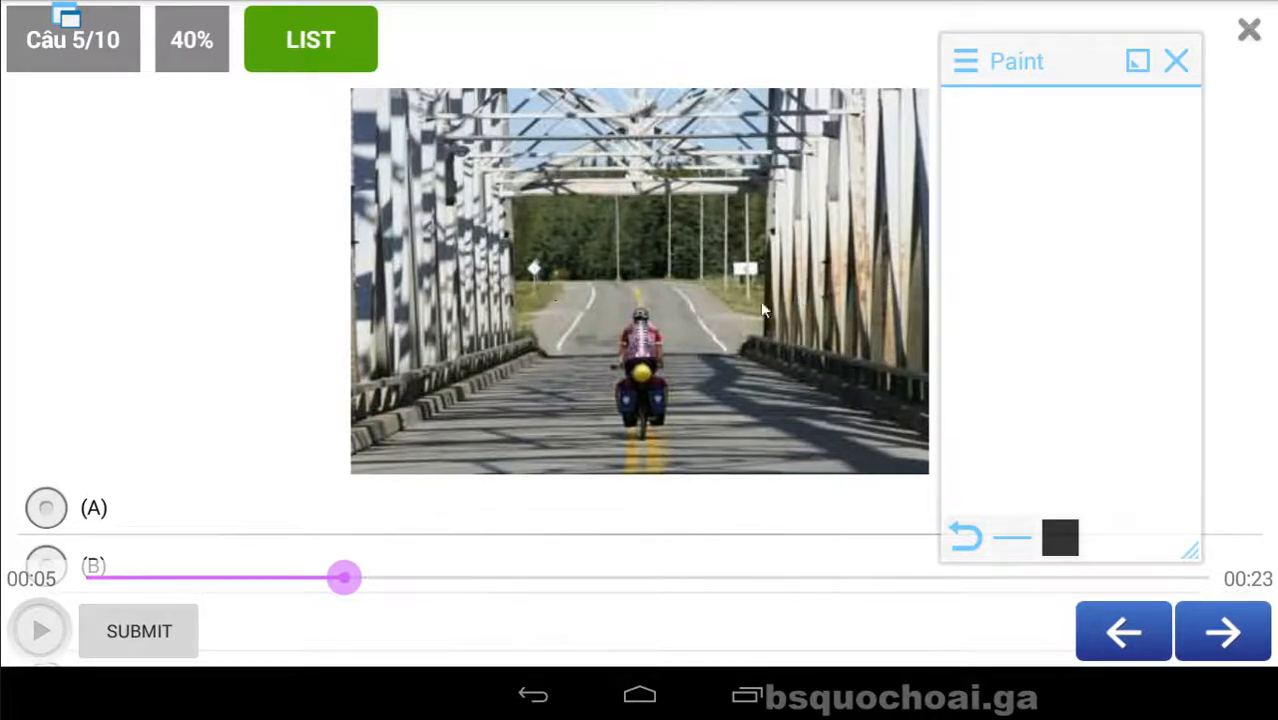
pyautogui.moveTo(996, 120); pyautogui.dragTo(980, 176)
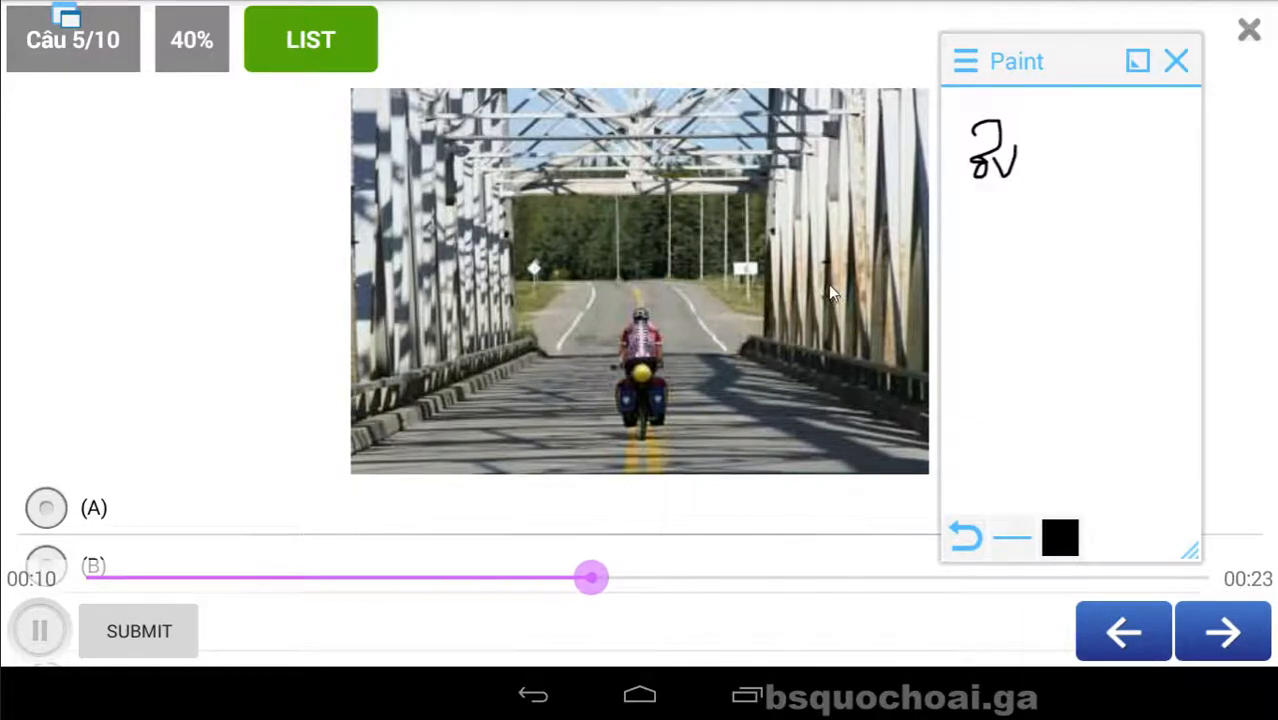
# Step: Continue listening and note ✗, ✓ for the remaining statements with a line after the first note
pyautogui.click(40, 630)
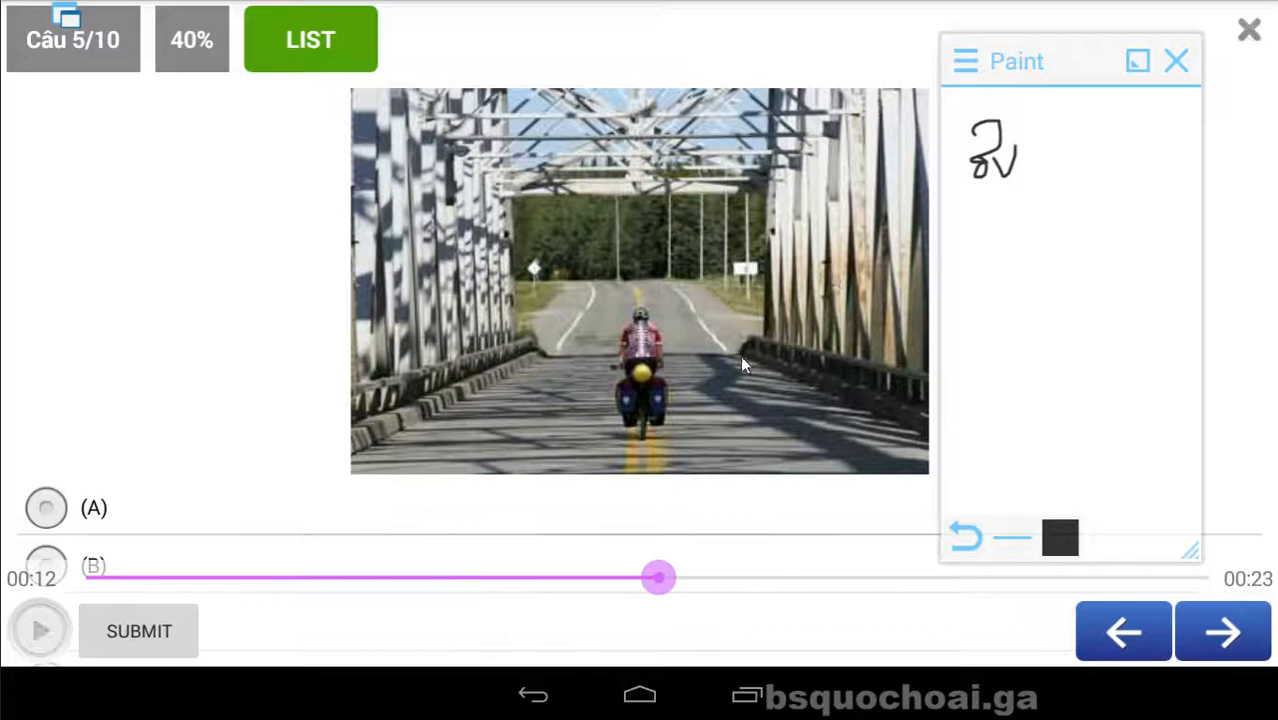
pyautogui.moveTo(732, 404)
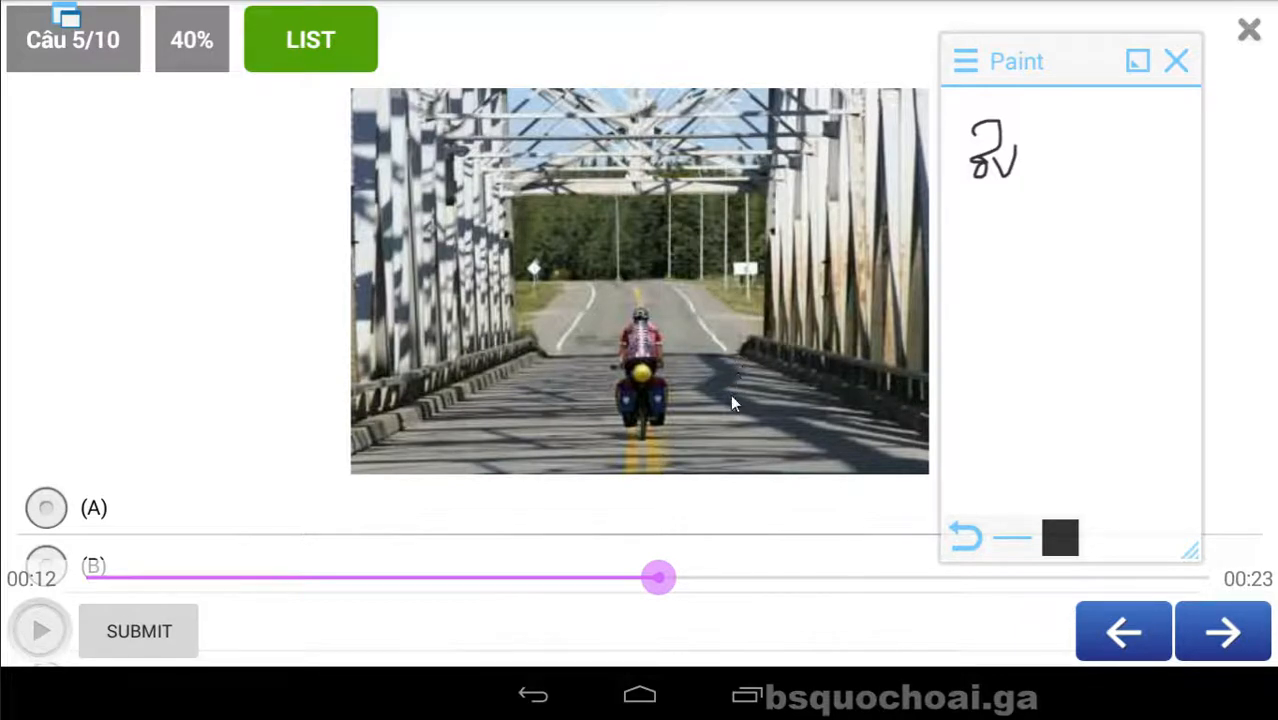
pyautogui.moveTo(468, 326)
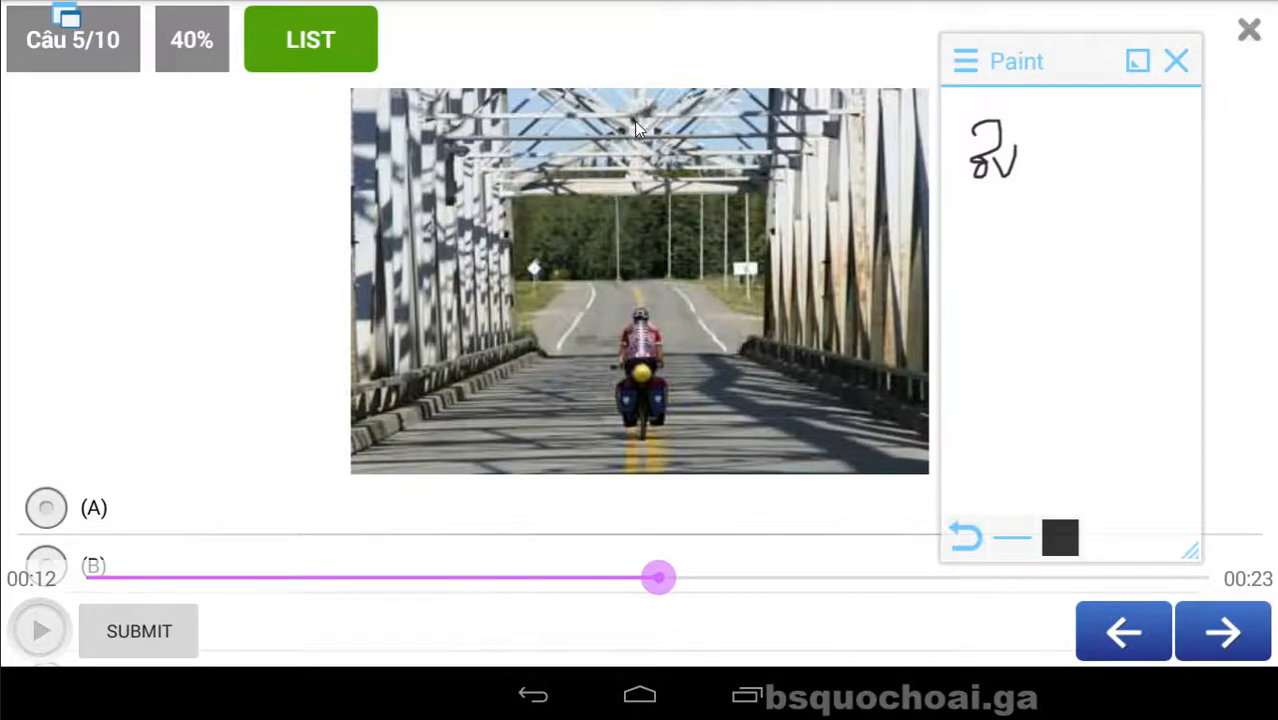
pyautogui.moveTo(650, 136)
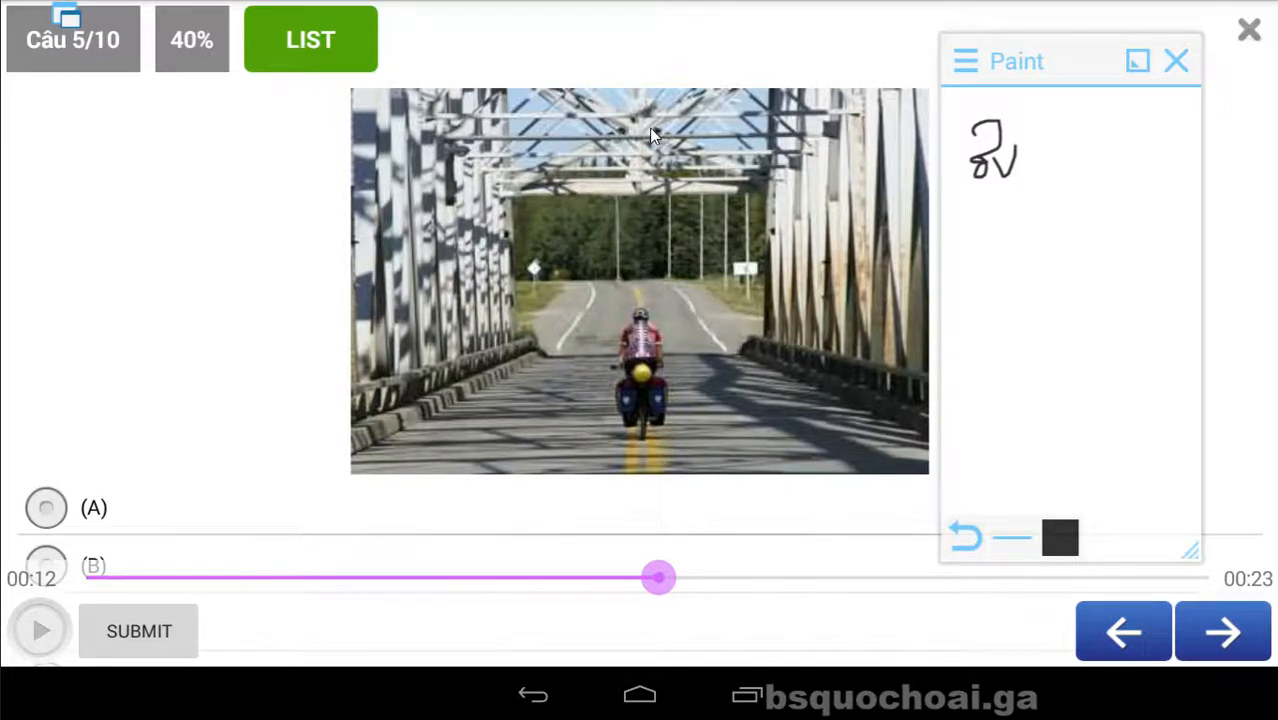
pyautogui.moveTo(1070, 268)
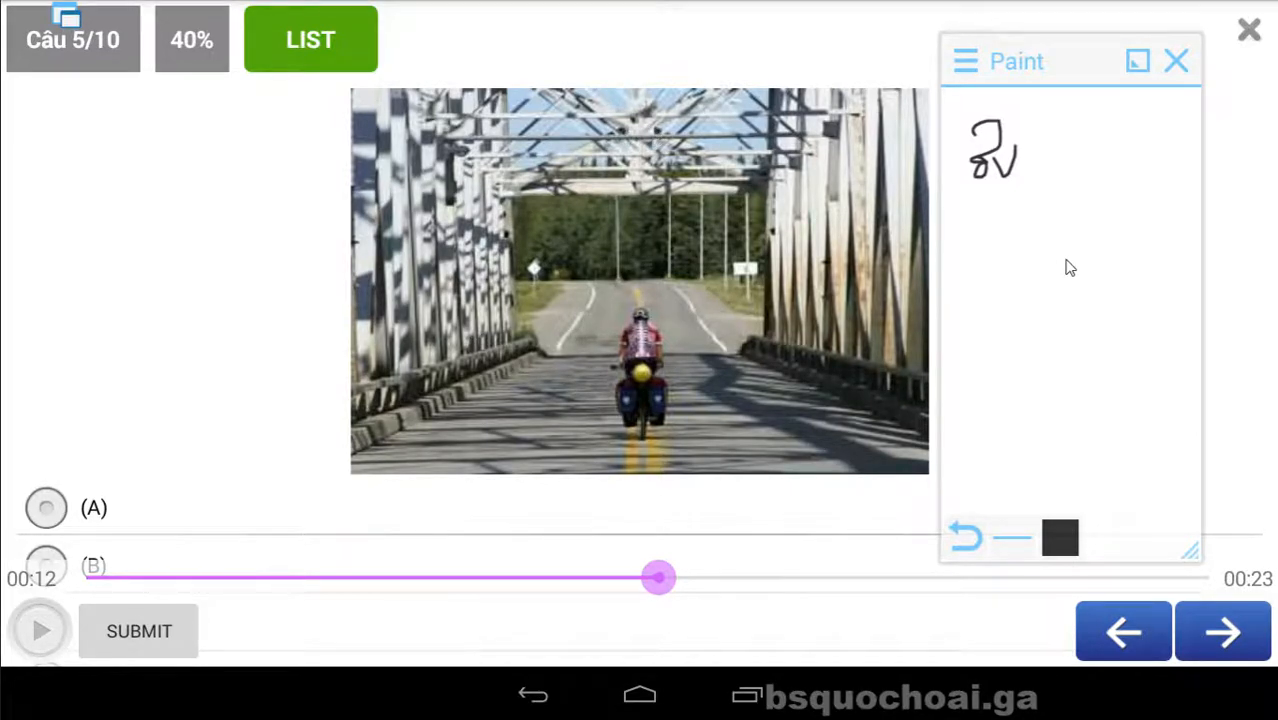
pyautogui.moveTo(956, 200); pyautogui.dragTo(1024, 264)
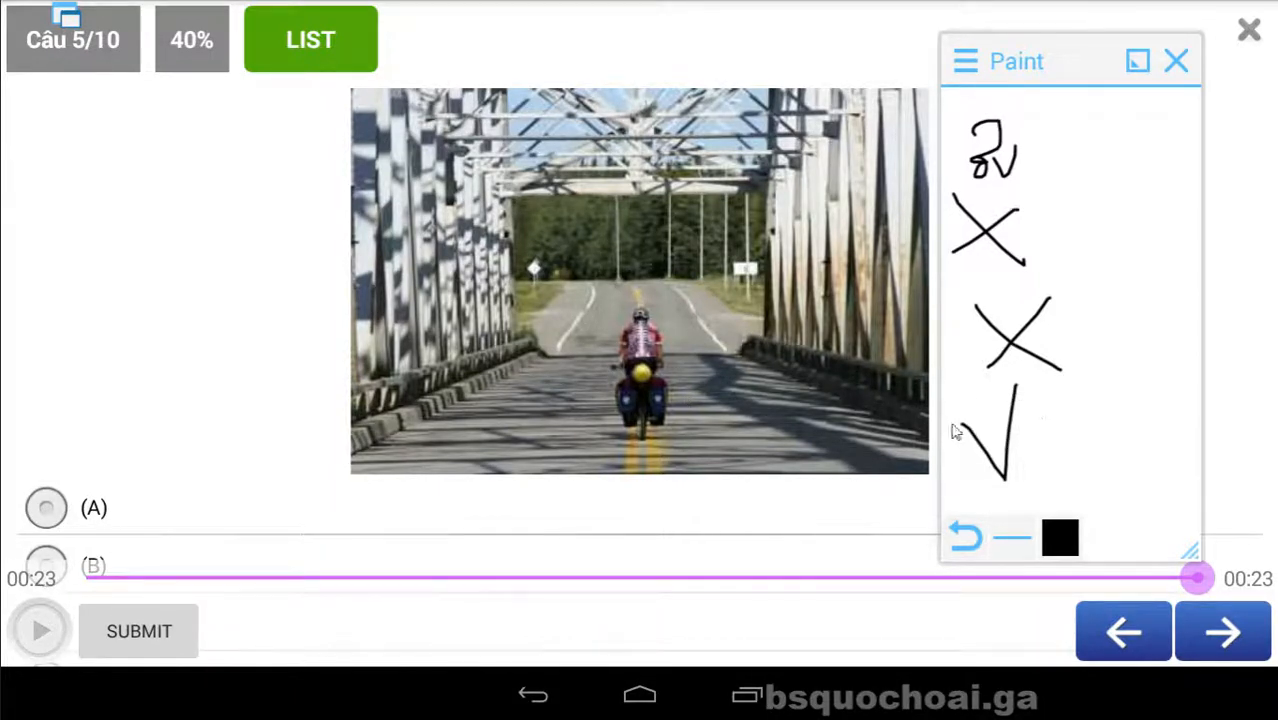
pyautogui.moveTo(700, 410)
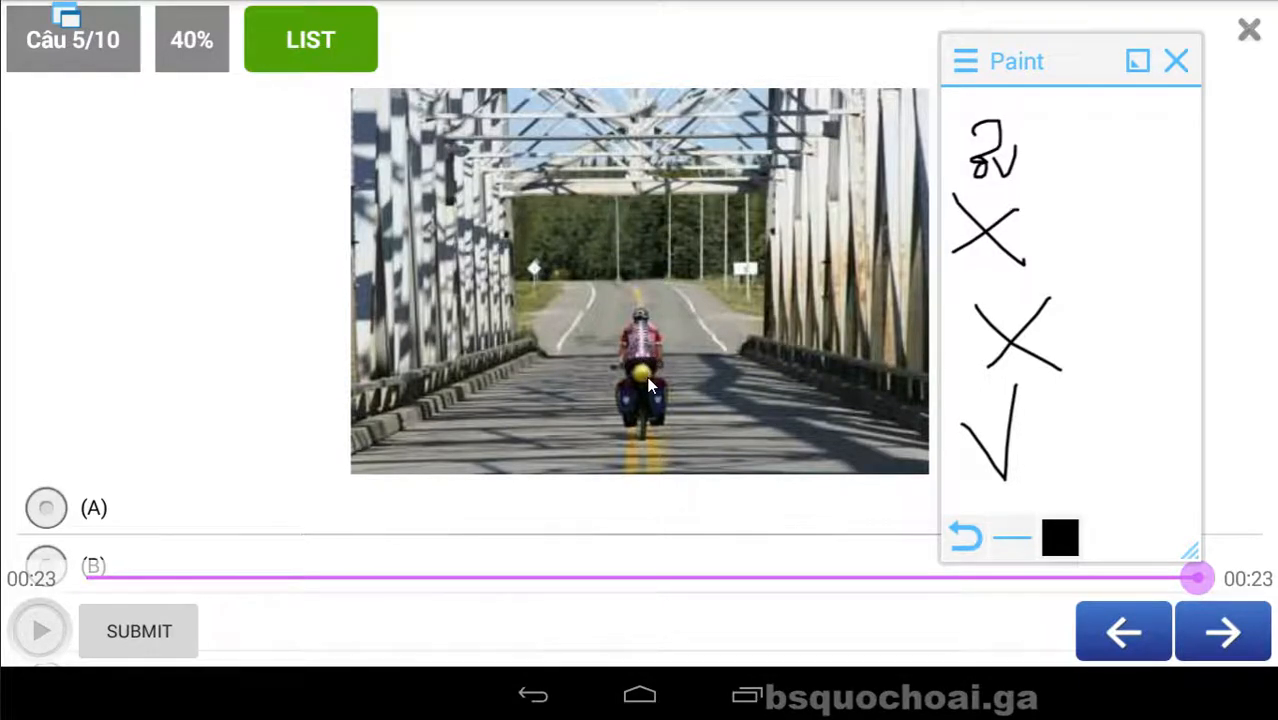
pyautogui.moveTo(744, 396)
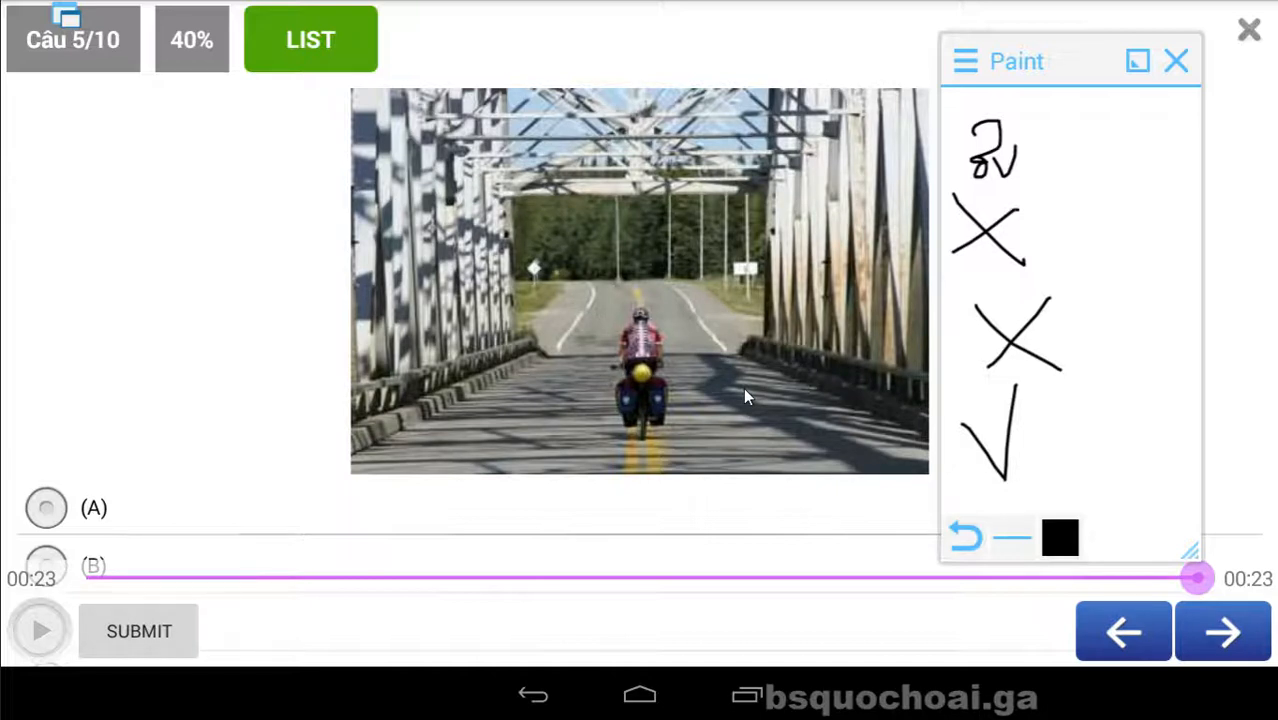
pyautogui.moveTo(1016, 172); pyautogui.dragTo(1140, 172)
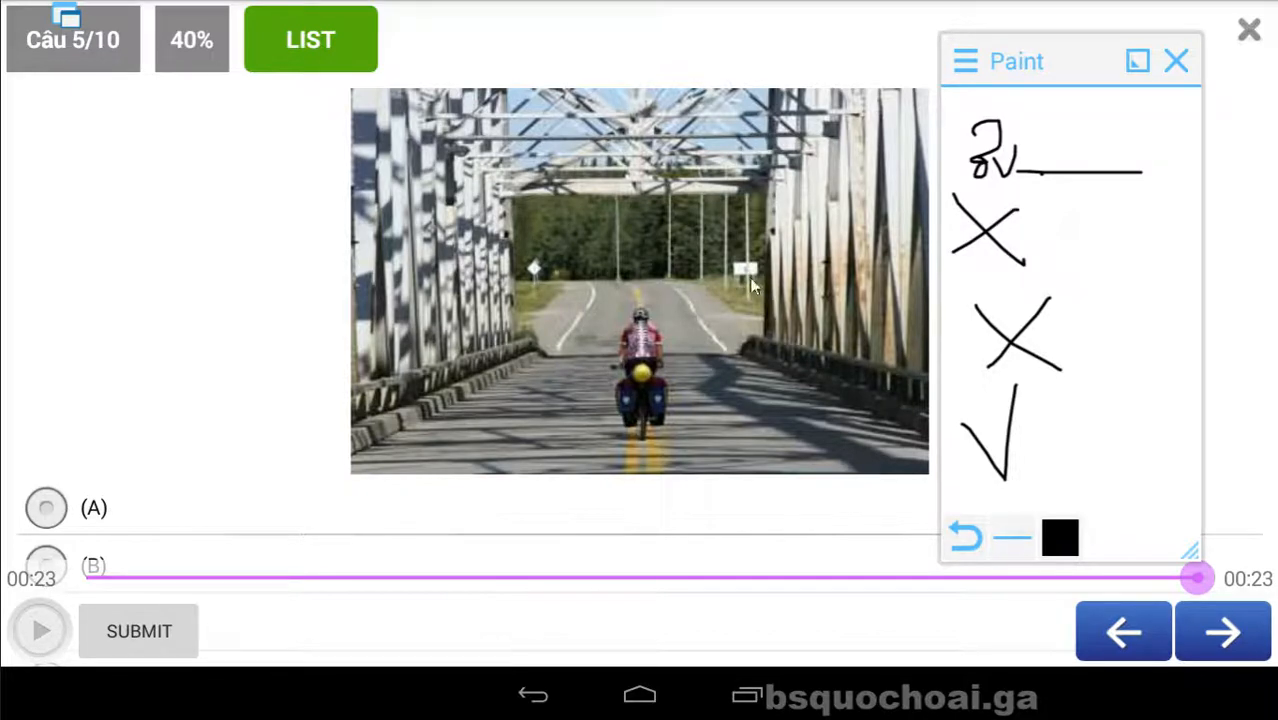
pyautogui.moveTo(648, 280)
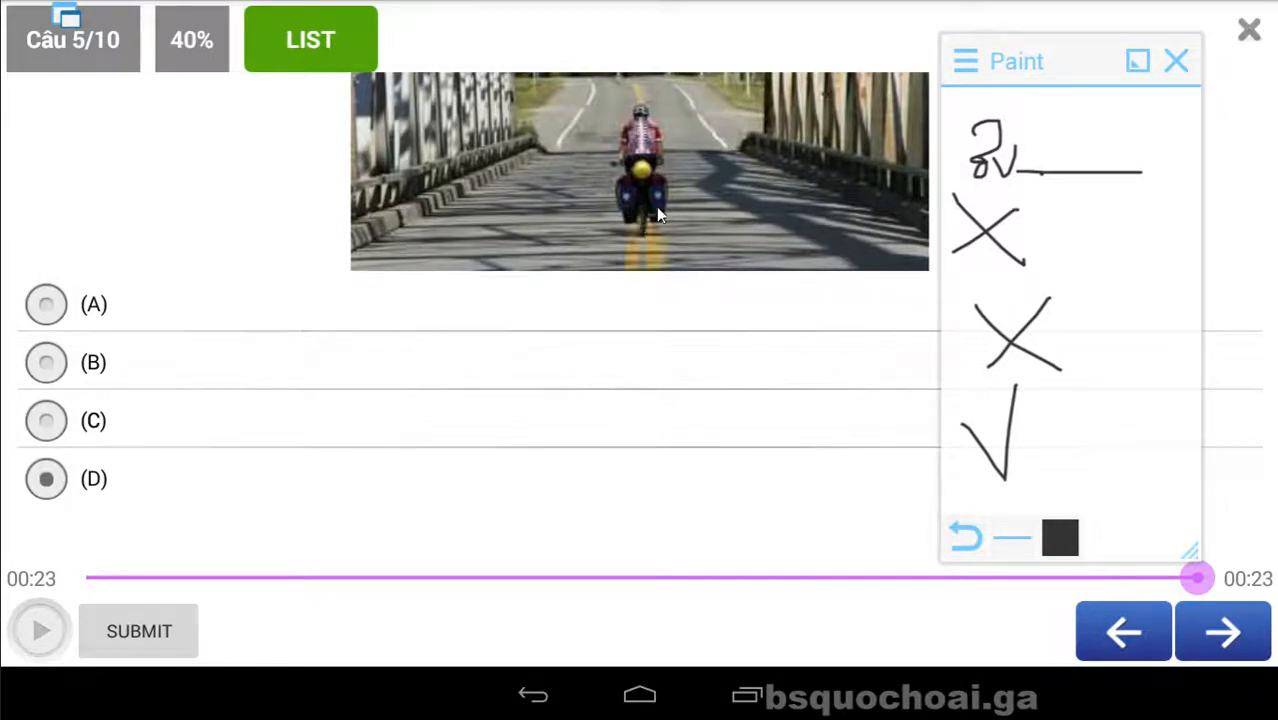
# Step: Submit question 5, revealing D wrong and A (two white signs) correct, then switch windows
pyautogui.click(140, 632)
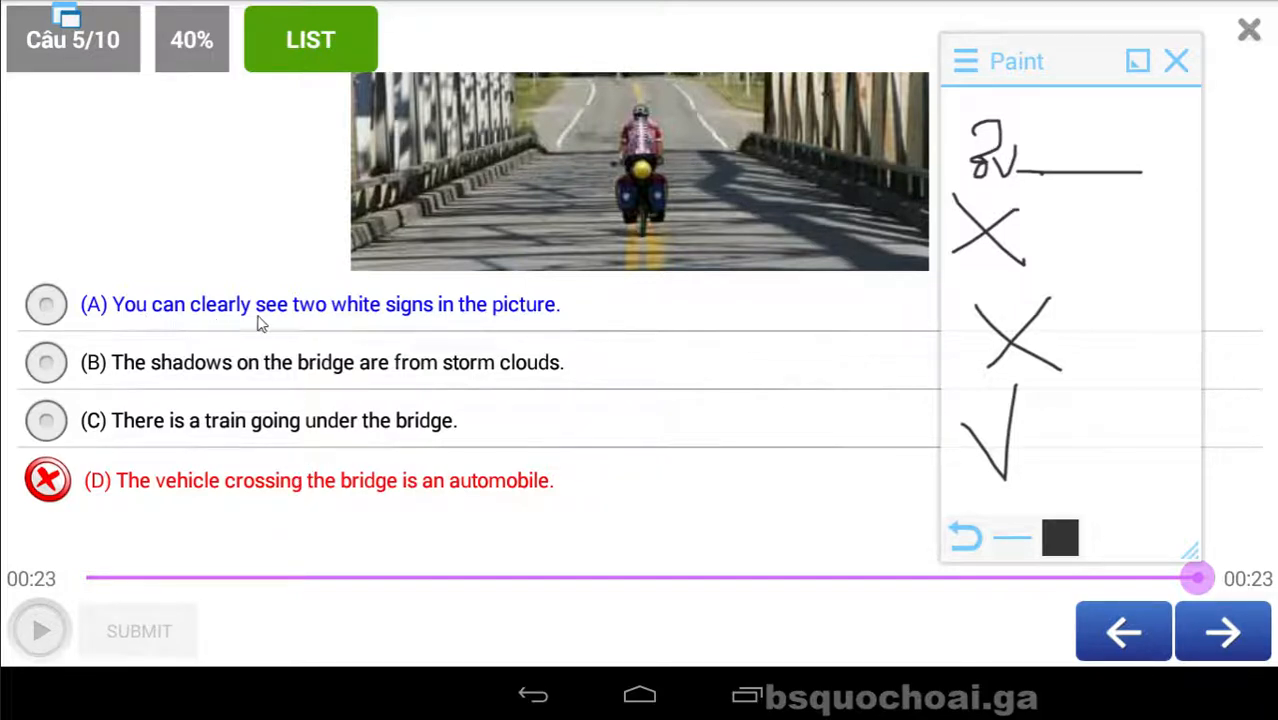
pyautogui.moveTo(388, 330)
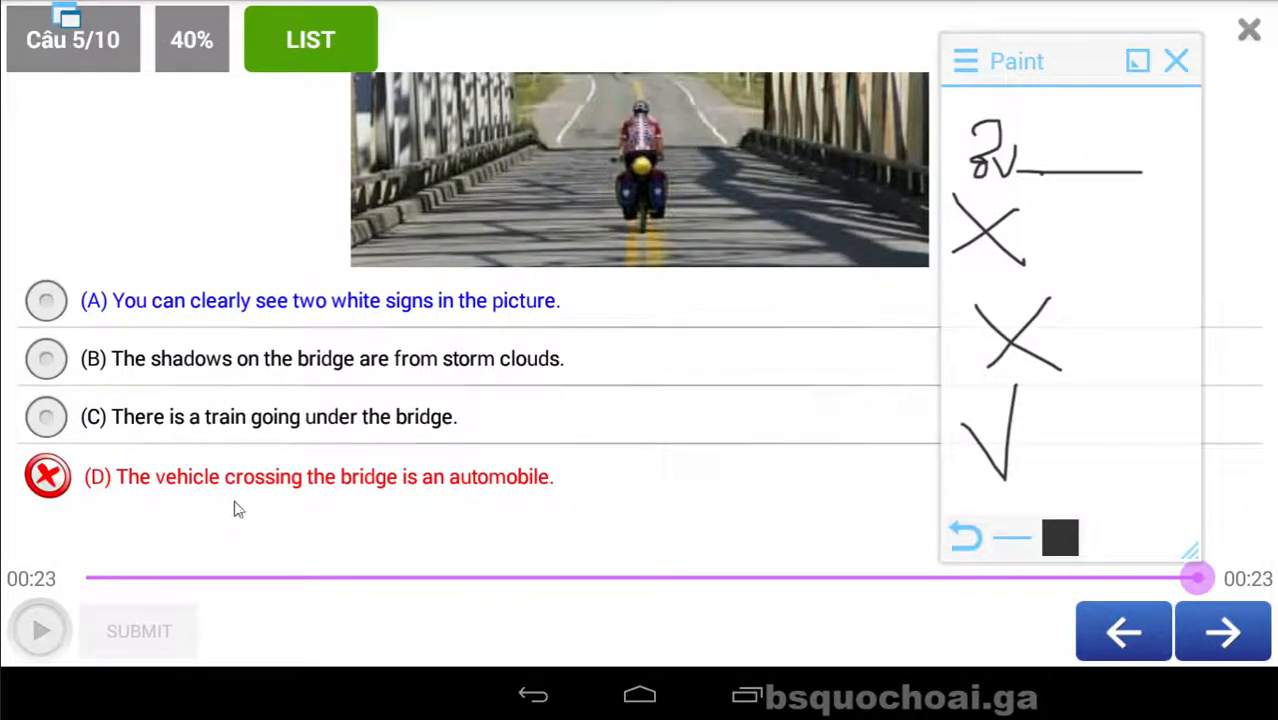
pyautogui.moveTo(472, 504)
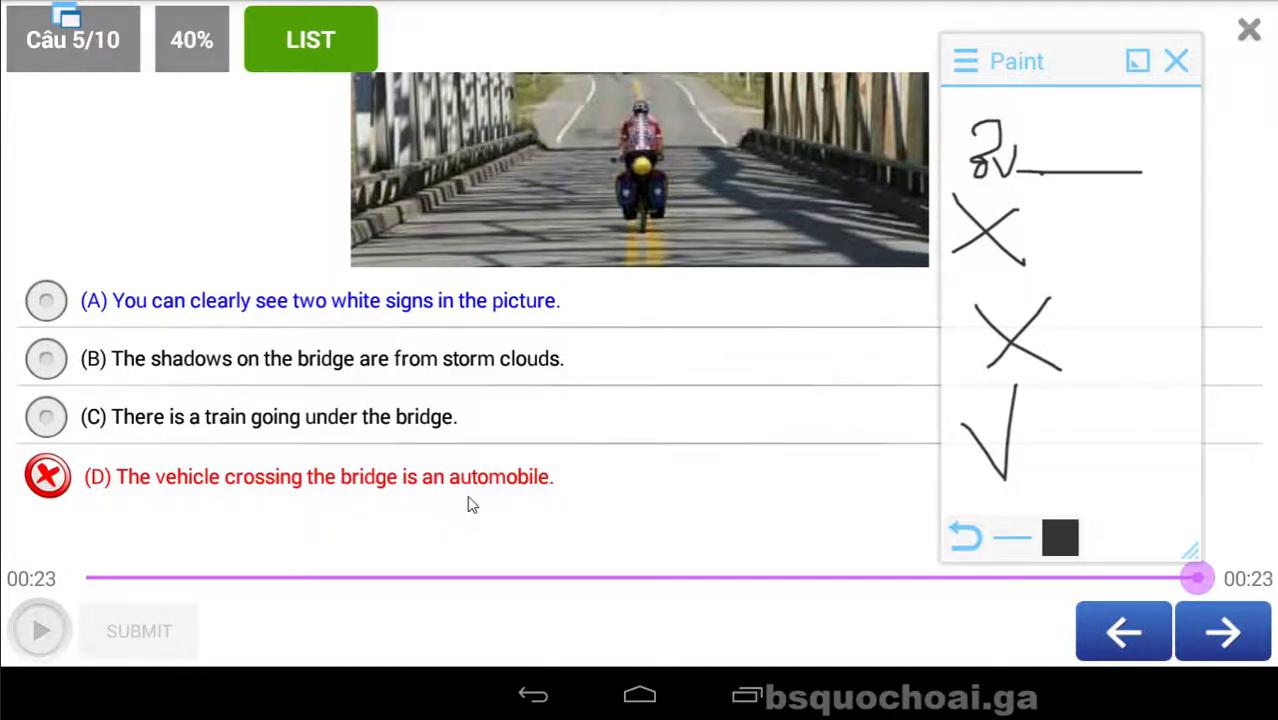
pyautogui.press('alt+tab')
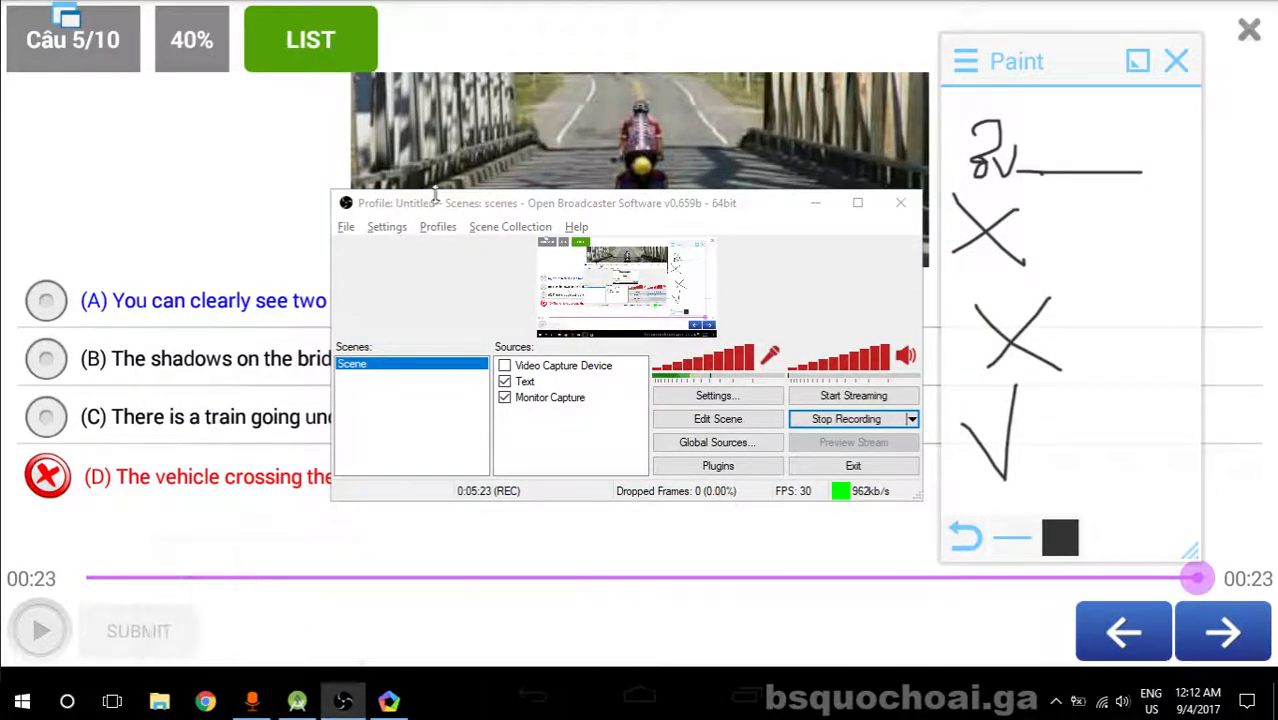
# Step: View Google image results for 'automobile' in Chrome
pyautogui.click(204, 700)
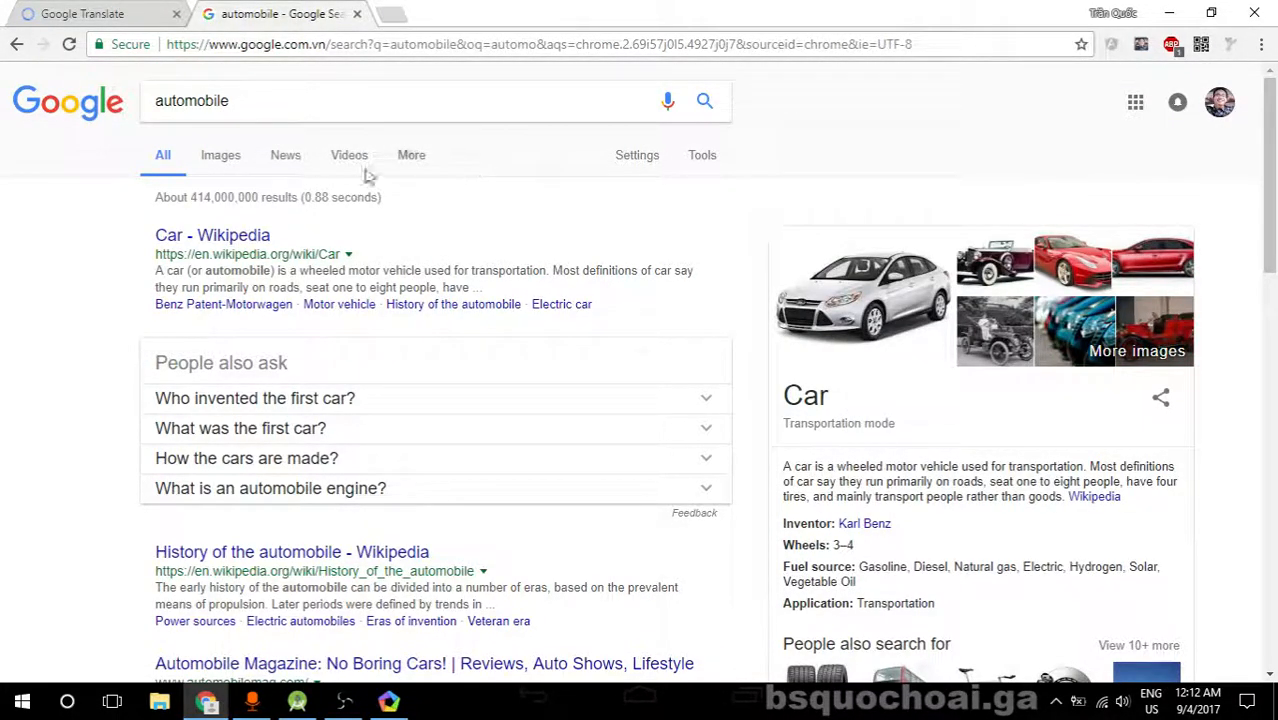
pyautogui.click(220, 156)
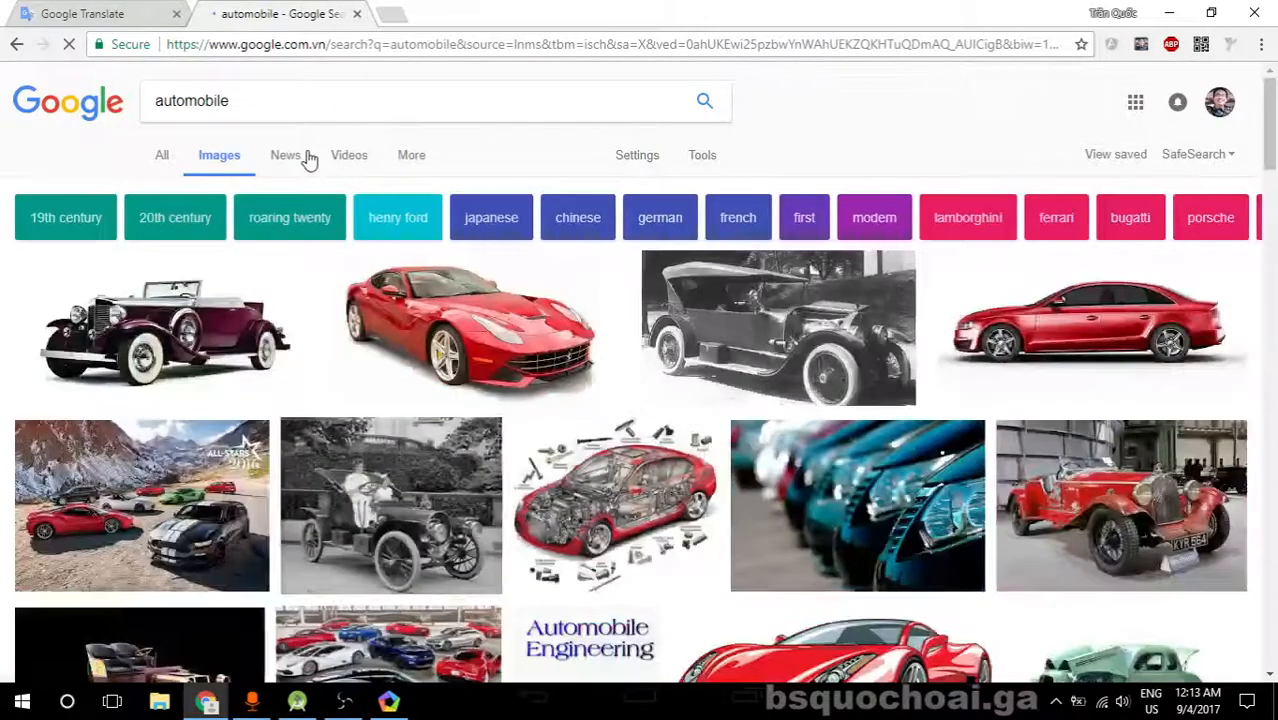
pyautogui.scroll(-3)
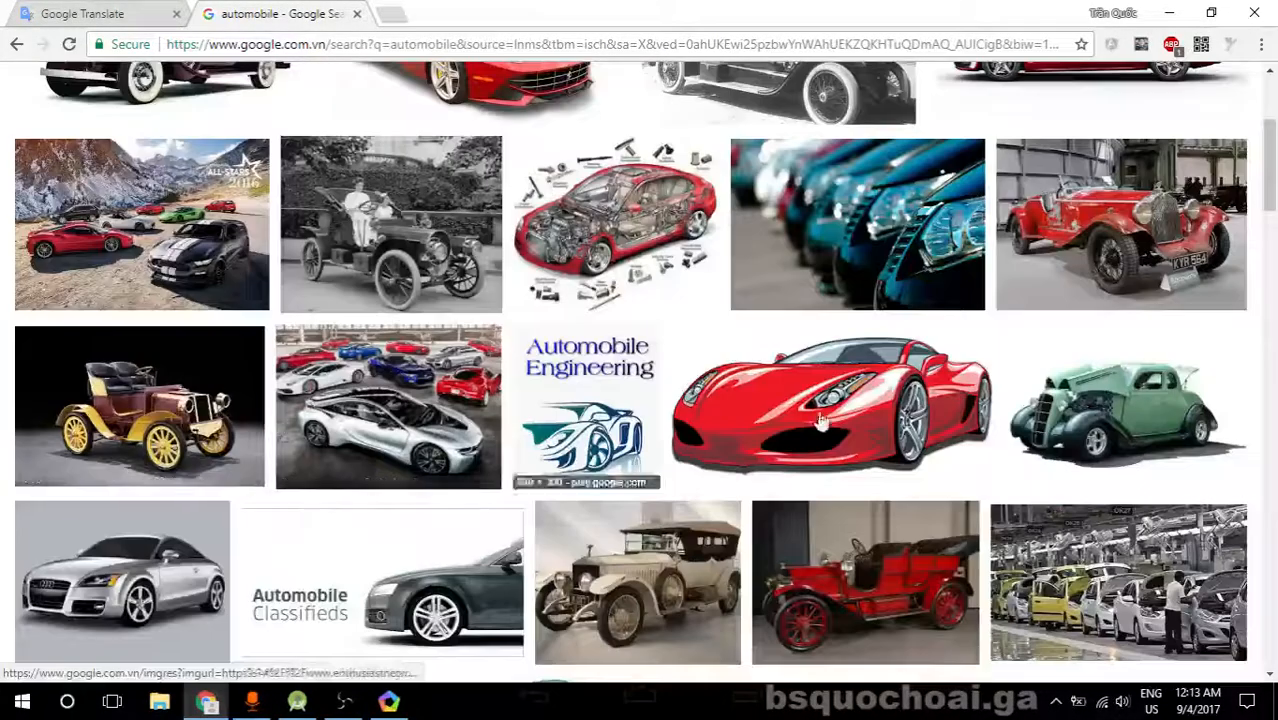
pyautogui.scroll(-3)
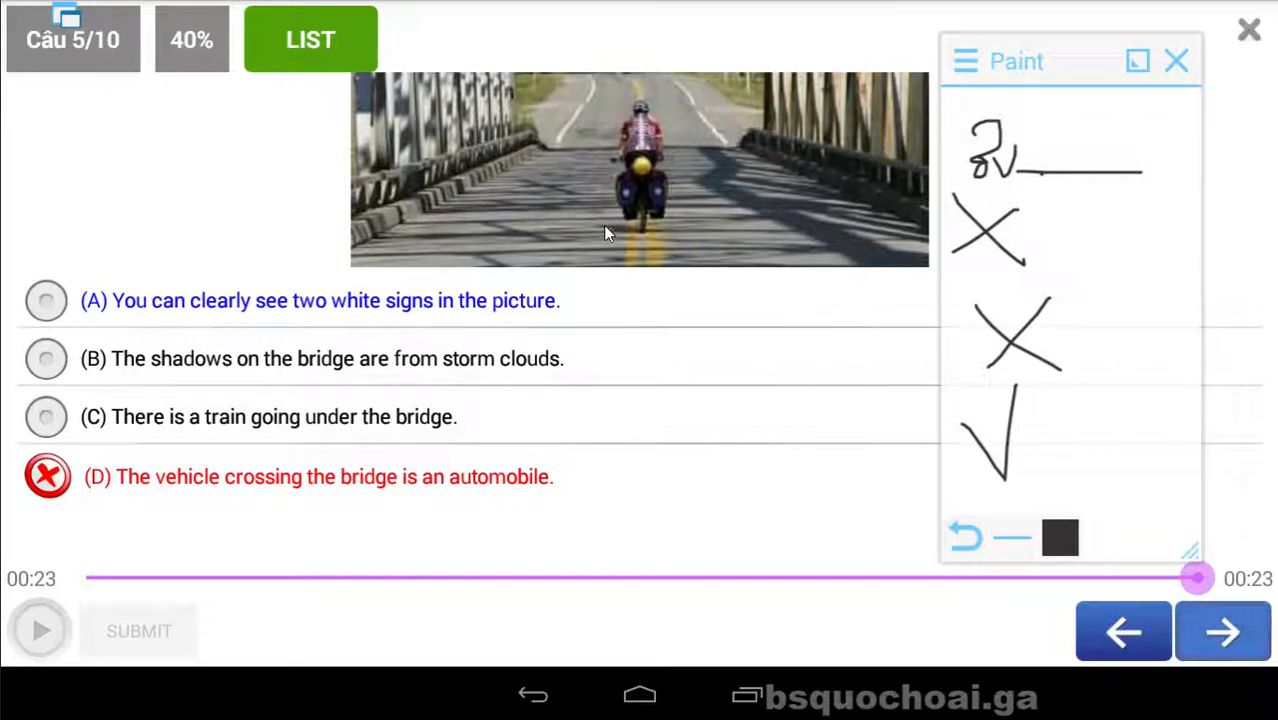
# Step: Open question 6, play its audio and note ✗, ✗, ✓ in the Paint overlay
pyautogui.click(1222, 632)
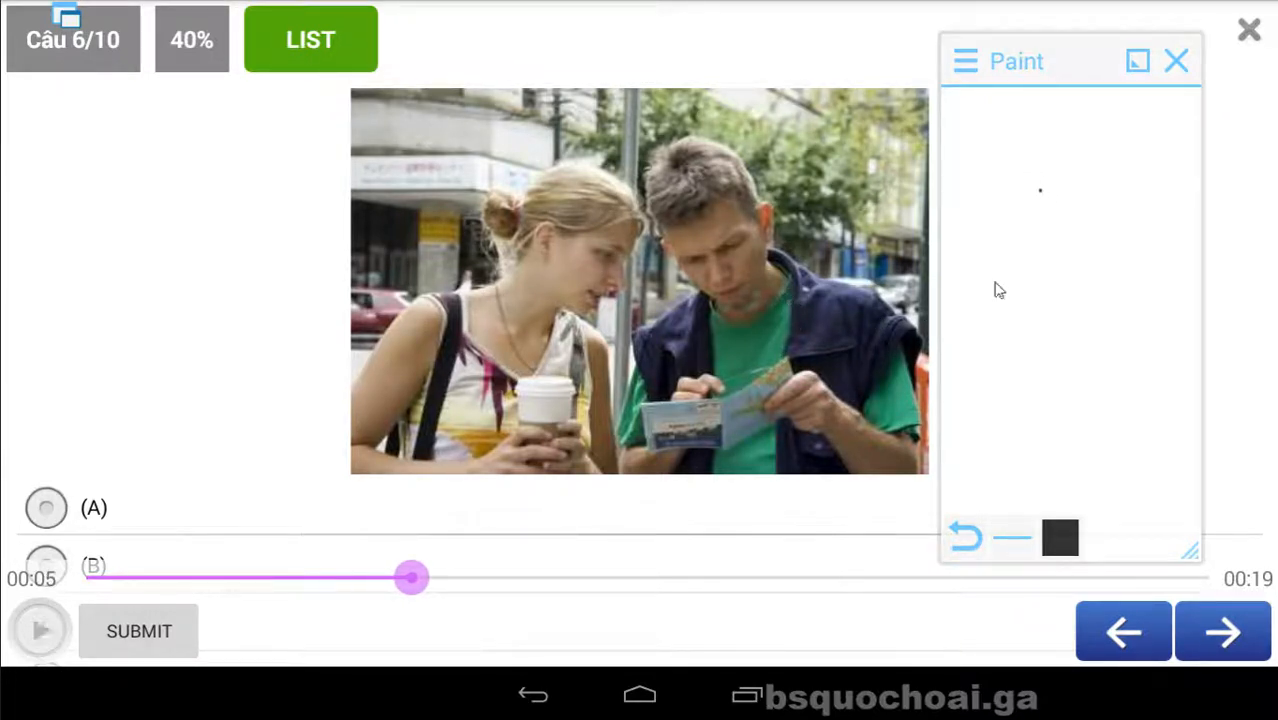
pyautogui.moveTo(980, 130); pyautogui.dragTo(1068, 216)
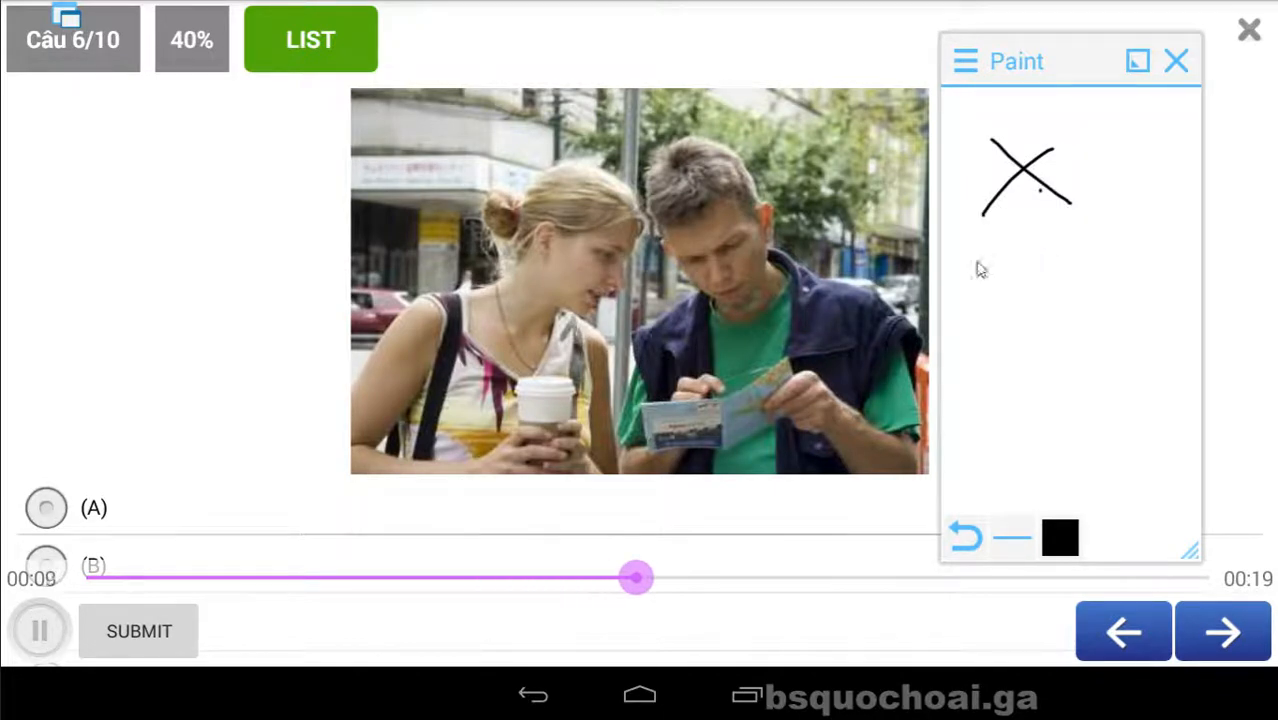
pyautogui.click(40, 630)
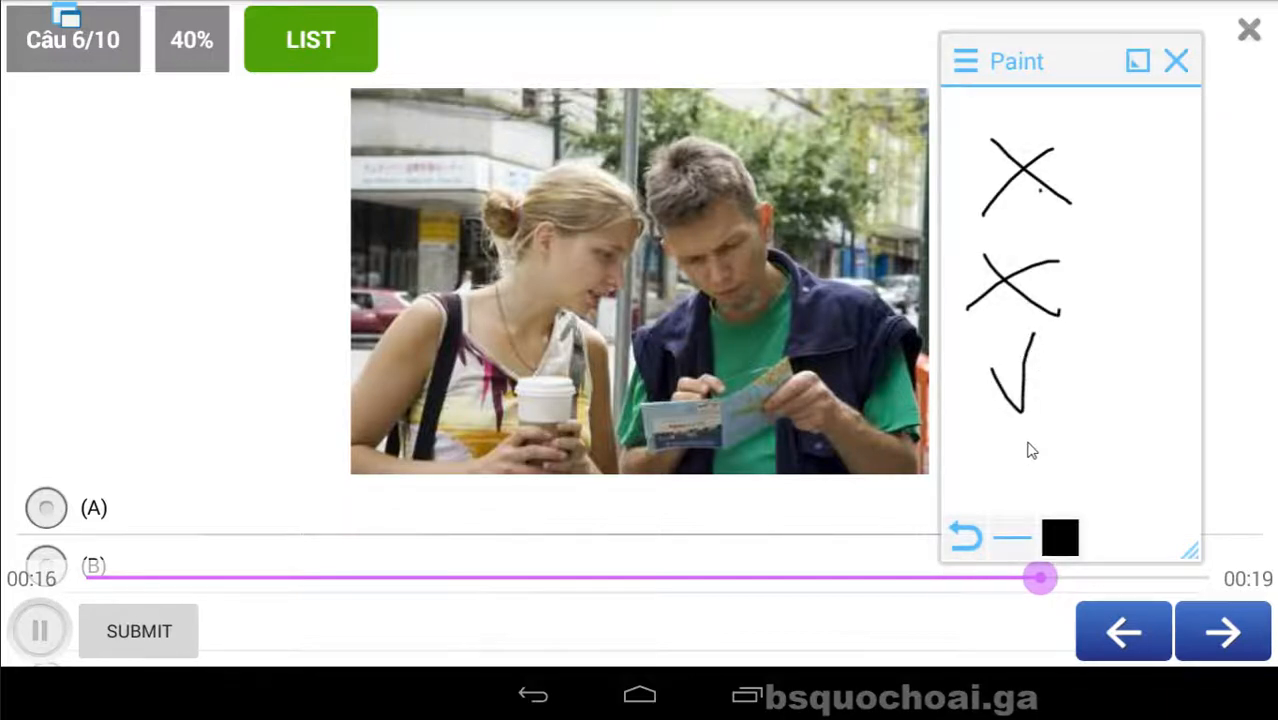
pyautogui.moveTo(990, 460); pyautogui.dragTo(1076, 490)
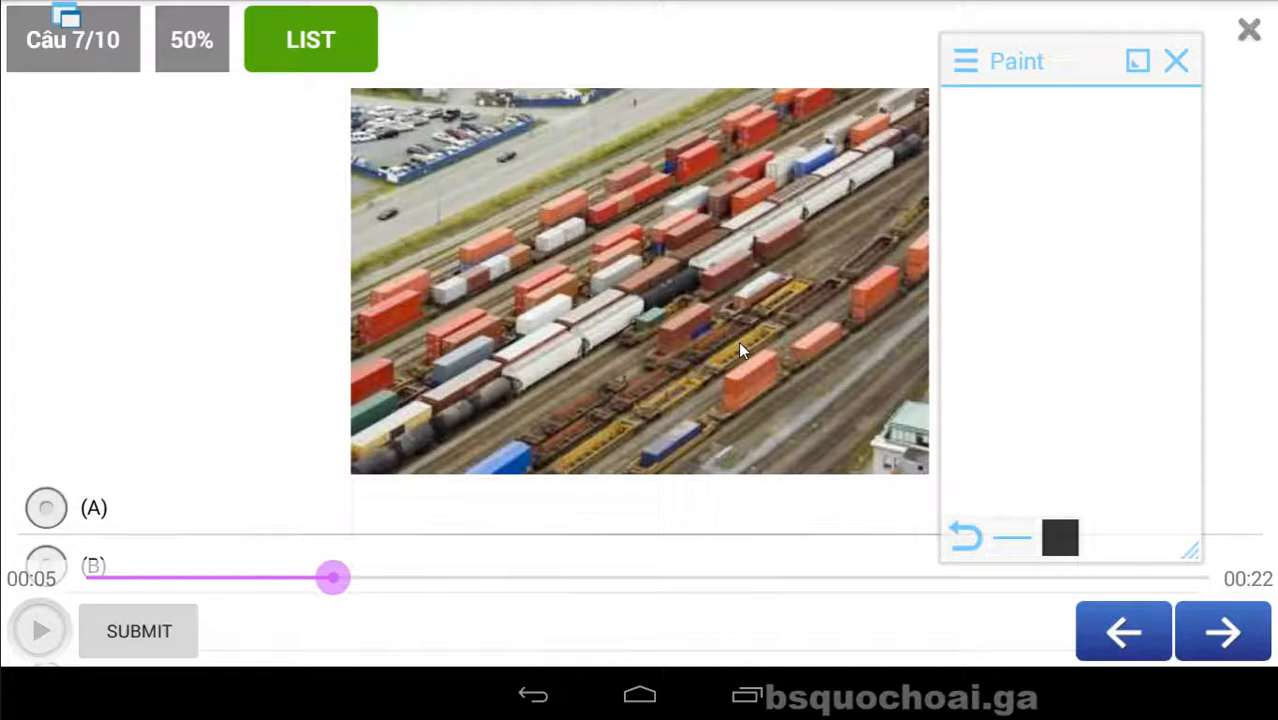
pyautogui.moveTo(620, 338)
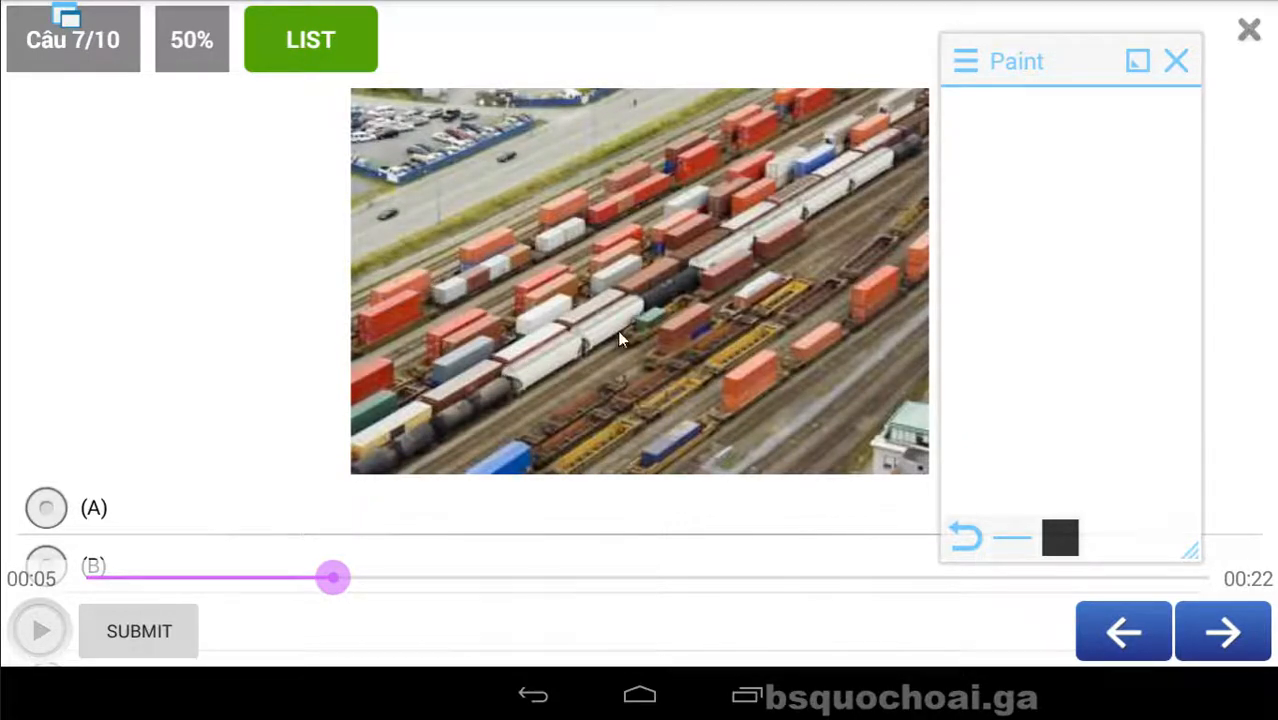
pyautogui.moveTo(764, 252)
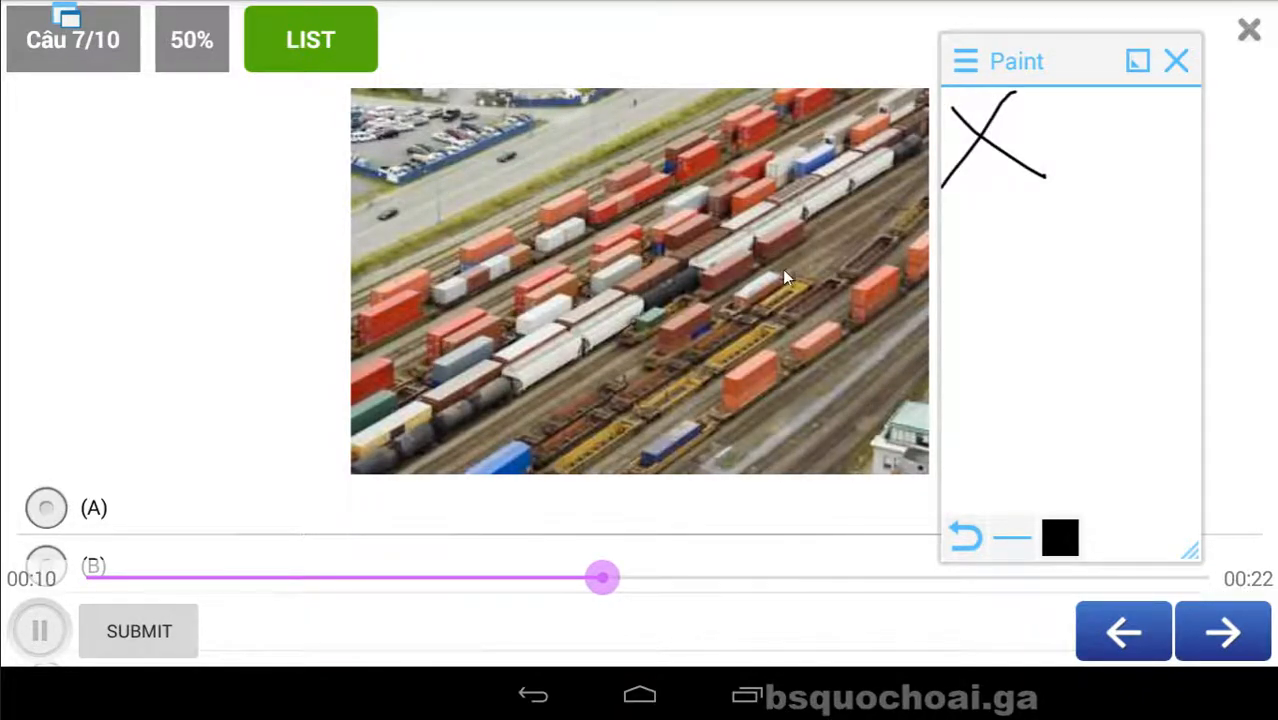
# Step: Listen to question 7 about the rail yard and cross out the second and third options
pyautogui.click(40, 630)
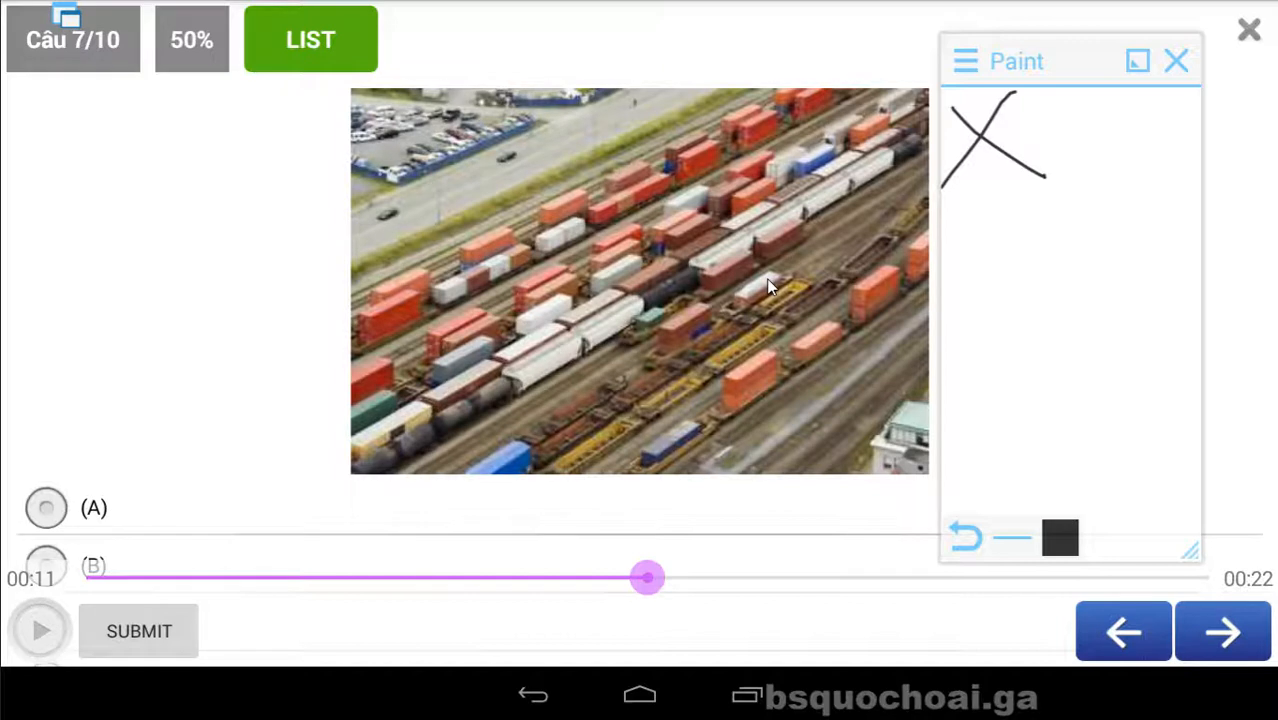
pyautogui.moveTo(770, 296)
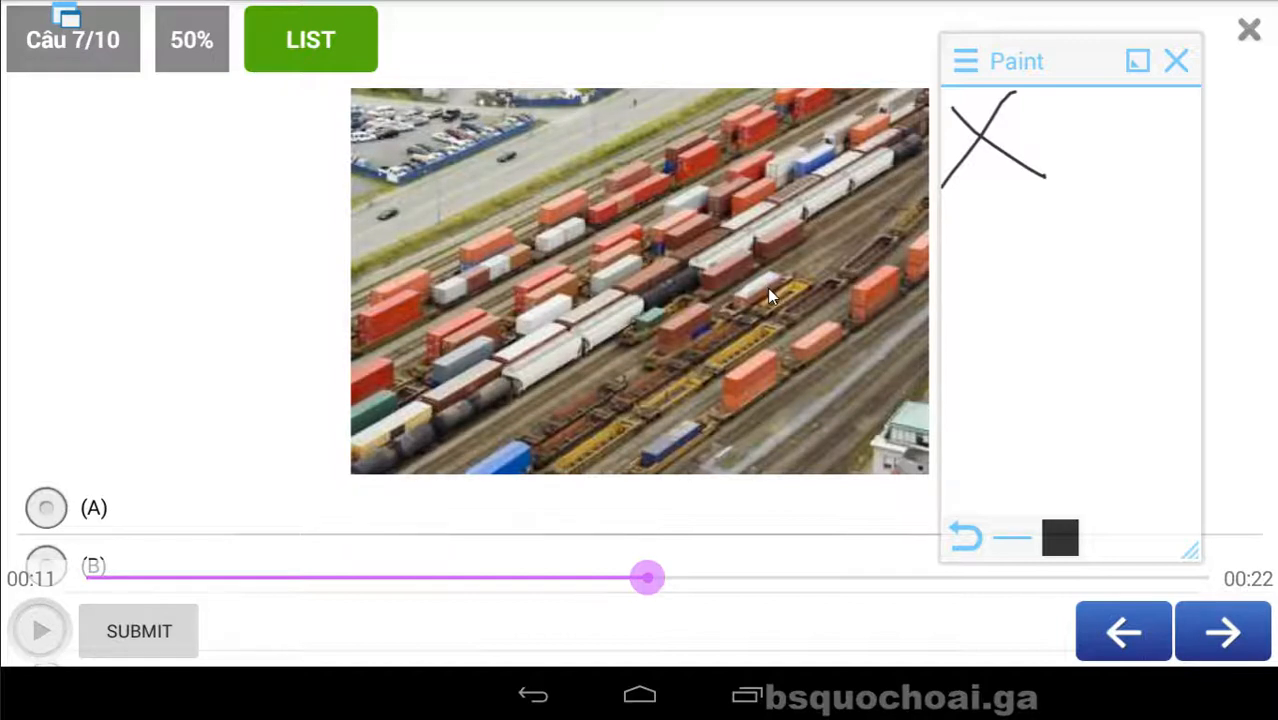
pyautogui.moveTo(780, 290)
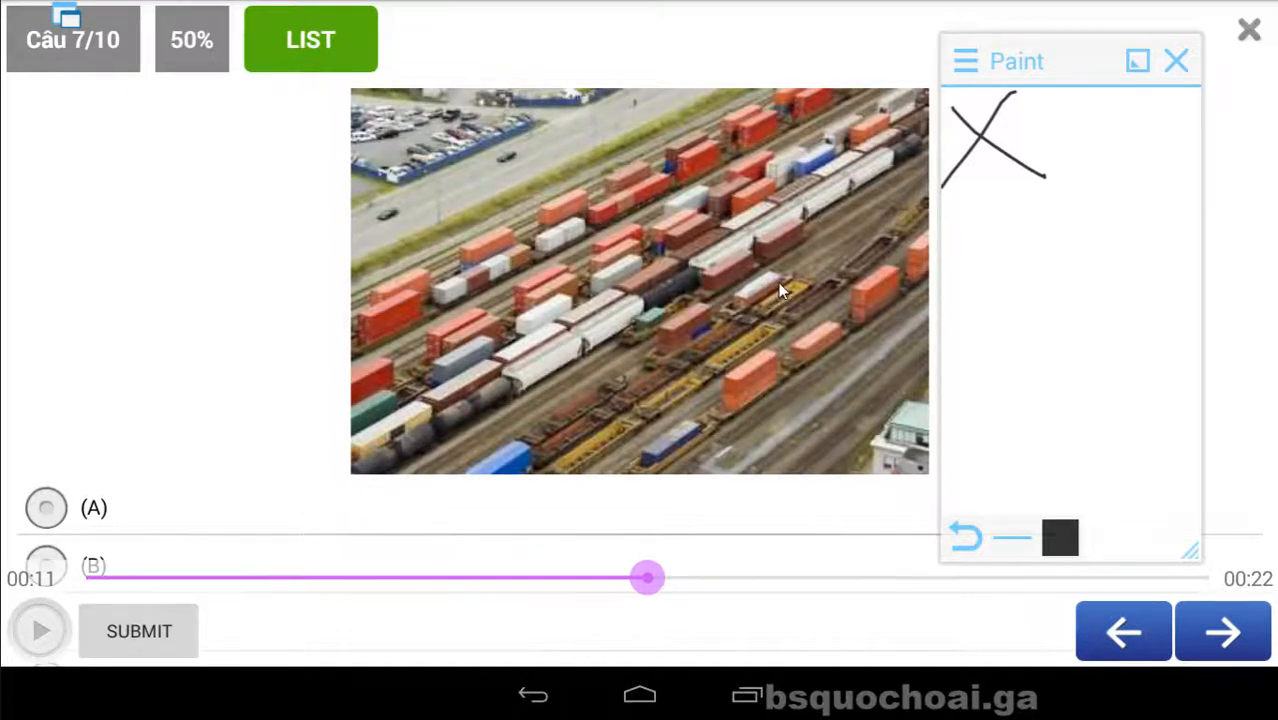
pyautogui.moveTo(1000, 190); pyautogui.dragTo(976, 244)
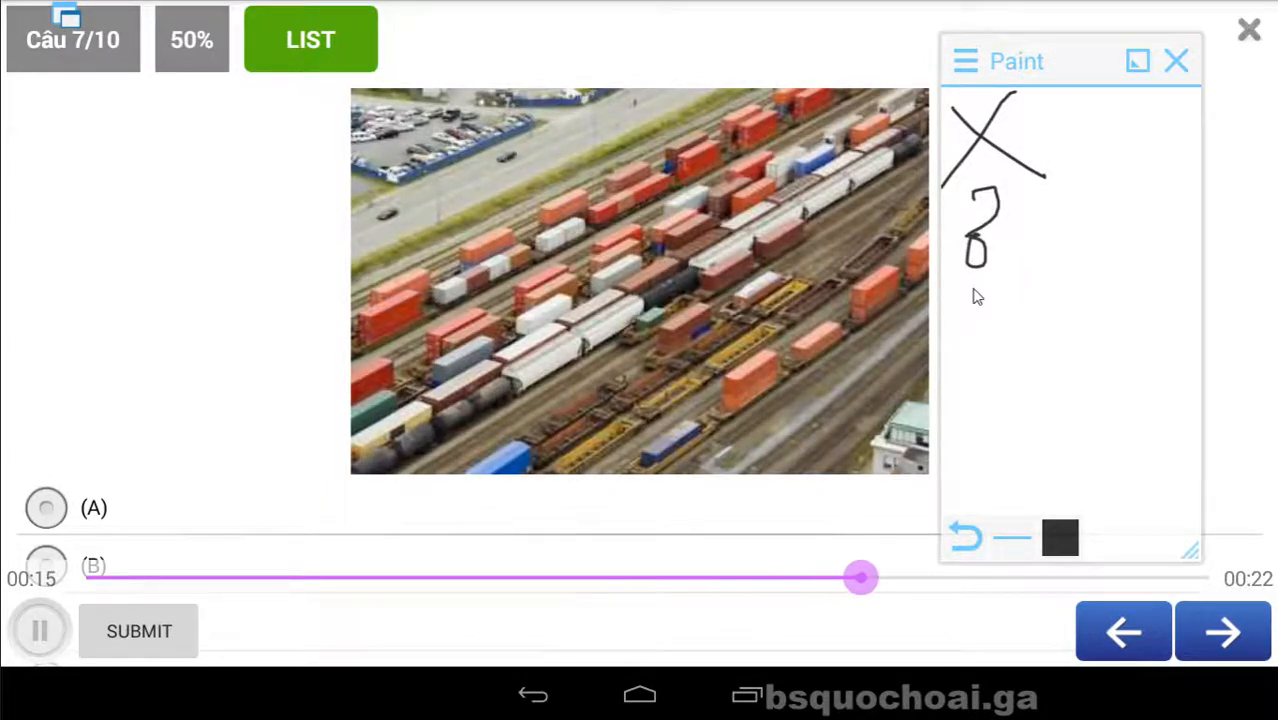
pyautogui.click(40, 630)
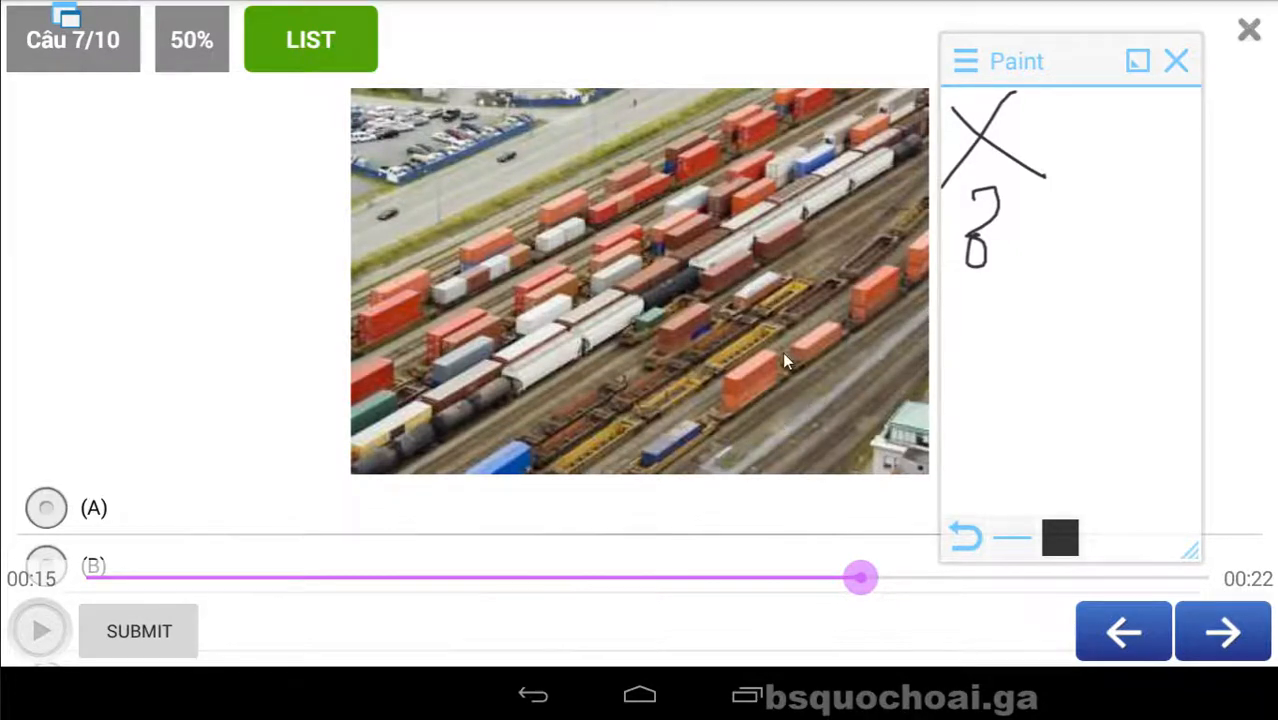
pyautogui.moveTo(818, 312)
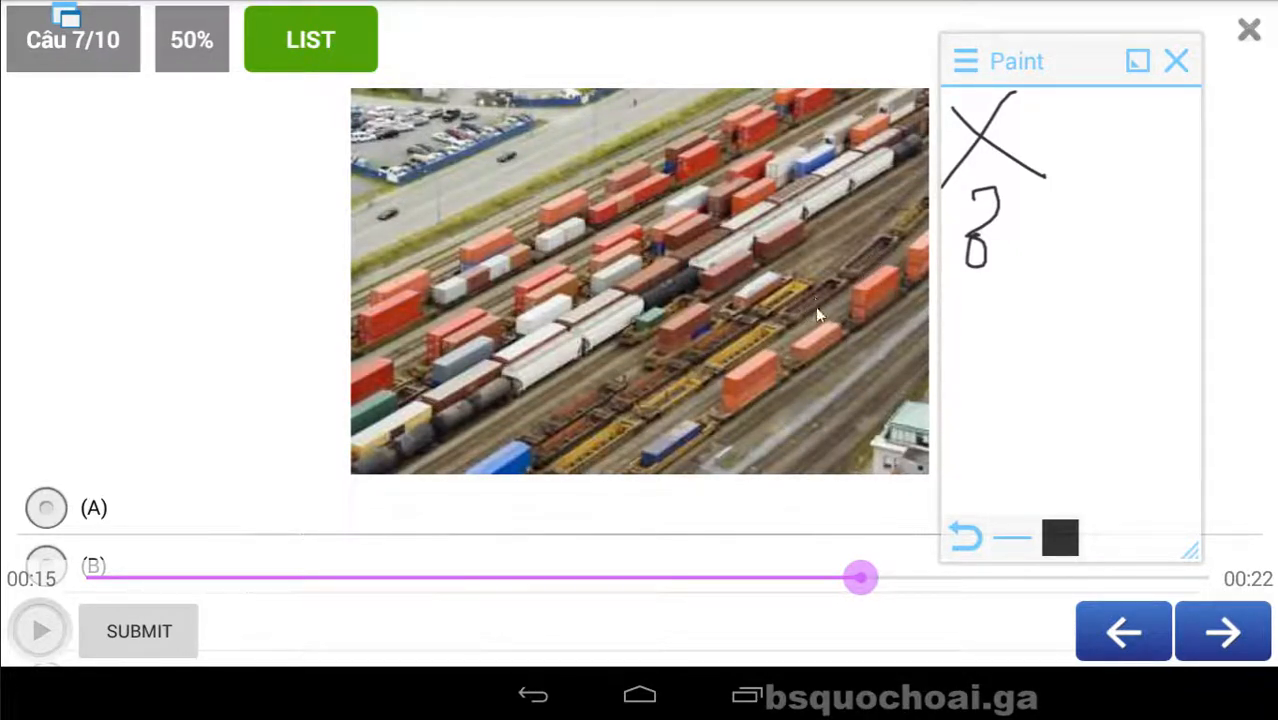
pyautogui.moveTo(964, 300); pyautogui.dragTo(1036, 360)
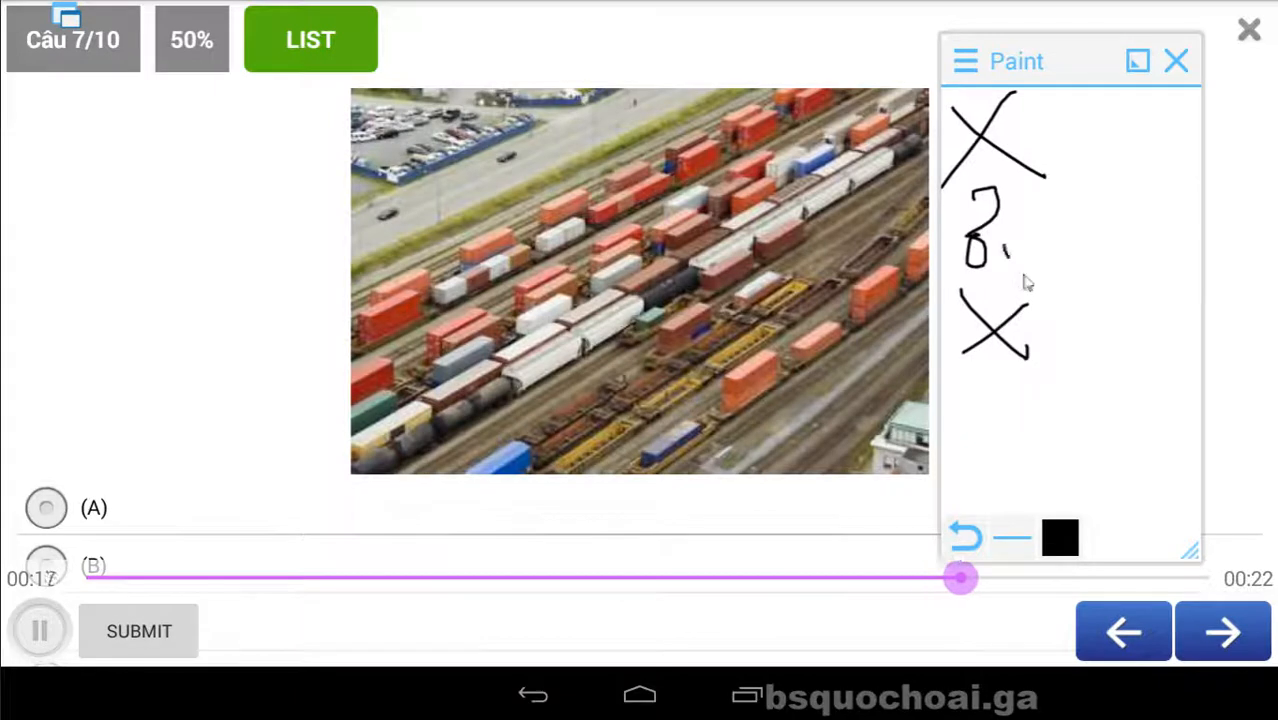
pyautogui.moveTo(990, 256); pyautogui.dragTo(1024, 270)
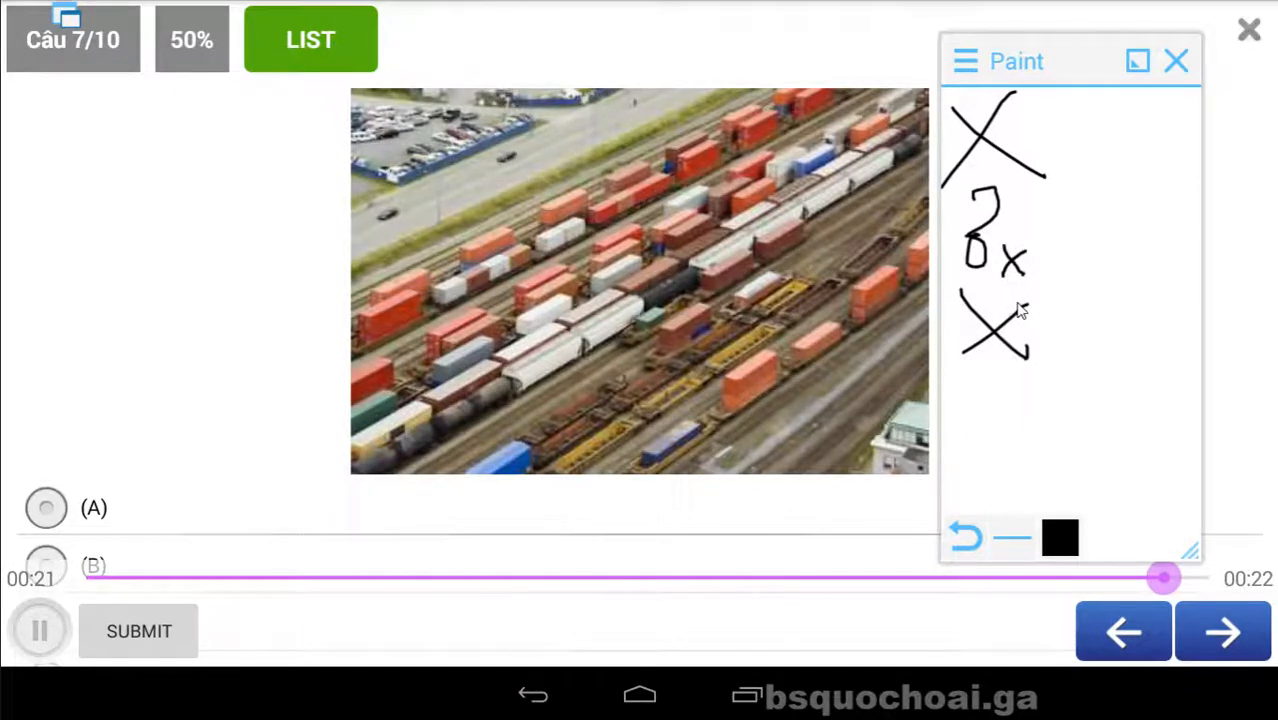
# Step: Tick the fourth option in the notes and answer D, reaching 60%
pyautogui.click(40, 628)
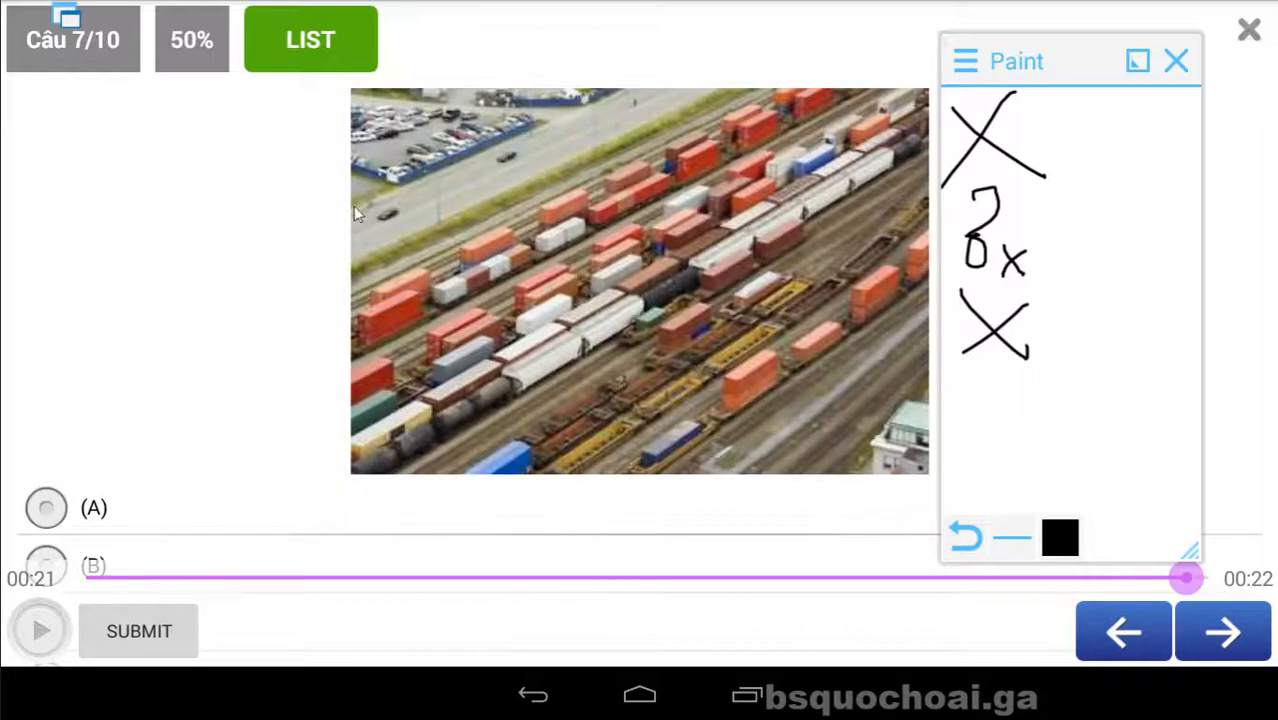
pyautogui.moveTo(964, 410); pyautogui.dragTo(1010, 470)
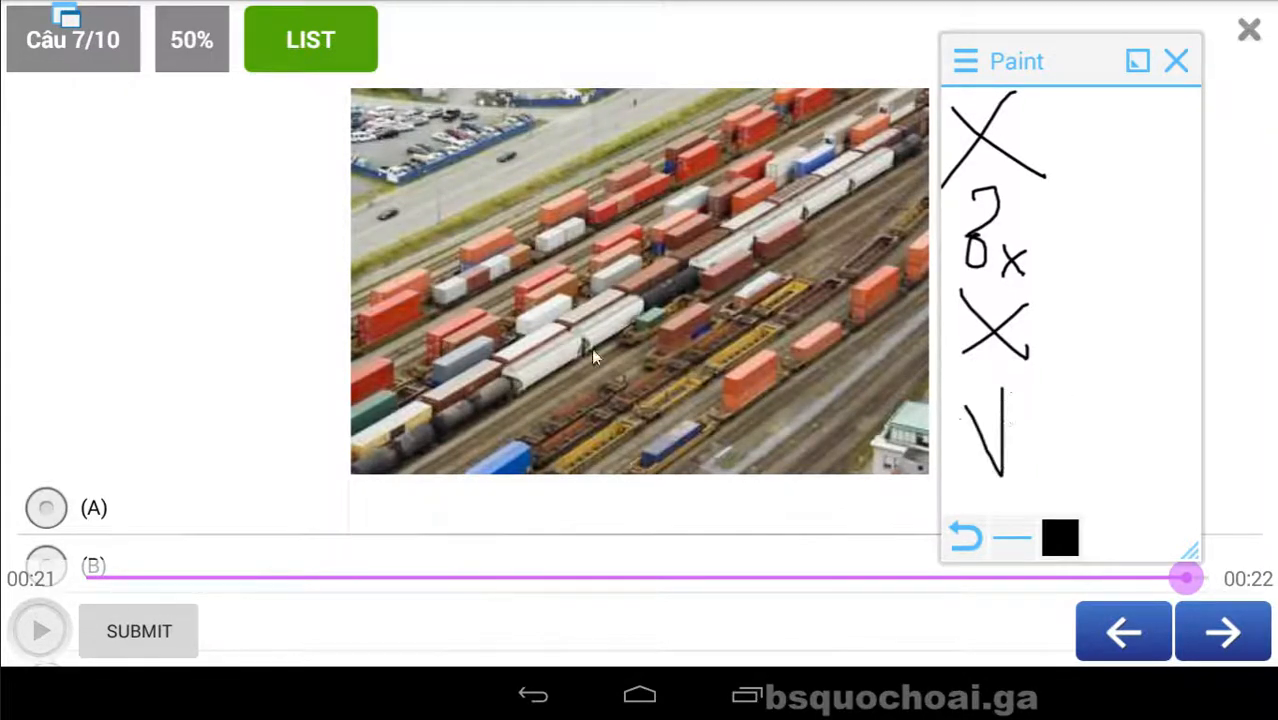
pyautogui.moveTo(1036, 120); pyautogui.dragTo(1064, 220)
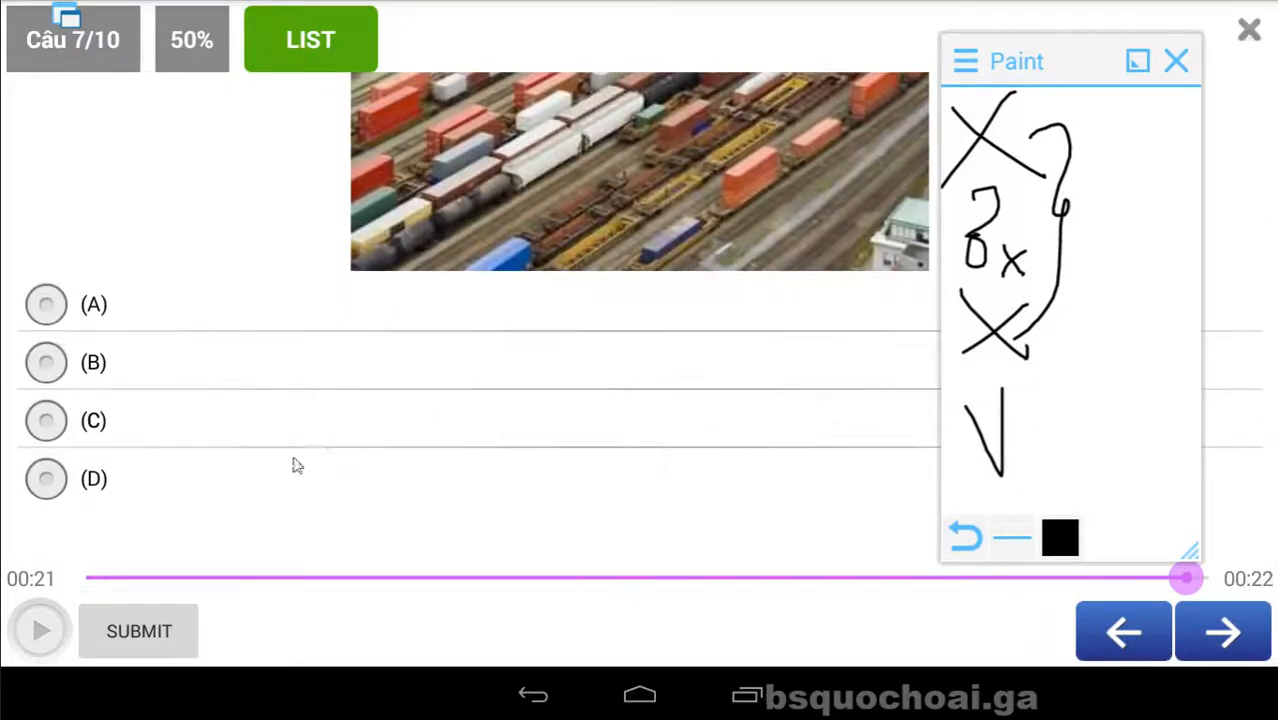
pyautogui.click(46, 480)
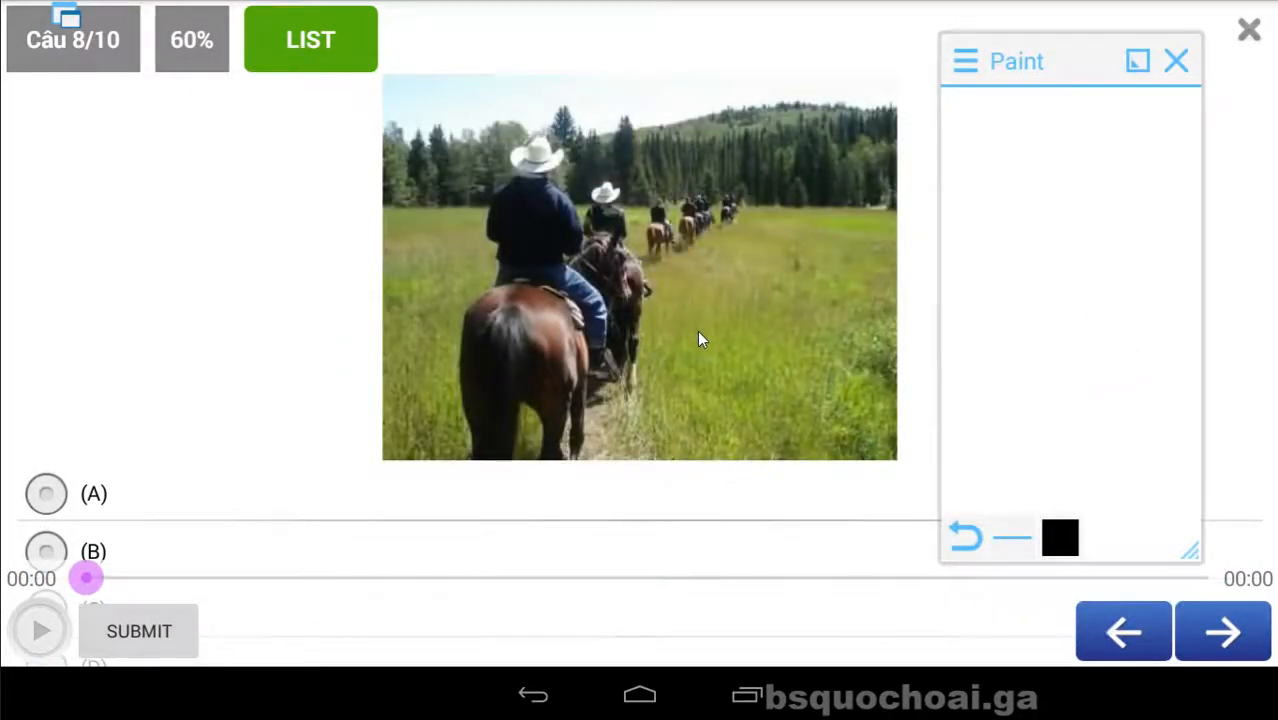
# Step: Listen to question 8, tick B and cross the others in the notes, then answer B
pyautogui.click(40, 628)
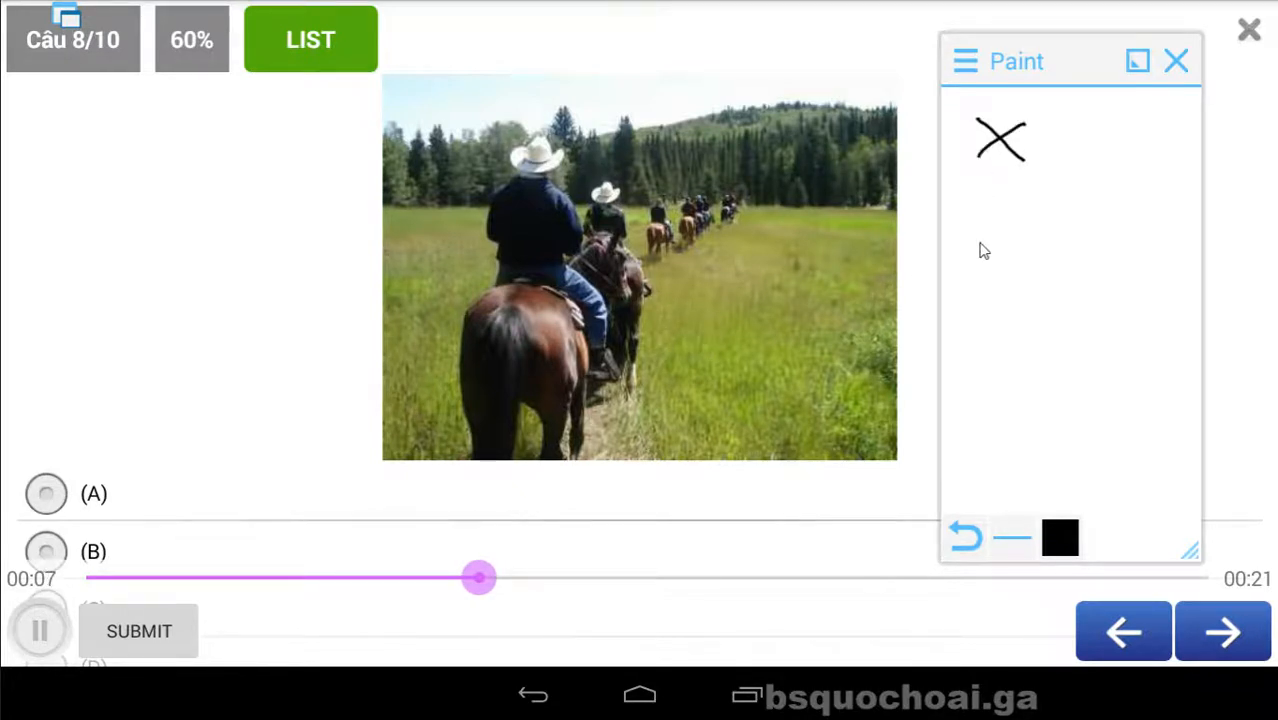
pyautogui.moveTo(538, 214)
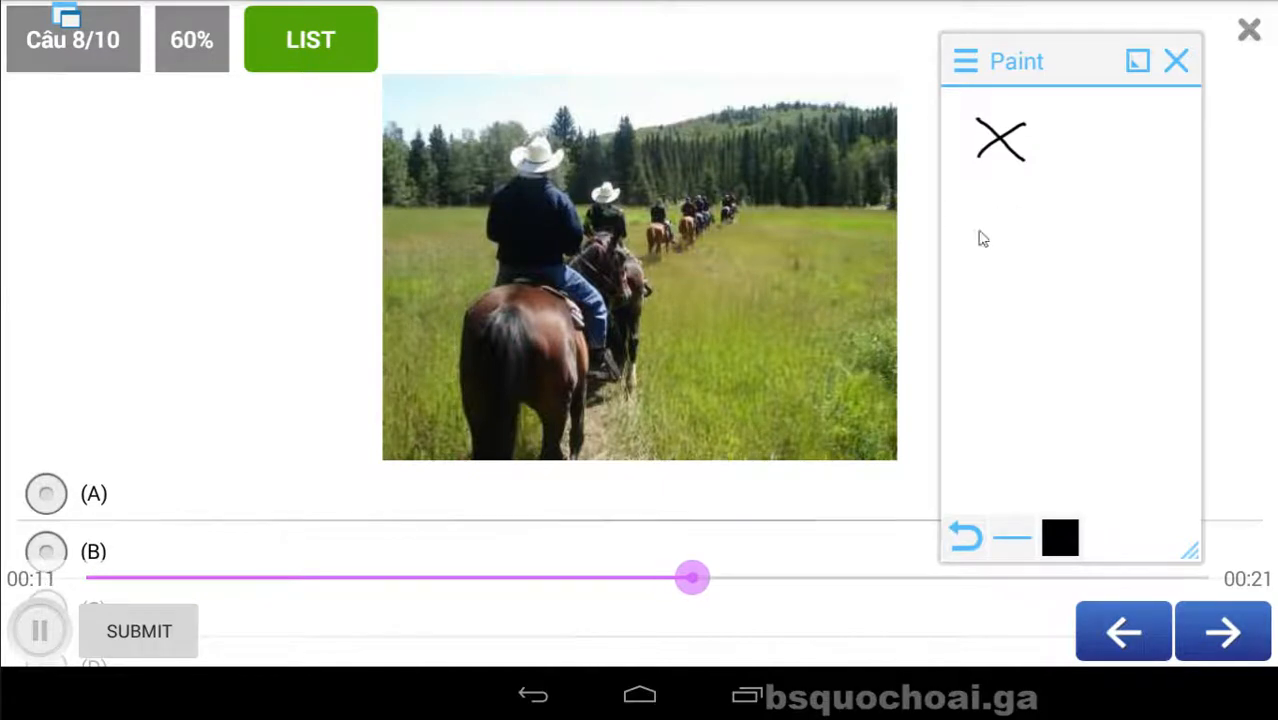
pyautogui.moveTo(992, 178); pyautogui.dragTo(984, 258)
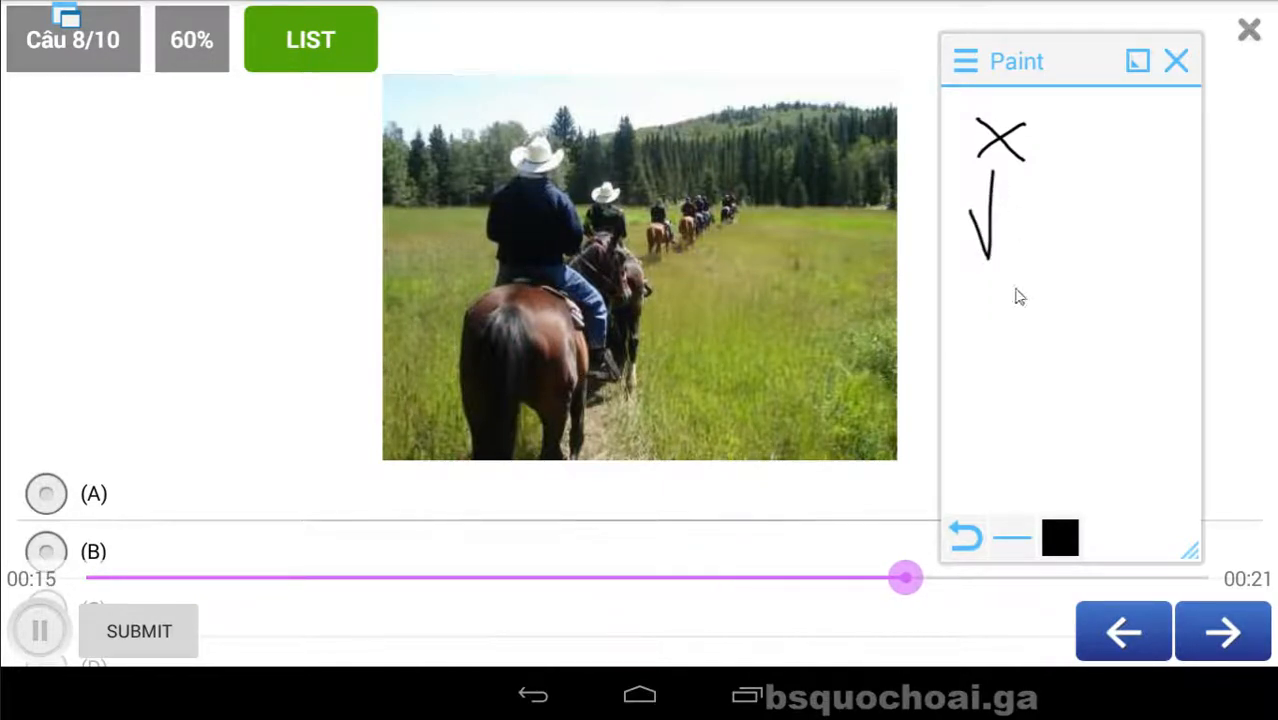
pyautogui.moveTo(944, 290); pyautogui.dragTo(1036, 350)
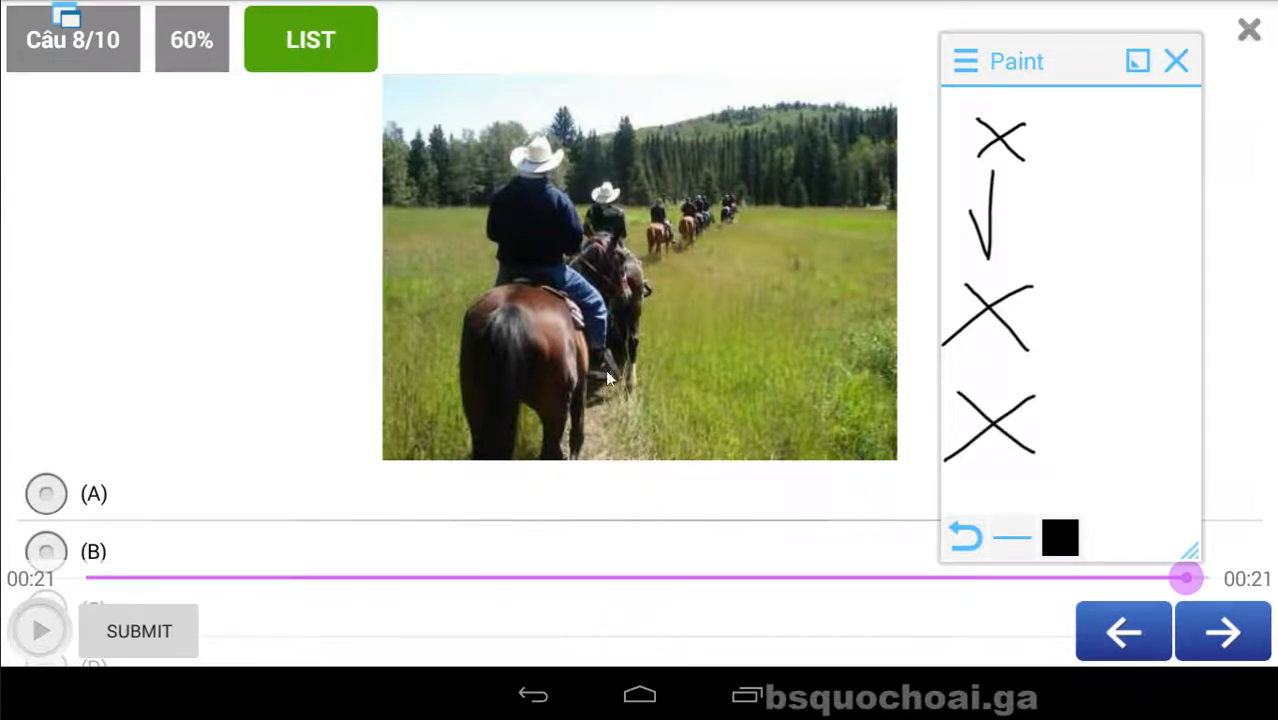
pyautogui.moveTo(590, 356)
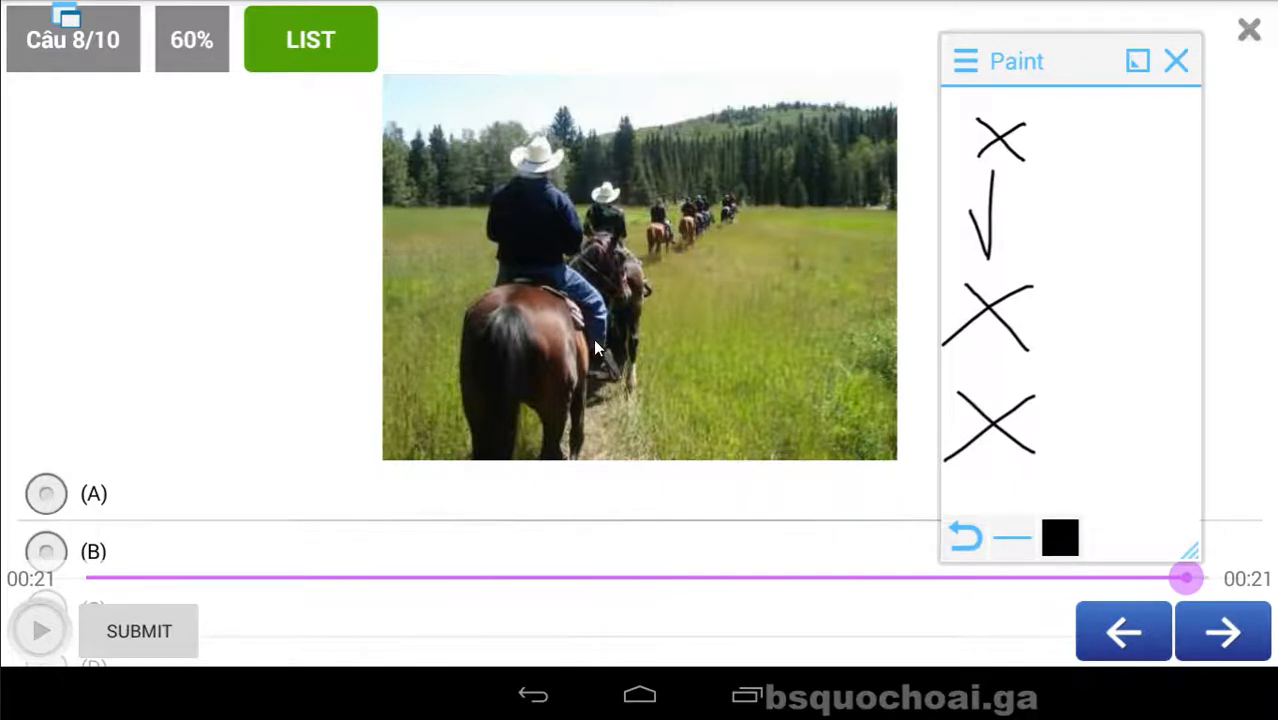
pyautogui.scroll(-3)
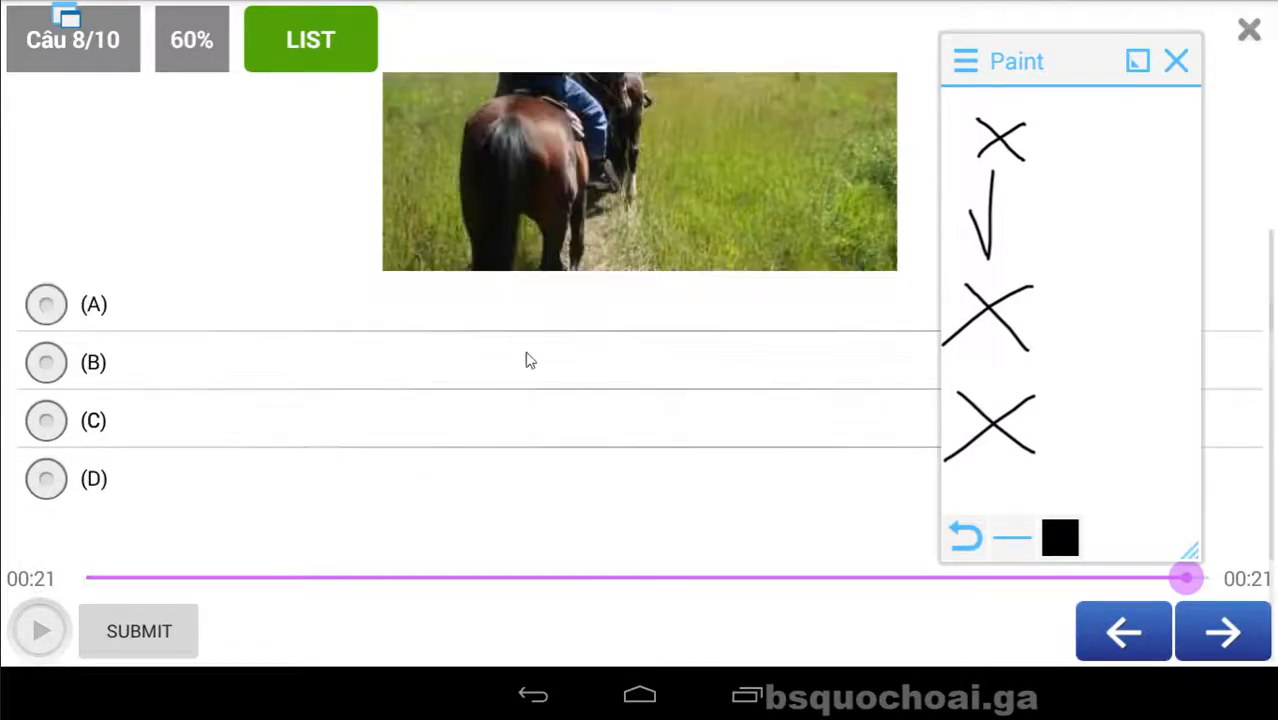
pyautogui.click(46, 364)
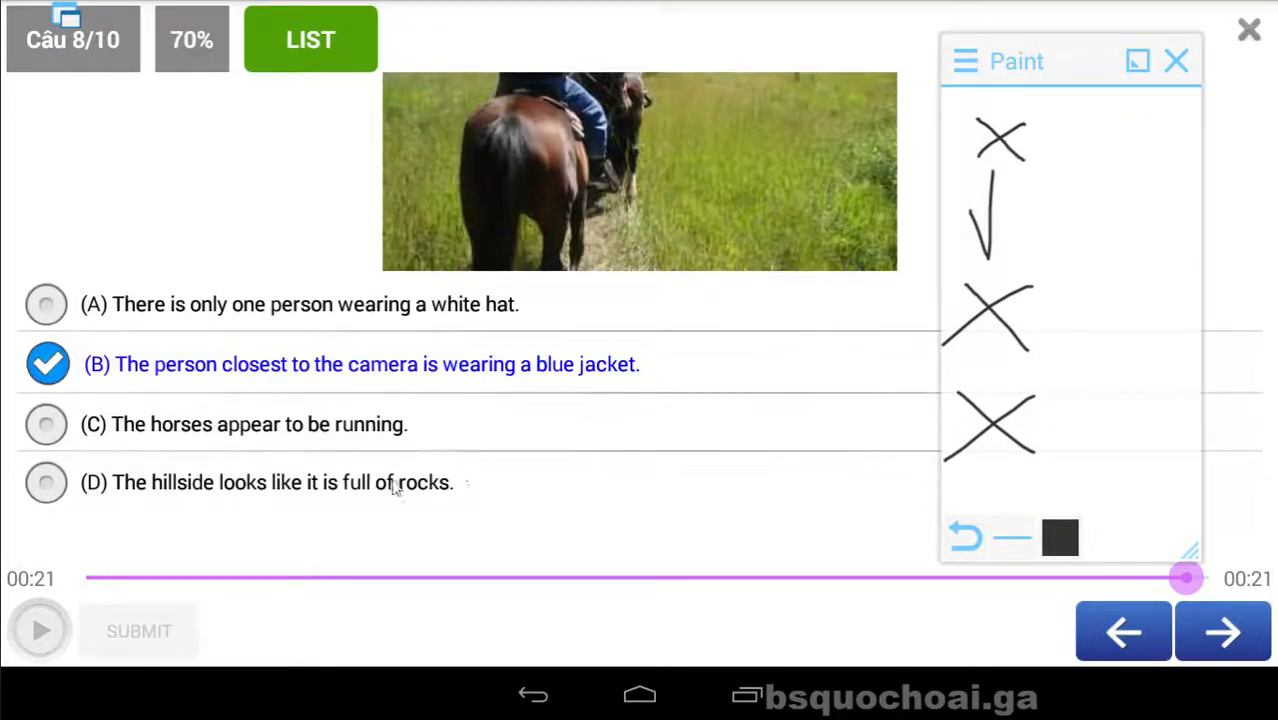
pyautogui.moveTo(674, 468)
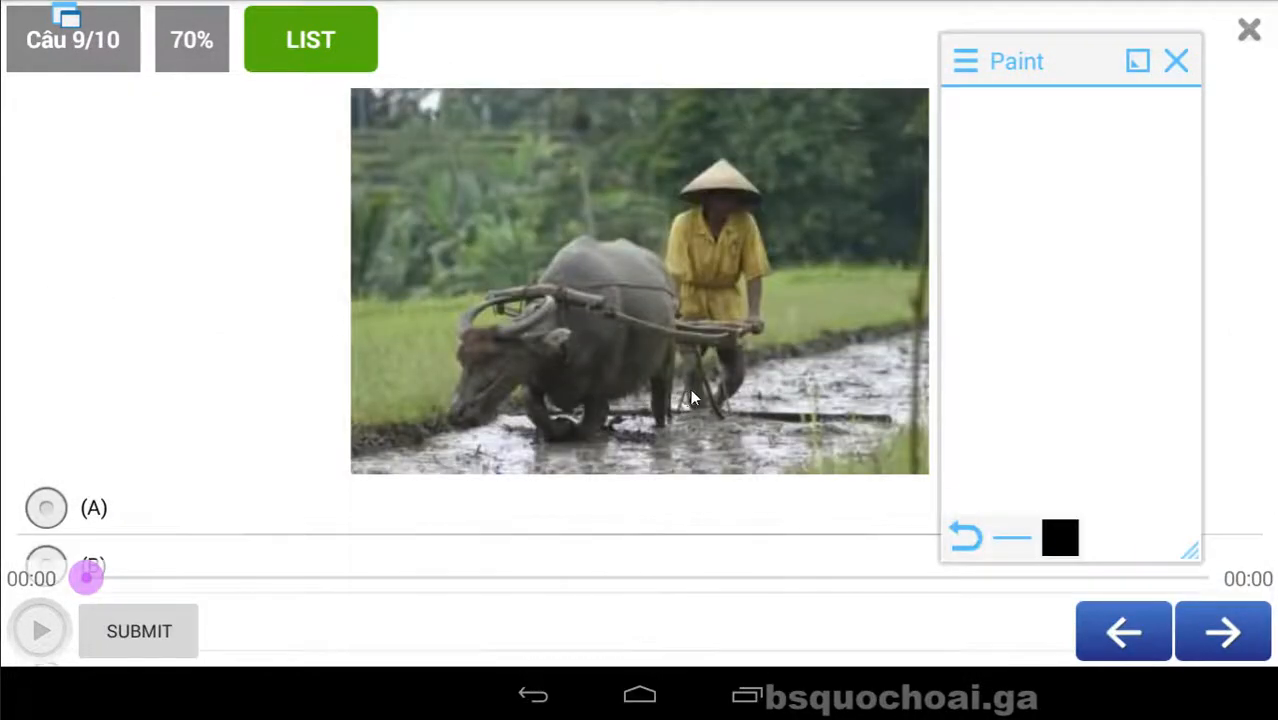
# Step: Listen to question 9 and jot a question-and-cross note for option A
pyautogui.click(40, 628)
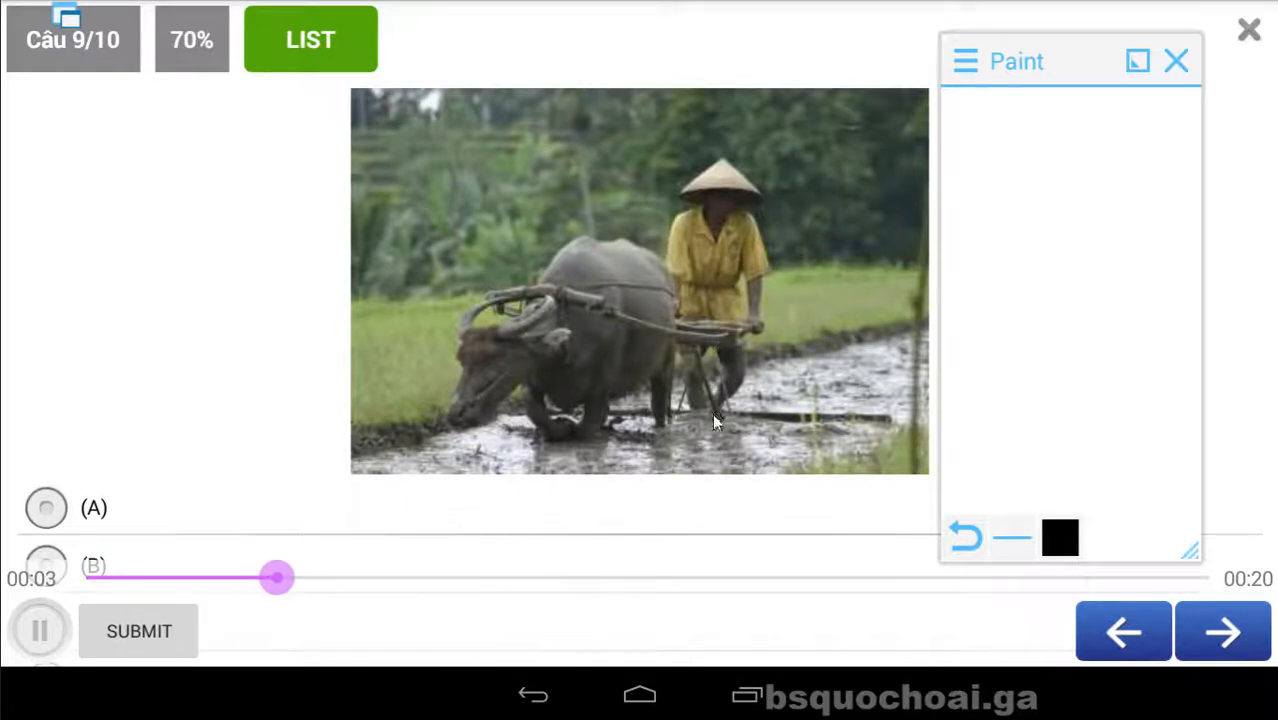
pyautogui.click(40, 628)
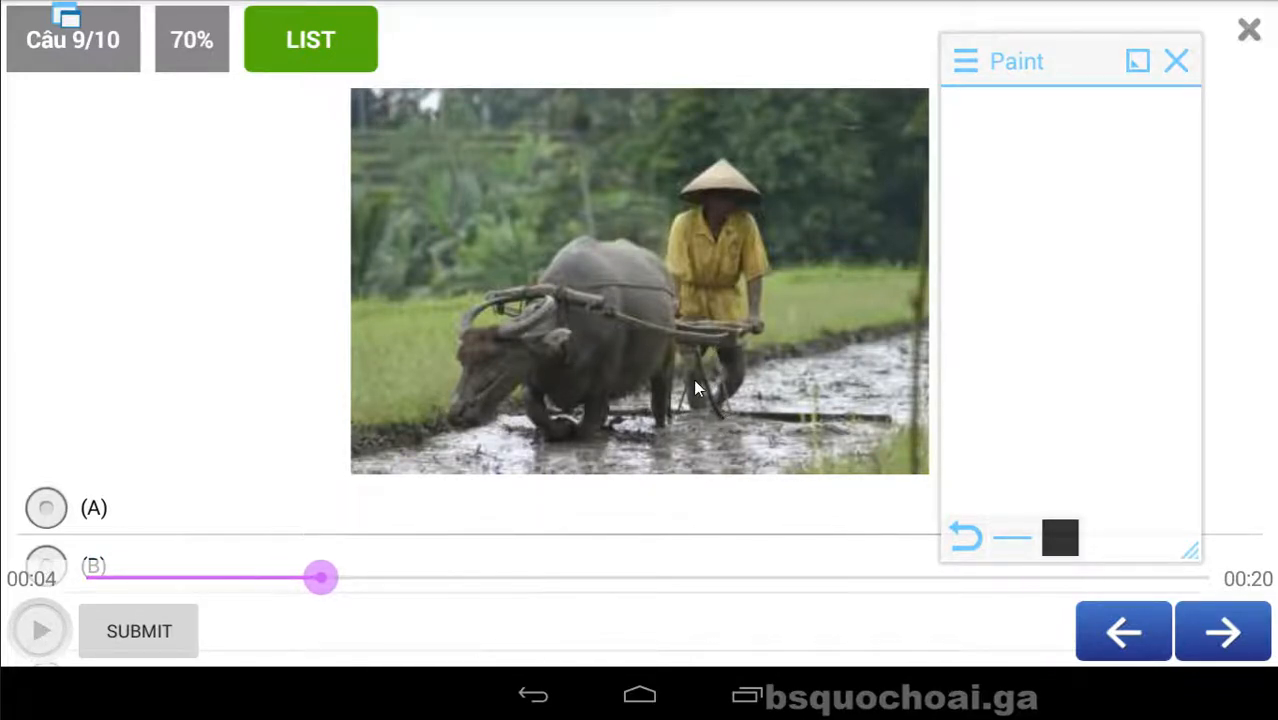
pyautogui.moveTo(702, 362)
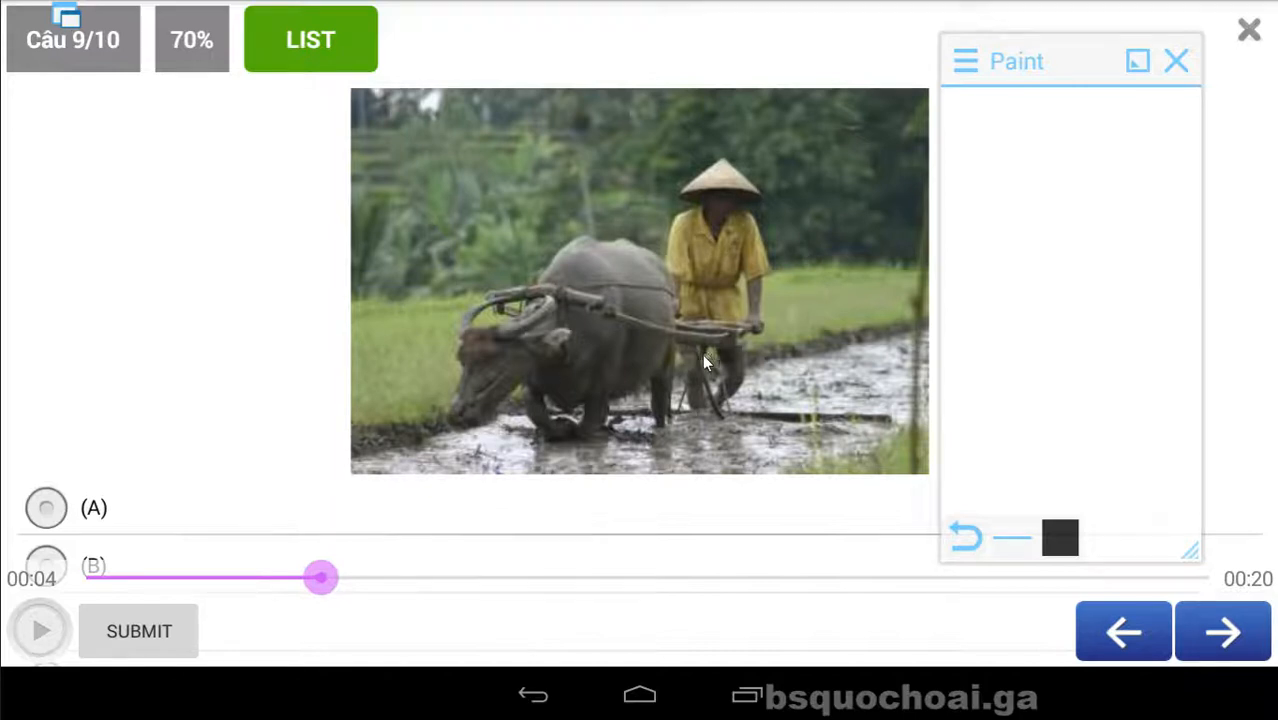
pyautogui.moveTo(678, 376)
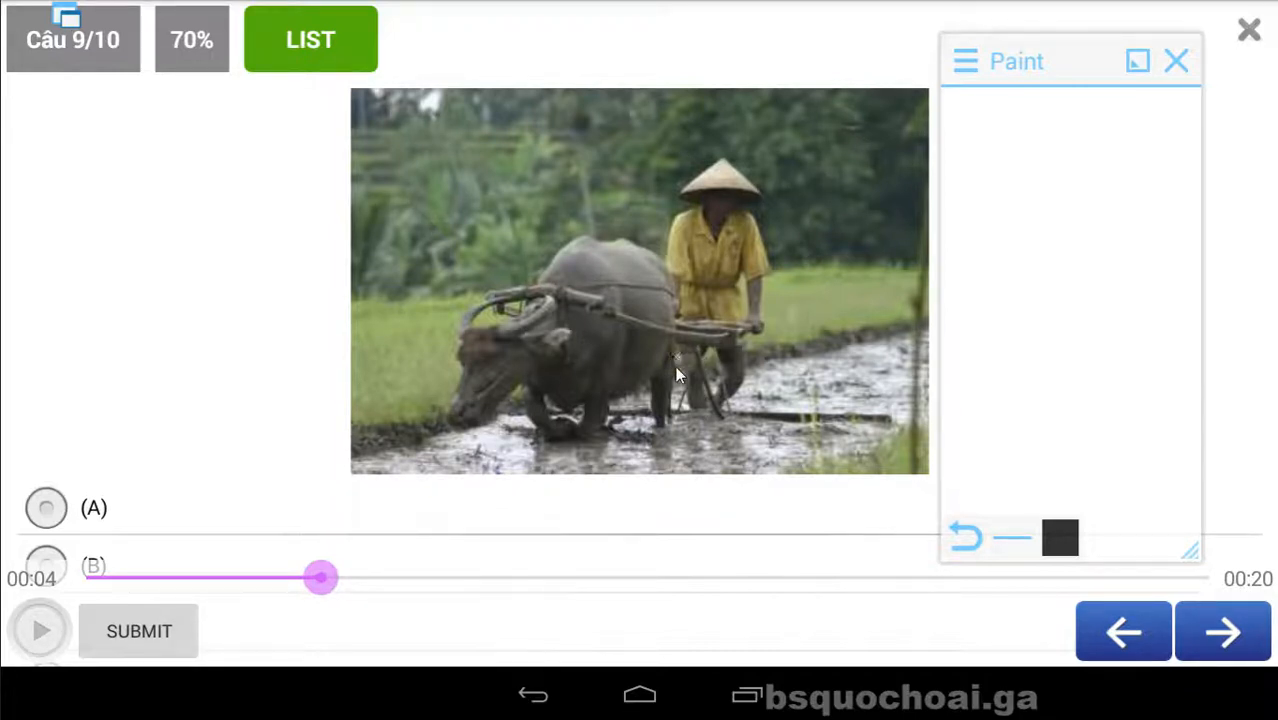
pyautogui.moveTo(670, 388)
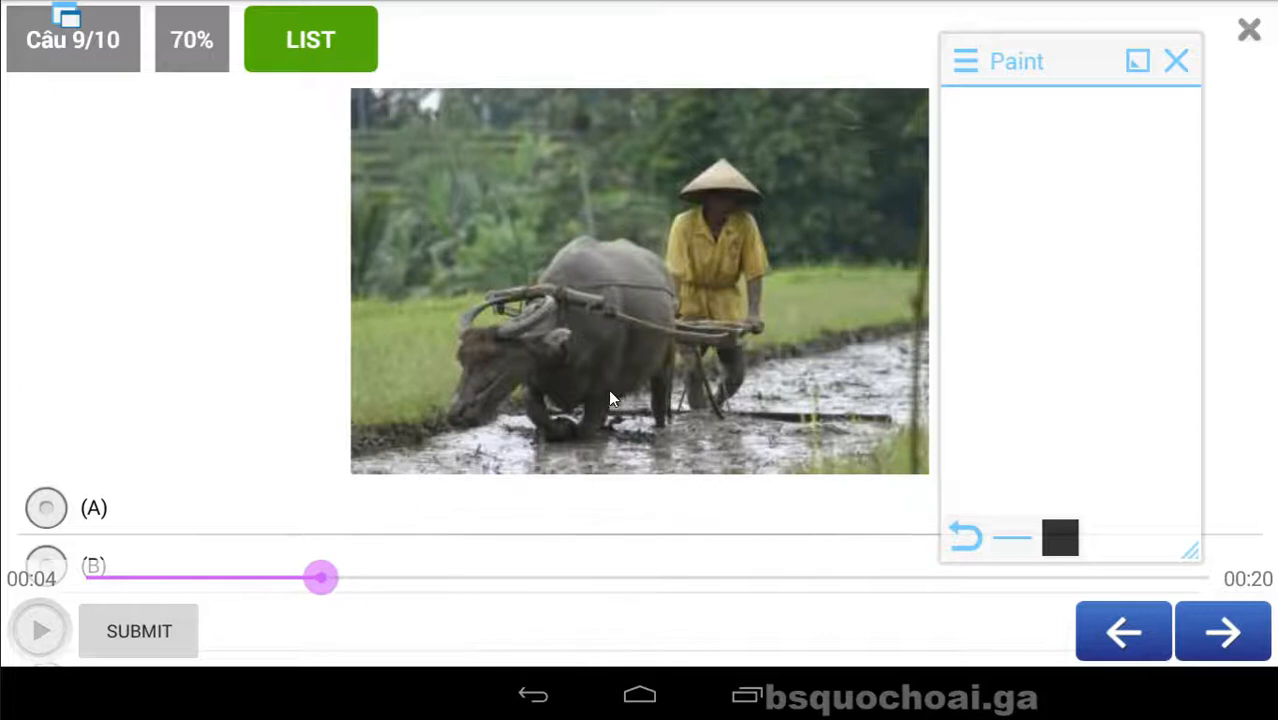
pyautogui.press('alt+tab')
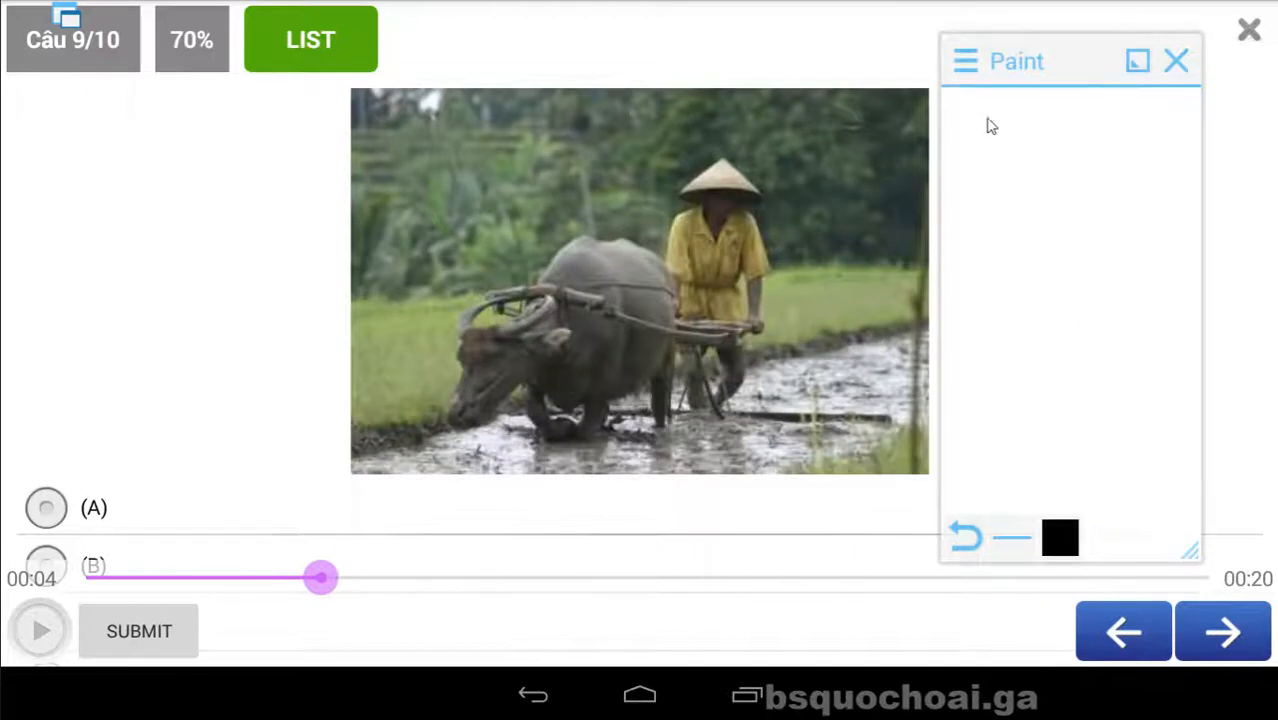
pyautogui.moveTo(984, 124); pyautogui.dragTo(984, 190)
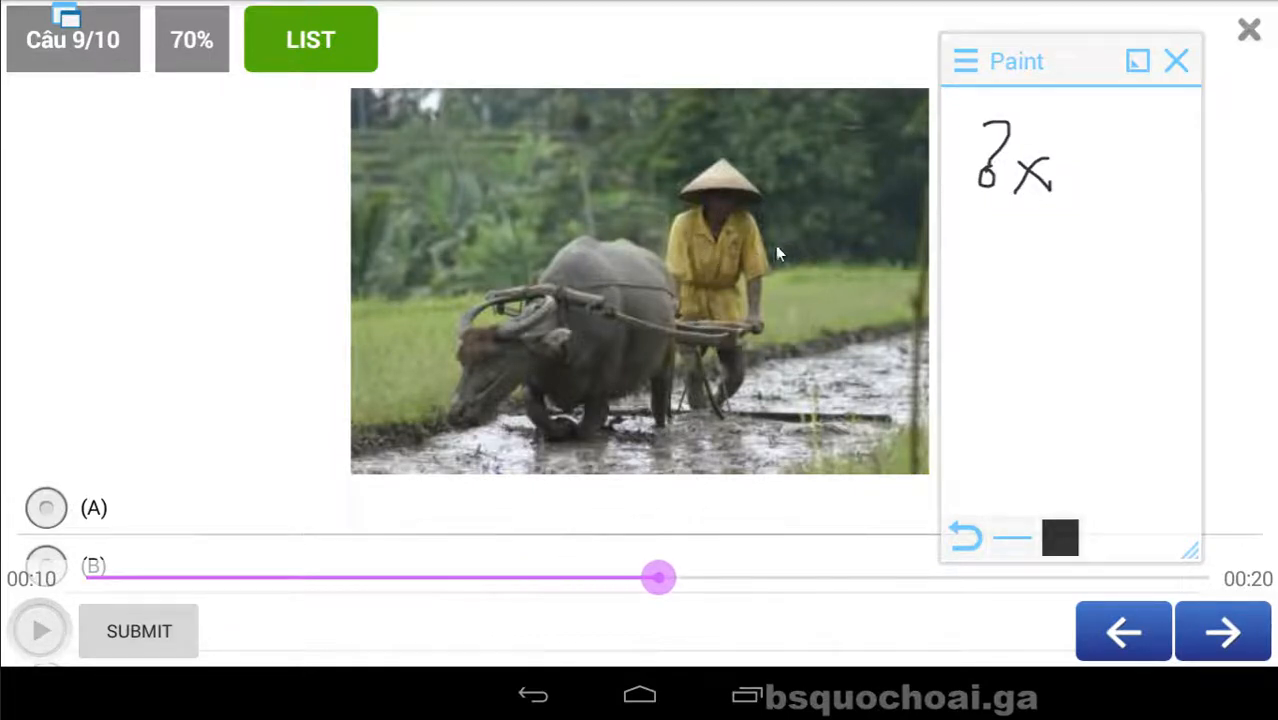
pyautogui.moveTo(784, 248)
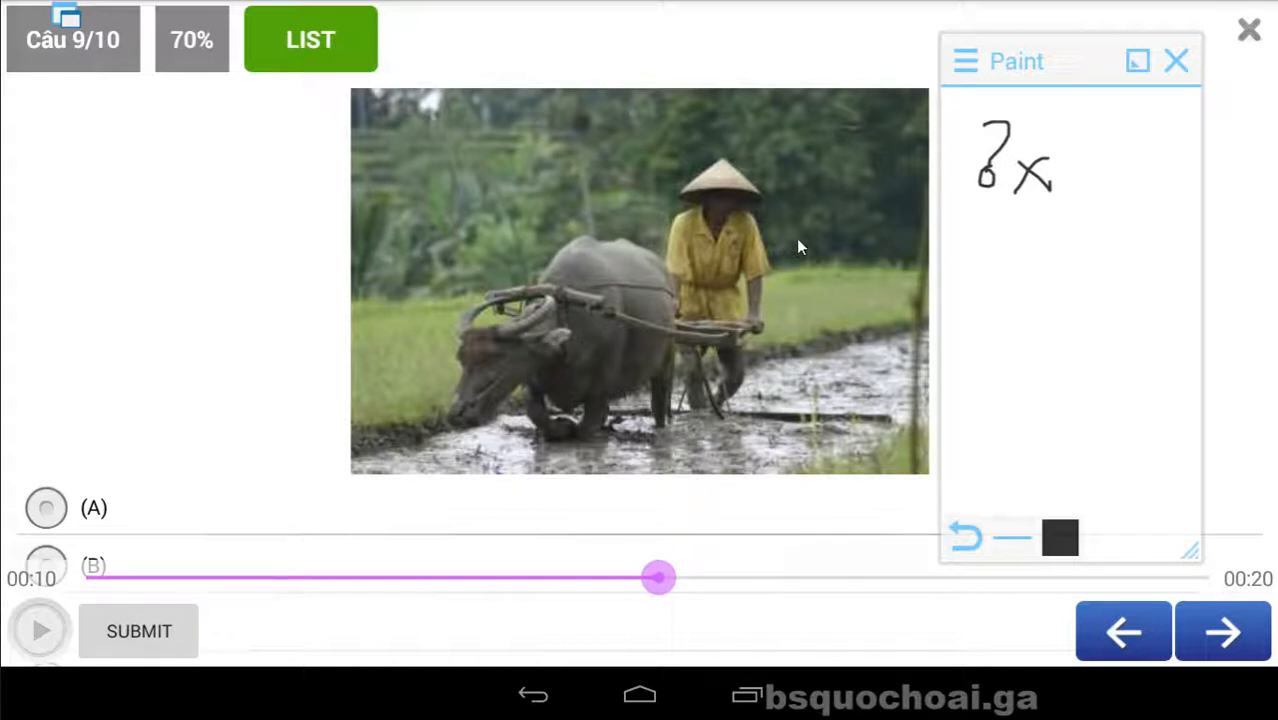
pyautogui.moveTo(1116, 304)
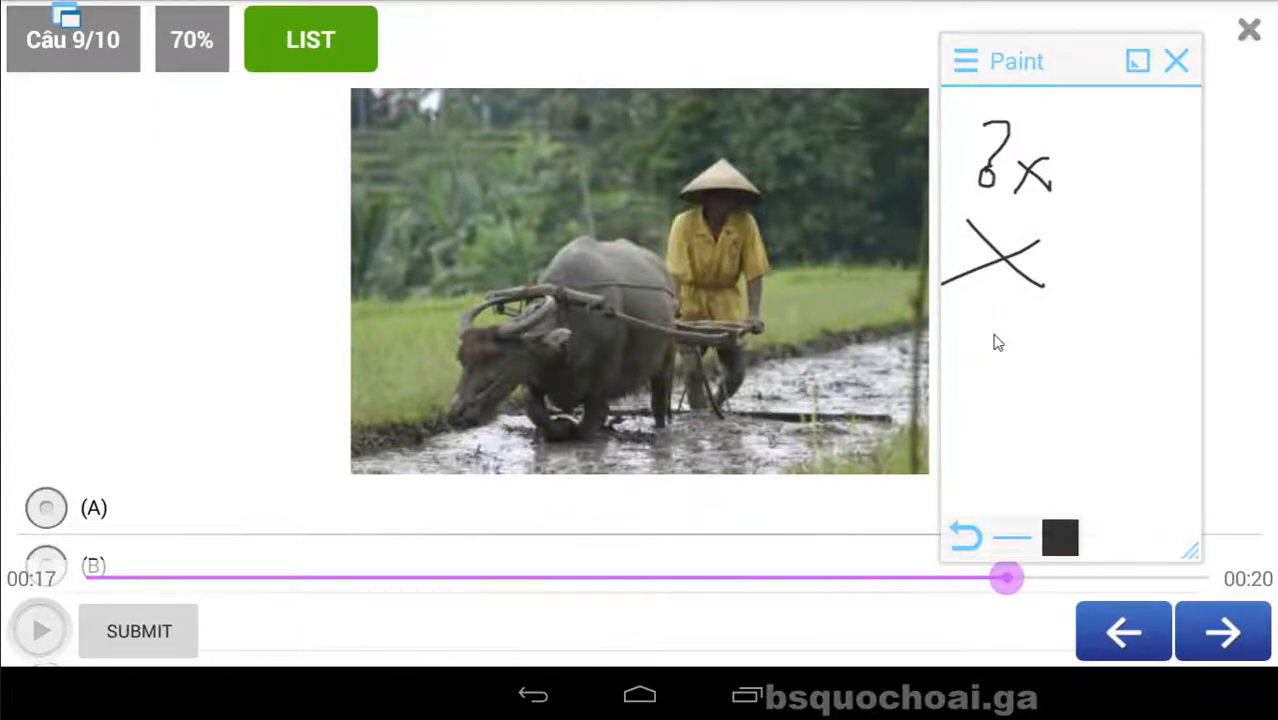
# Step: Check option C, cross the last option, answer C and move to question 10
pyautogui.click(40, 630)
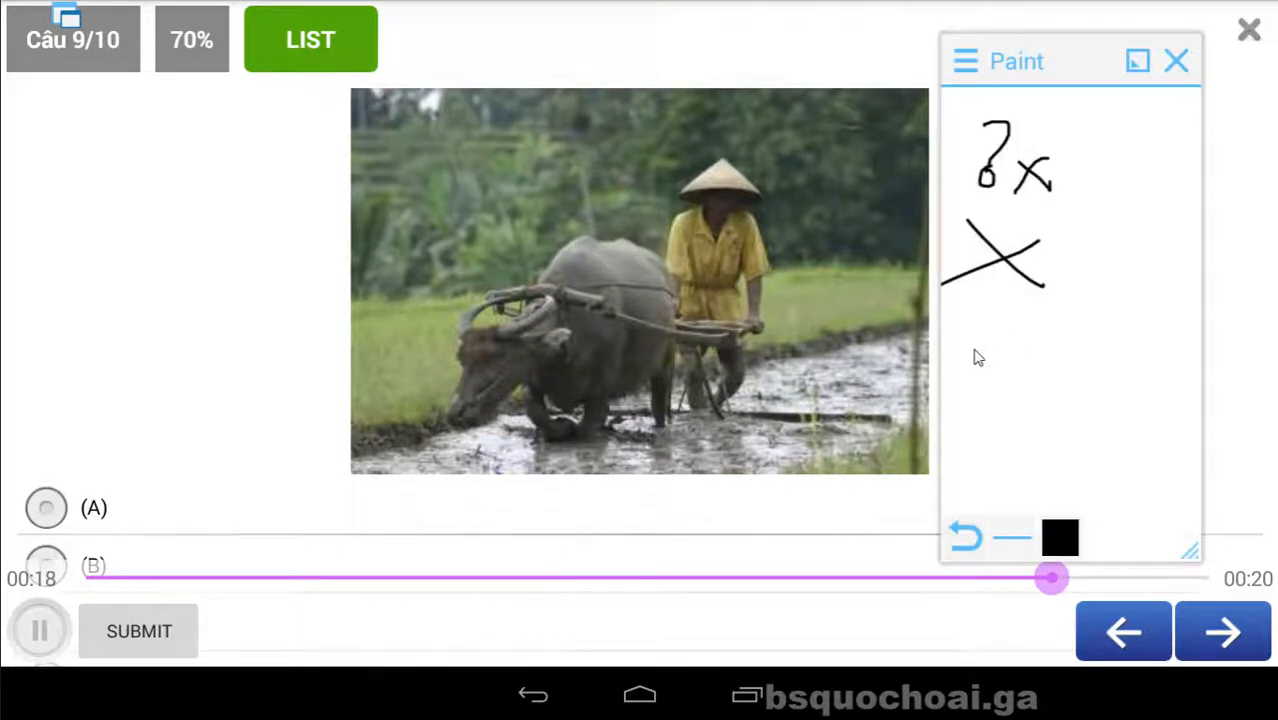
pyautogui.moveTo(980, 320); pyautogui.dragTo(1010, 380)
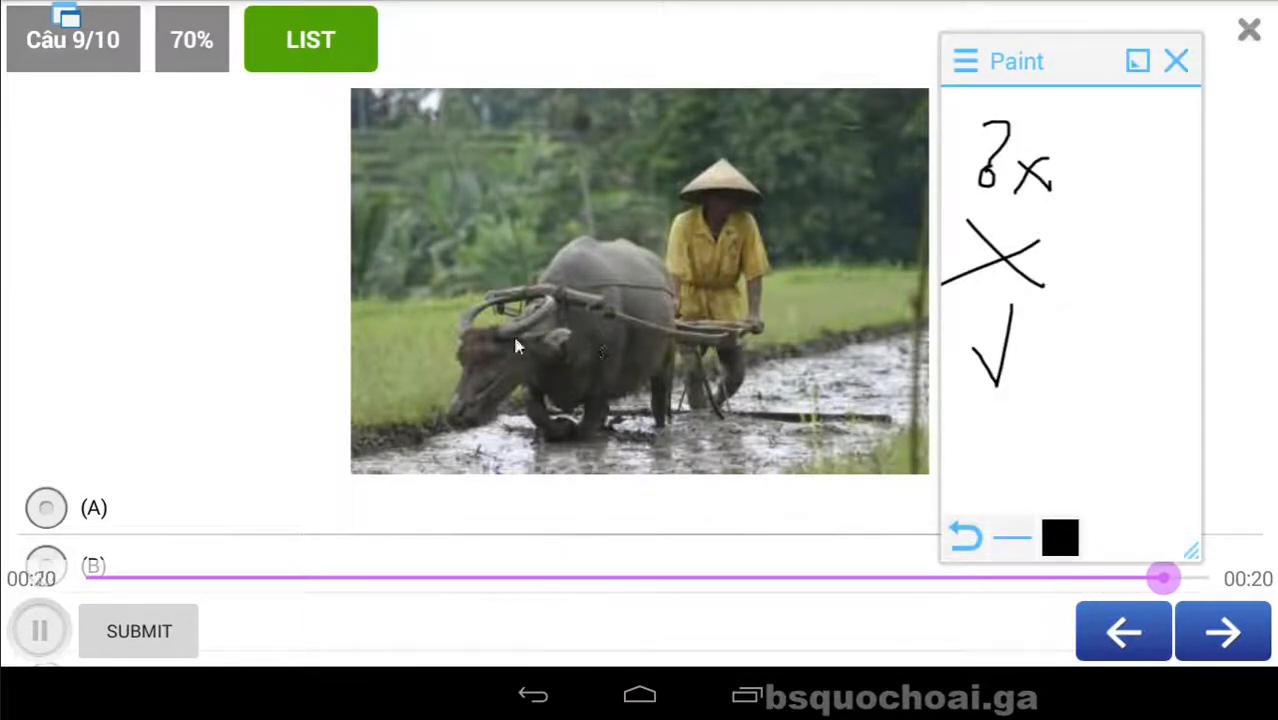
pyautogui.click(40, 632)
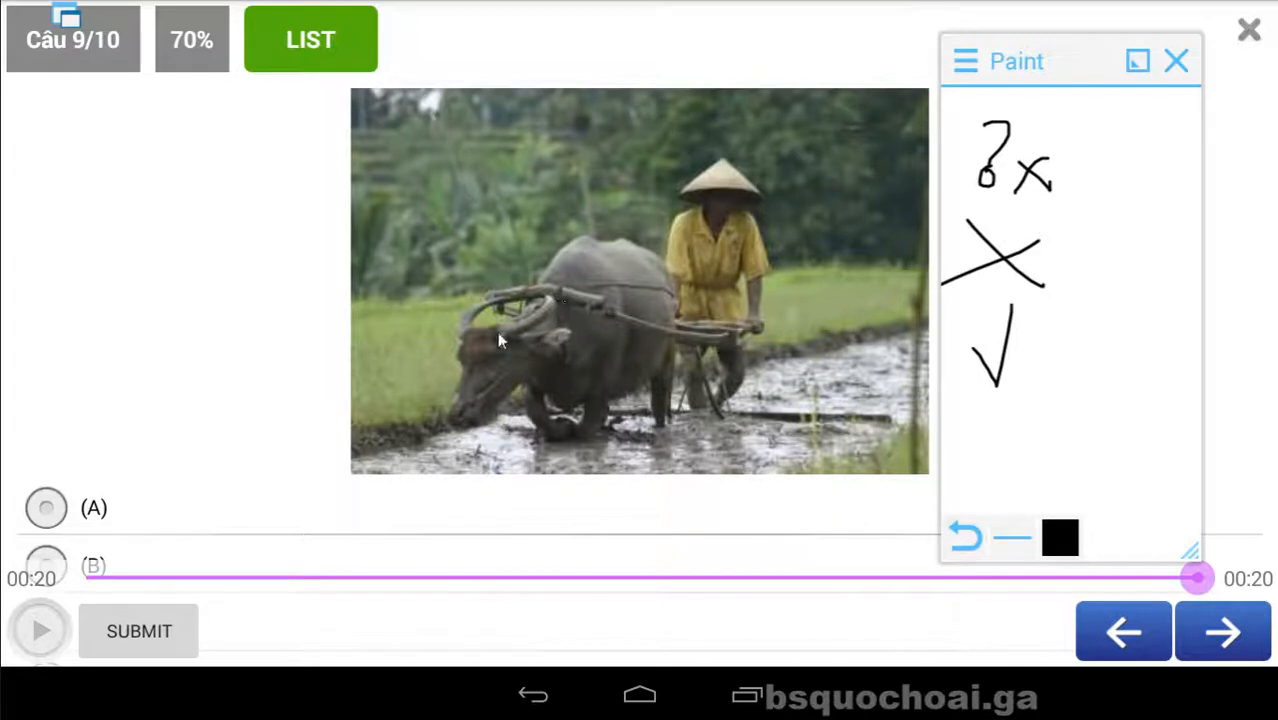
pyautogui.moveTo(964, 414); pyautogui.dragTo(1024, 480)
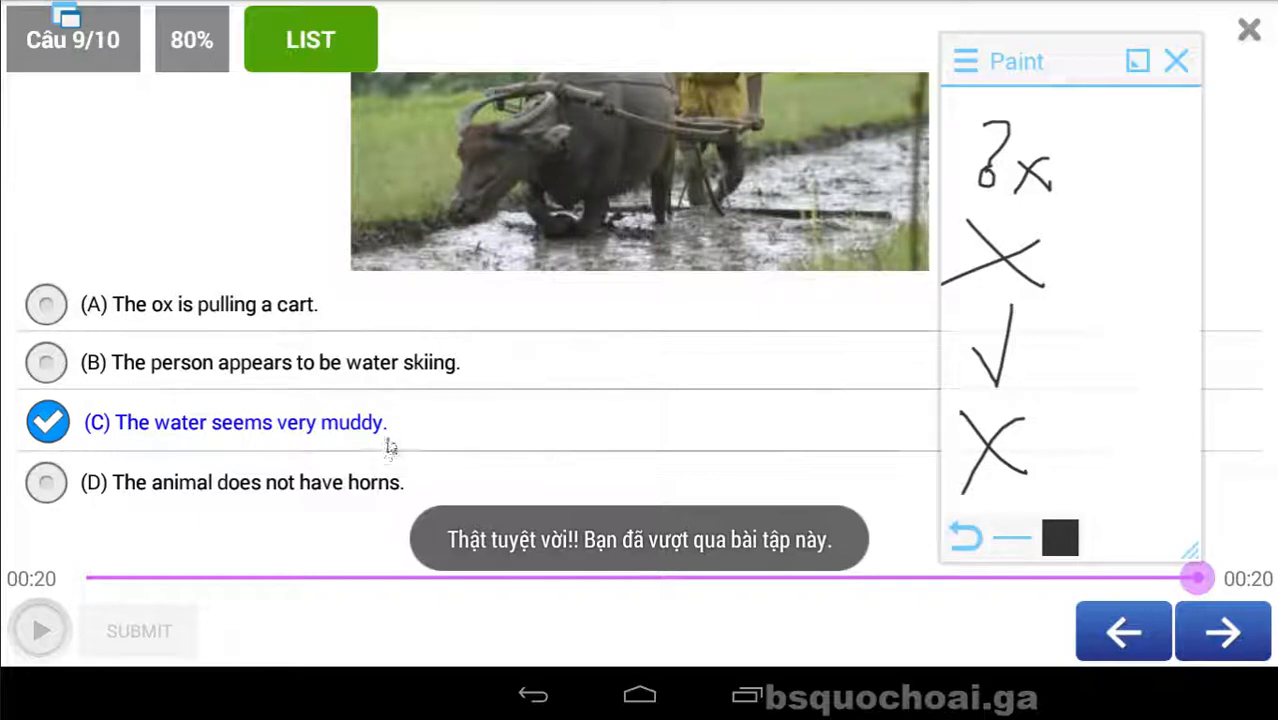
pyautogui.click(1222, 632)
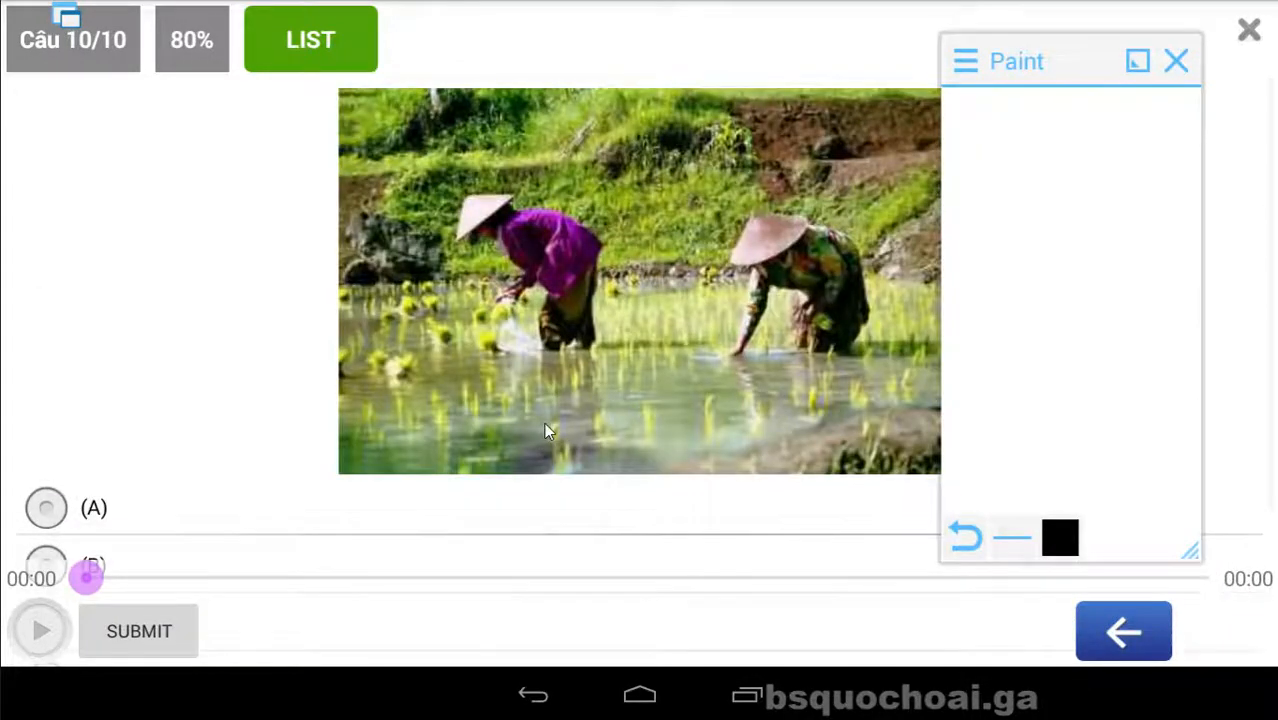
# Step: Listen to question 10, note ✗, ✗, ?, ✓ and submit D, a worker wearing a purple shirt
pyautogui.click(40, 630)
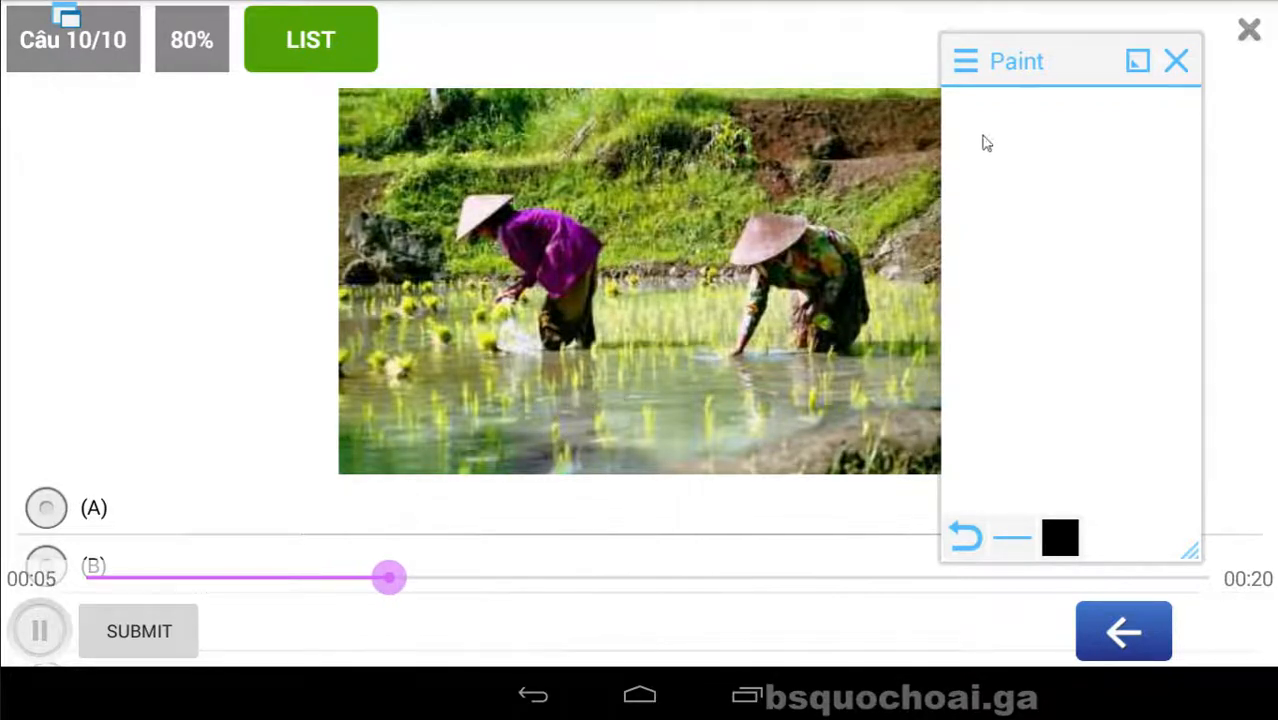
pyautogui.moveTo(970, 120); pyautogui.dragTo(1030, 190)
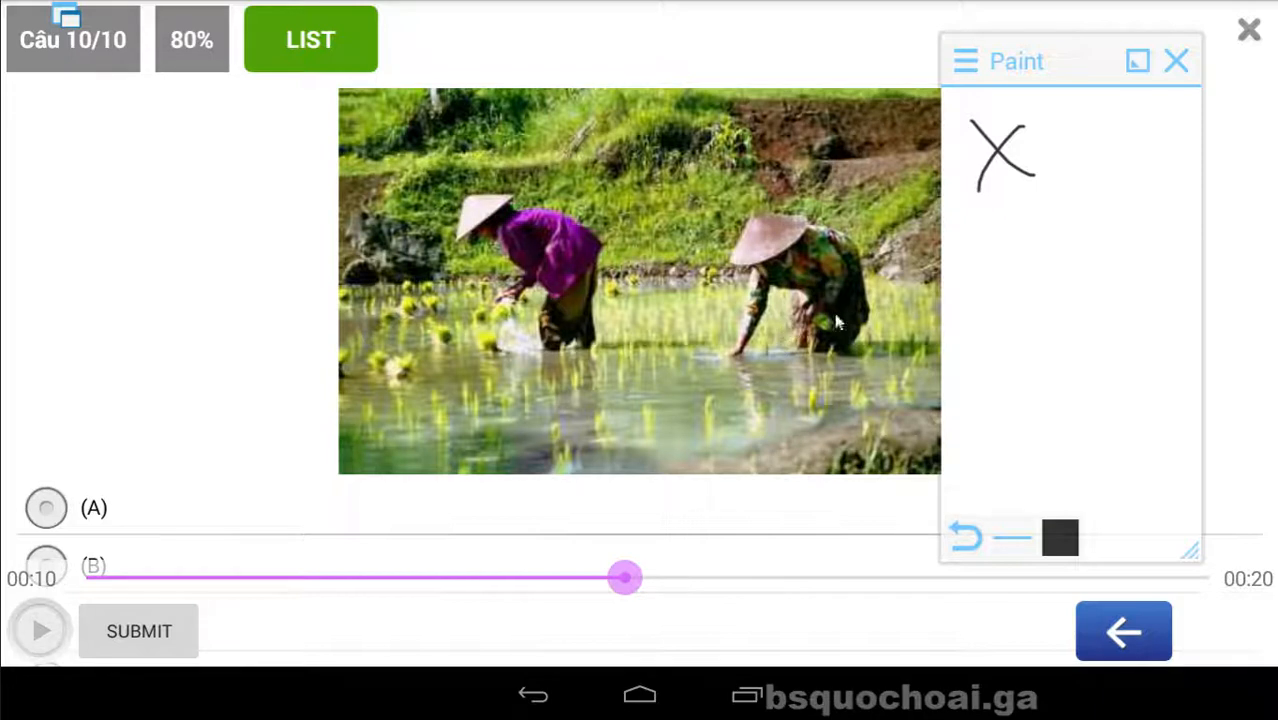
pyautogui.moveTo(1008, 234)
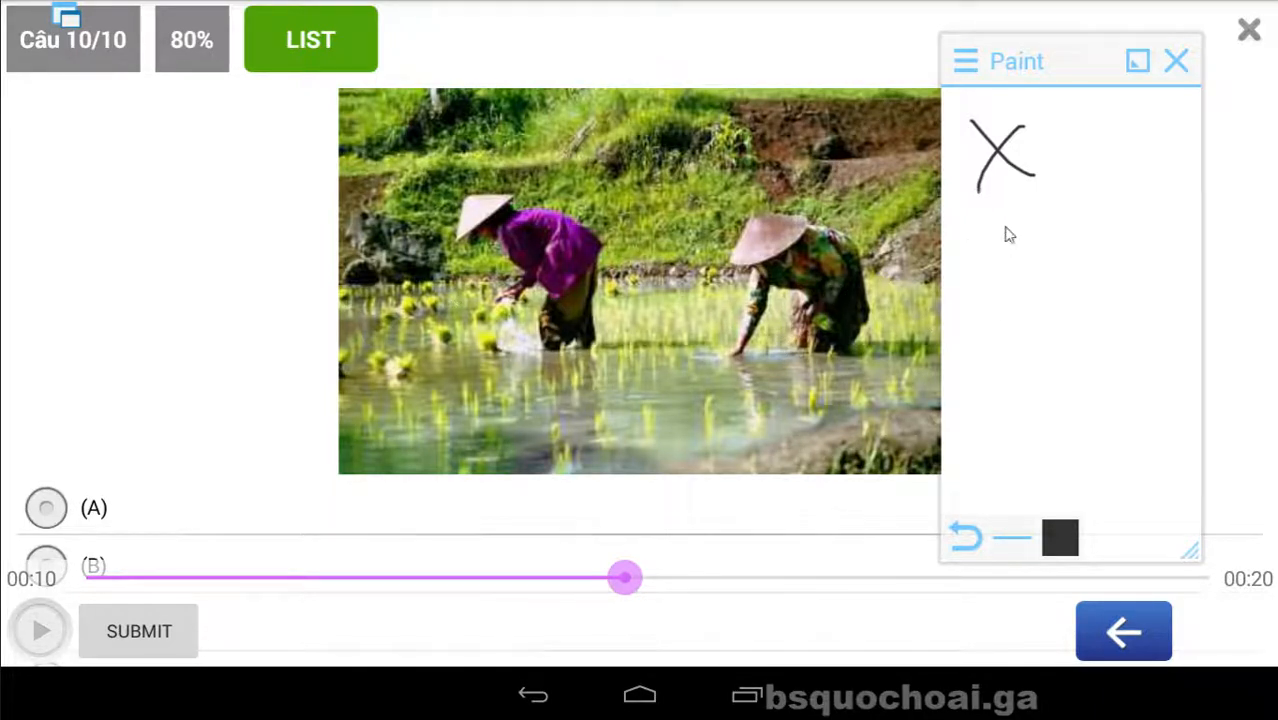
pyautogui.moveTo(964, 216); pyautogui.dragTo(1044, 276)
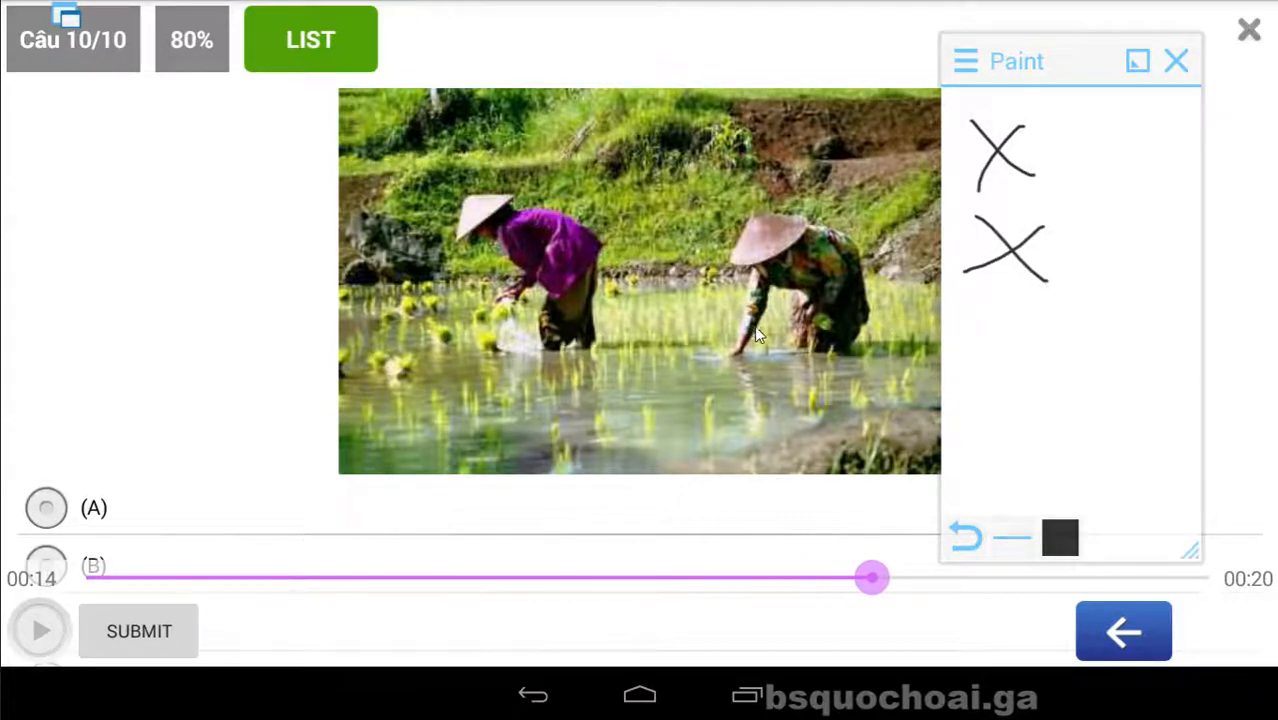
pyautogui.moveTo(778, 320)
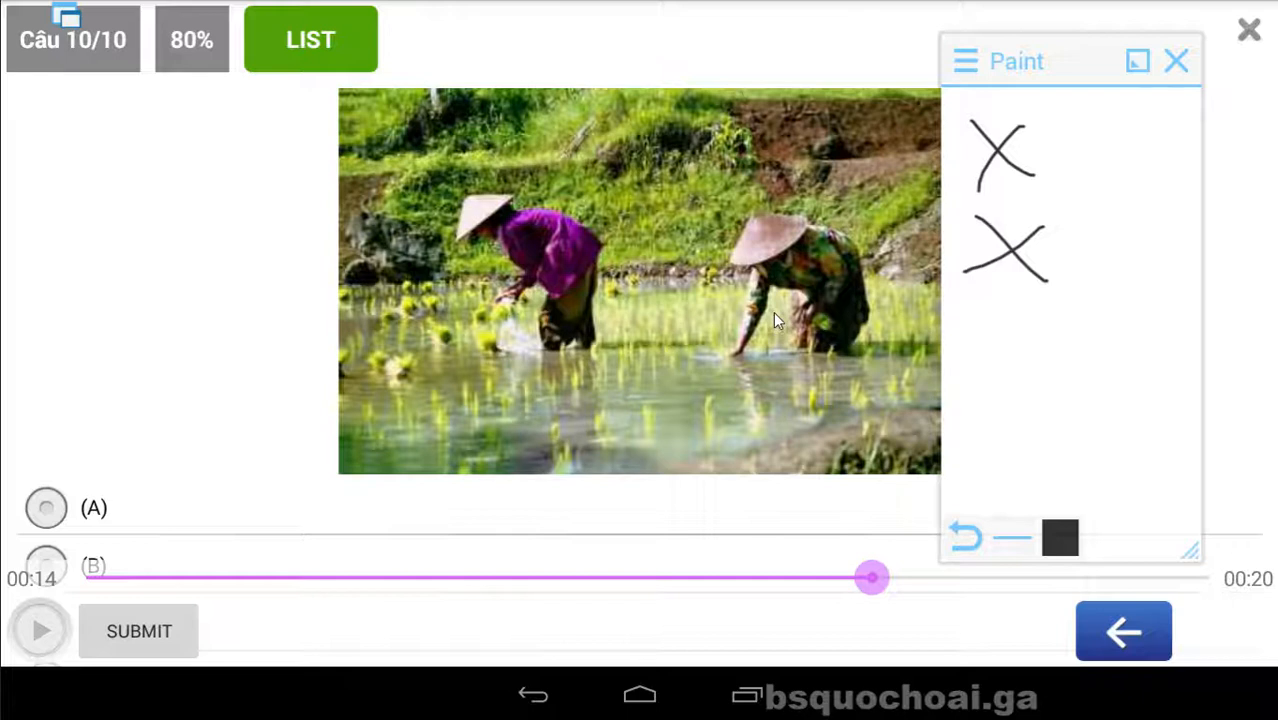
pyautogui.moveTo(1000, 310); pyautogui.dragTo(976, 364)
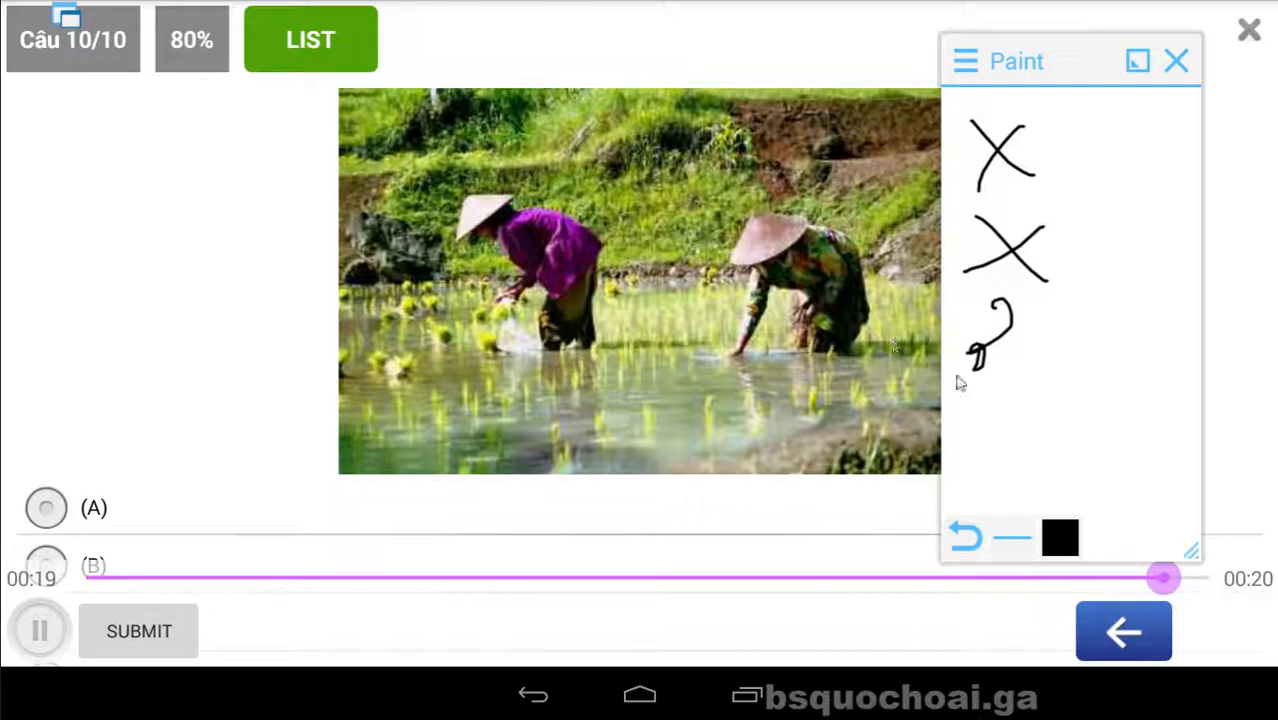
pyautogui.moveTo(980, 390); pyautogui.dragTo(1010, 460)
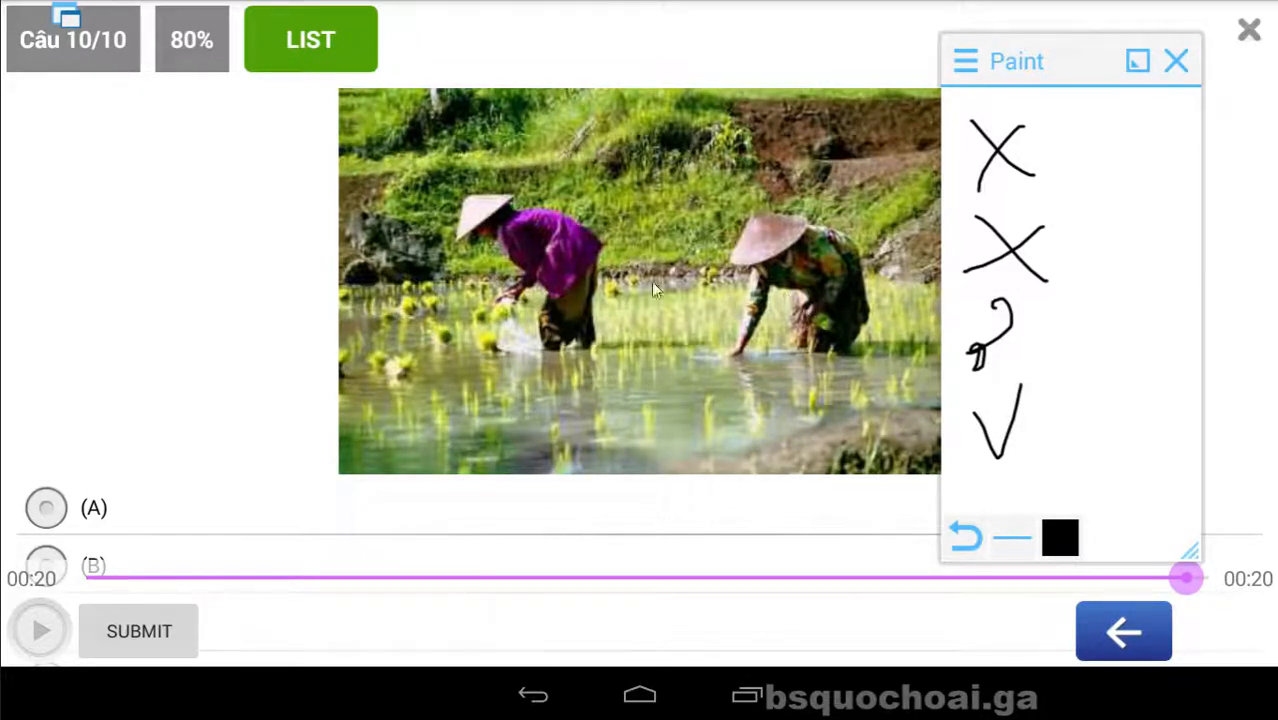
pyautogui.moveTo(568, 264)
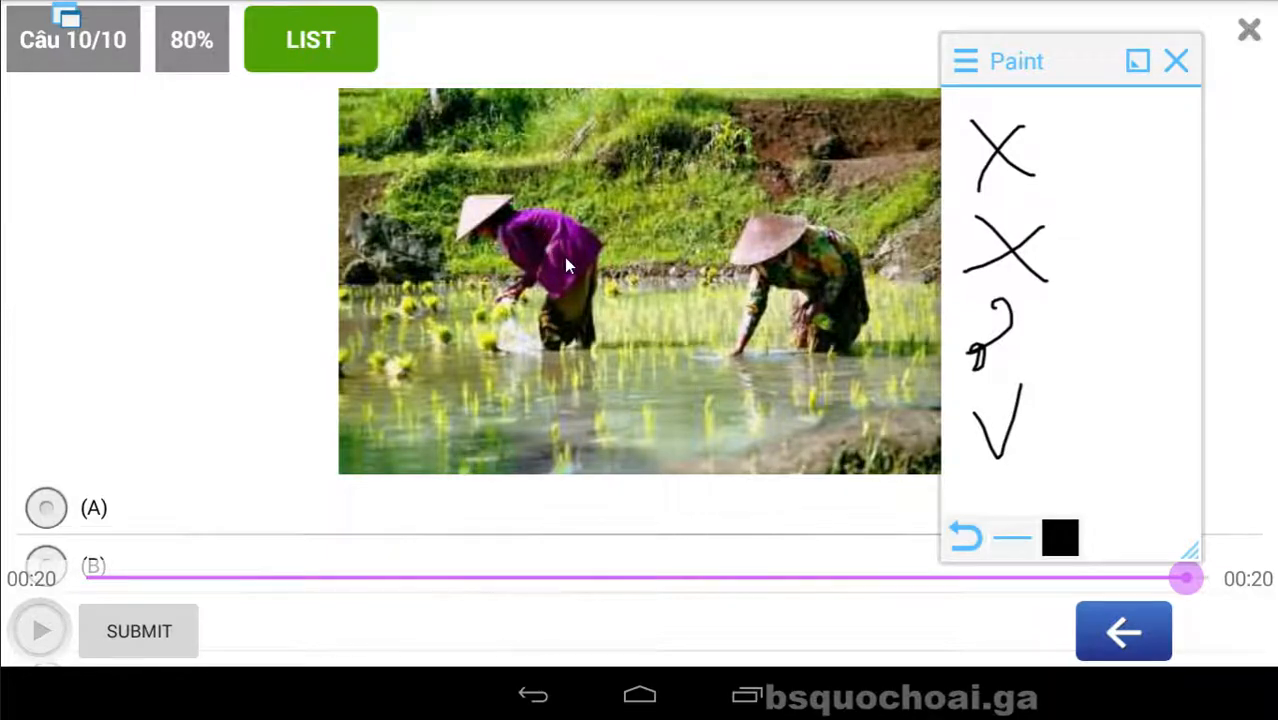
pyautogui.moveTo(560, 288)
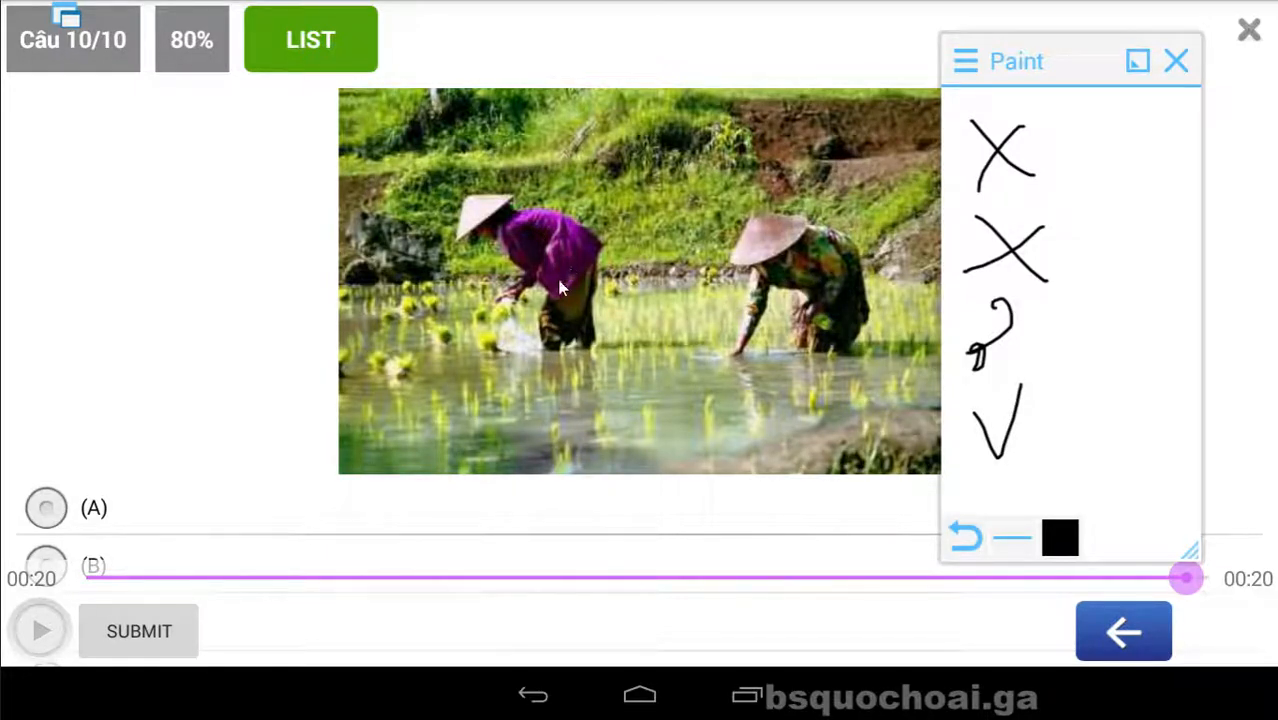
pyautogui.click(46, 480)
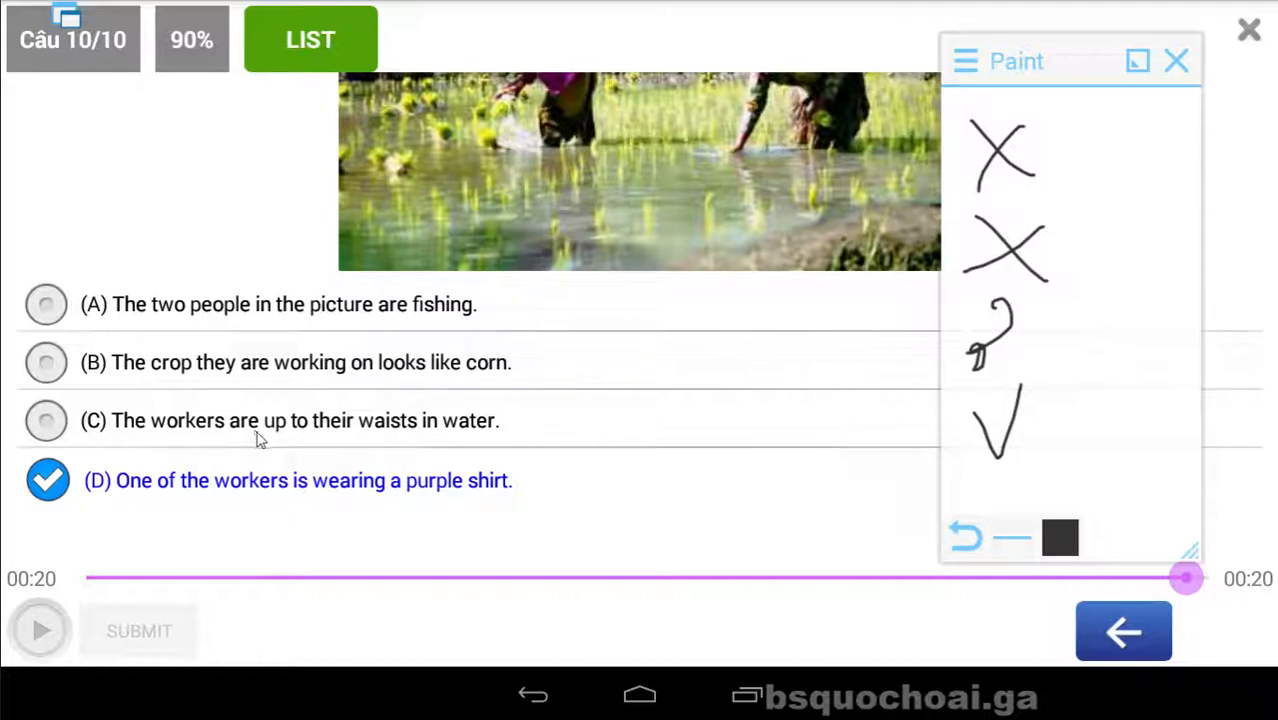
pyautogui.moveTo(388, 436)
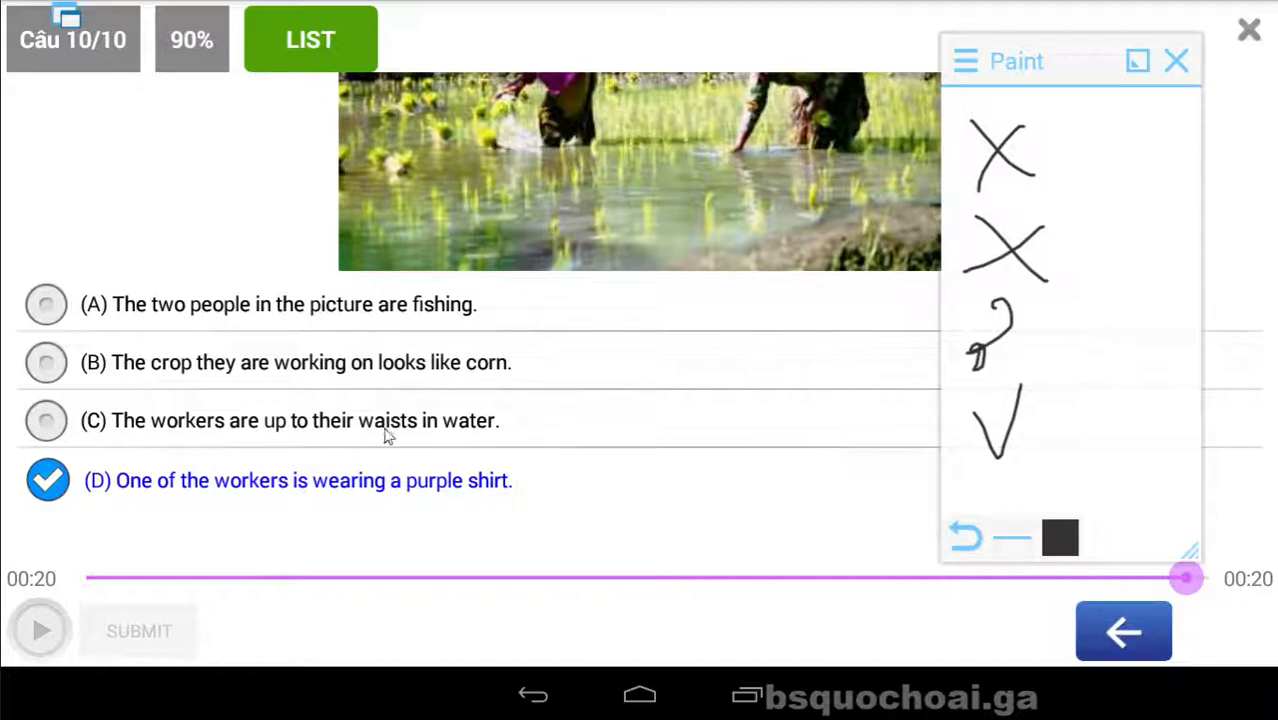
pyautogui.moveTo(454, 442)
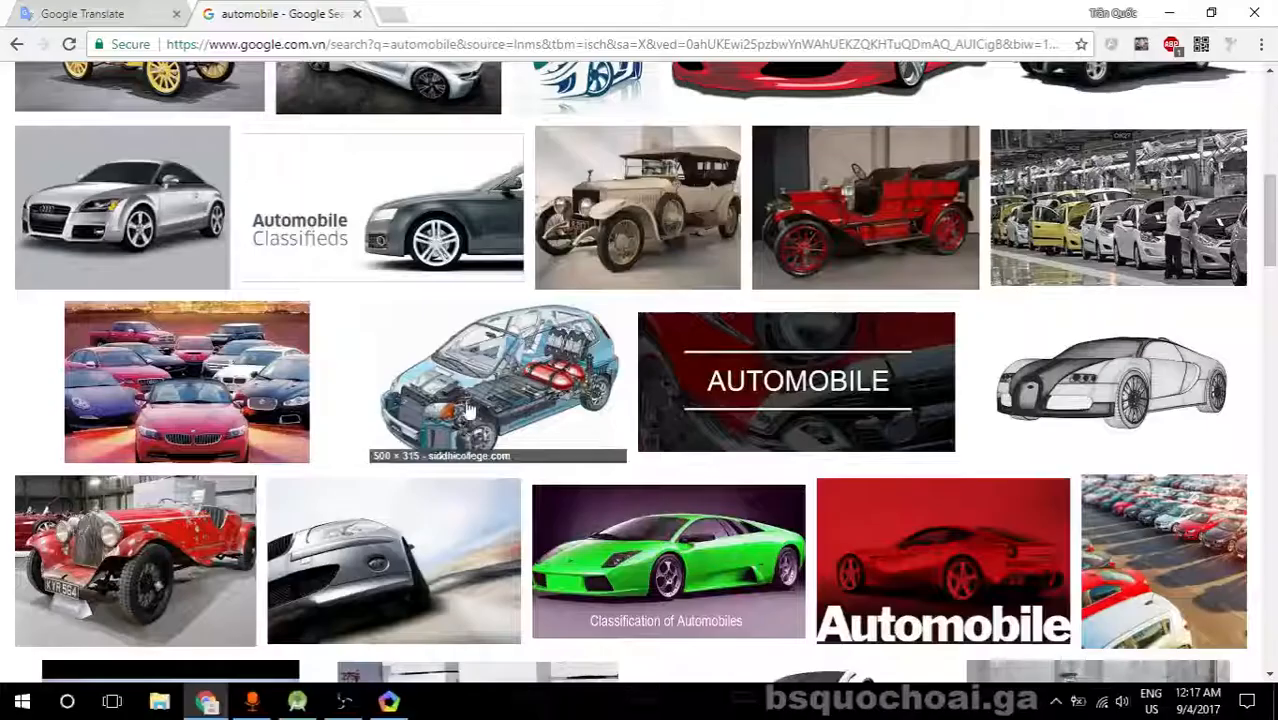
# Step: Translate 'waisted' from English to Vietnamese in Google Translate, getting 'eo'
pyautogui.click(90, 12)
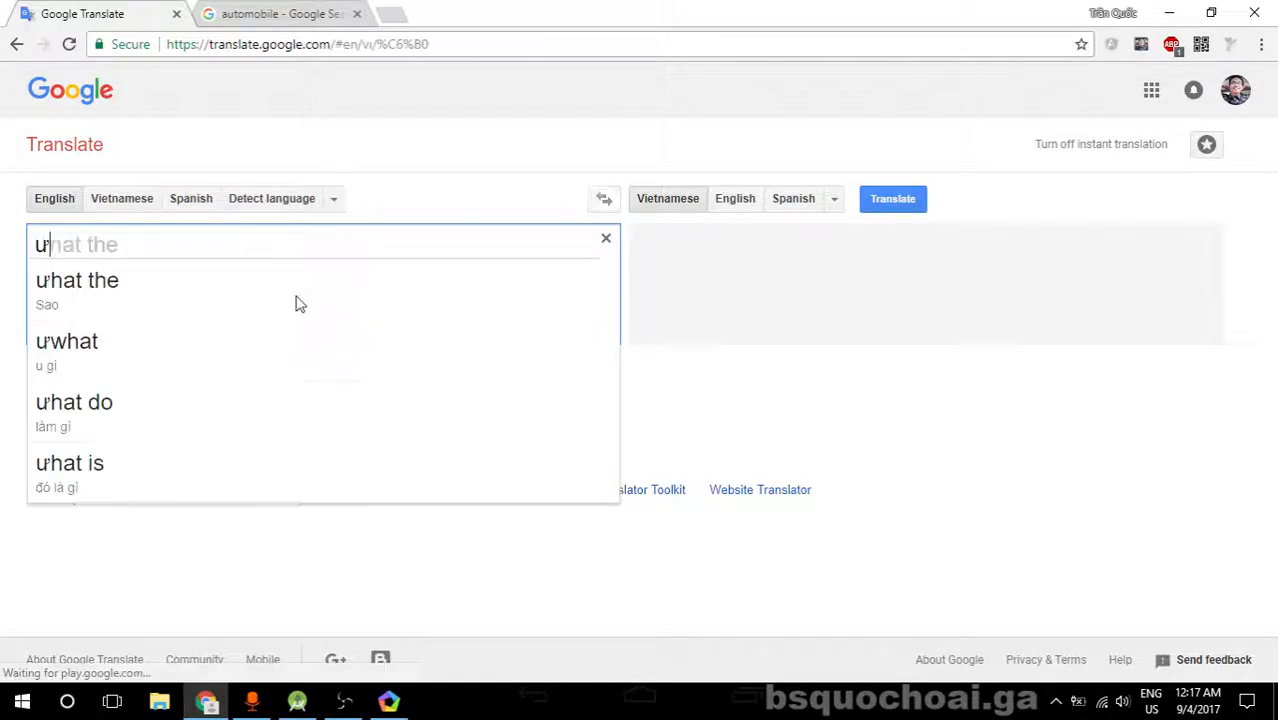
pyautogui.write('waiste')
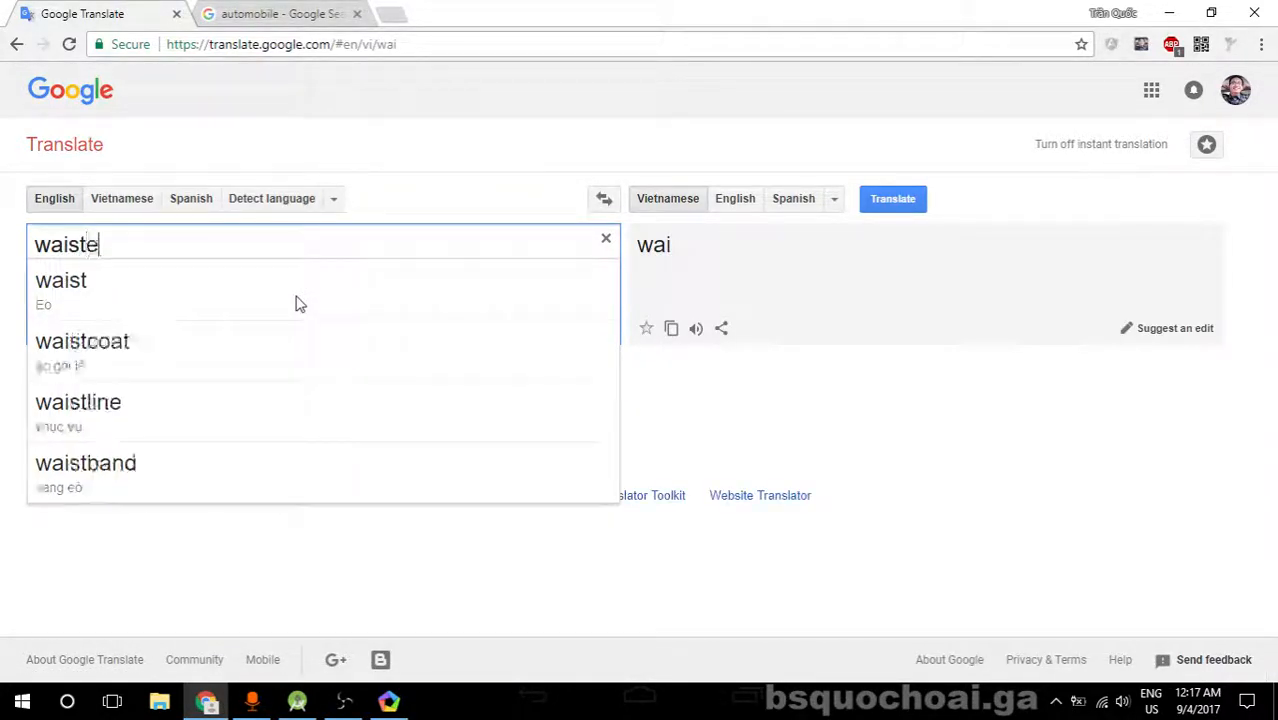
pyautogui.write('d')
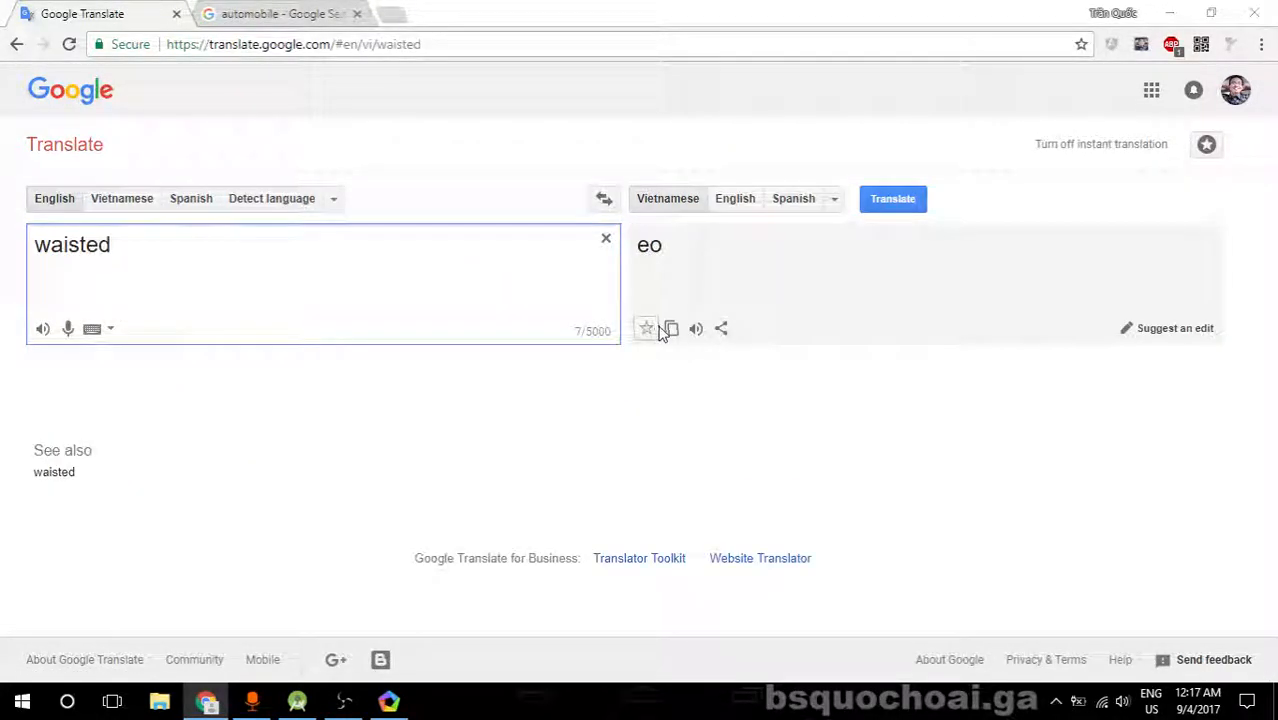